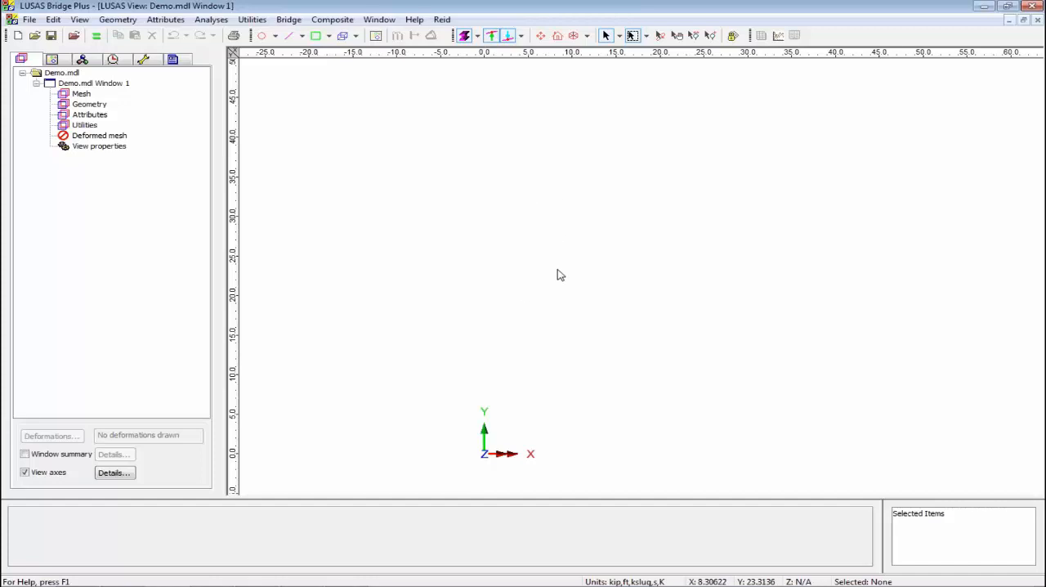
mouse_move(569, 262)
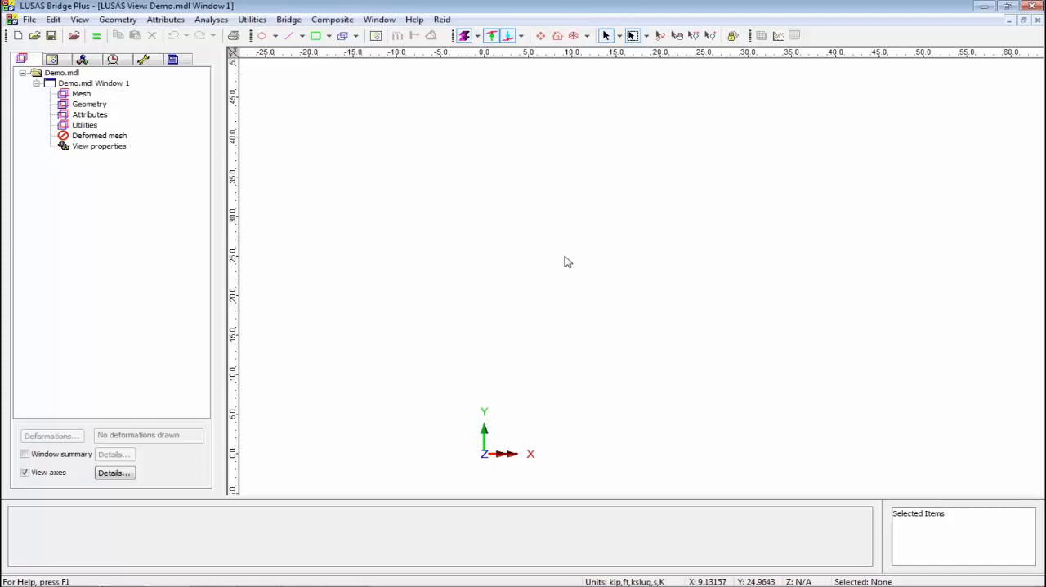
mouse_move(562, 263)
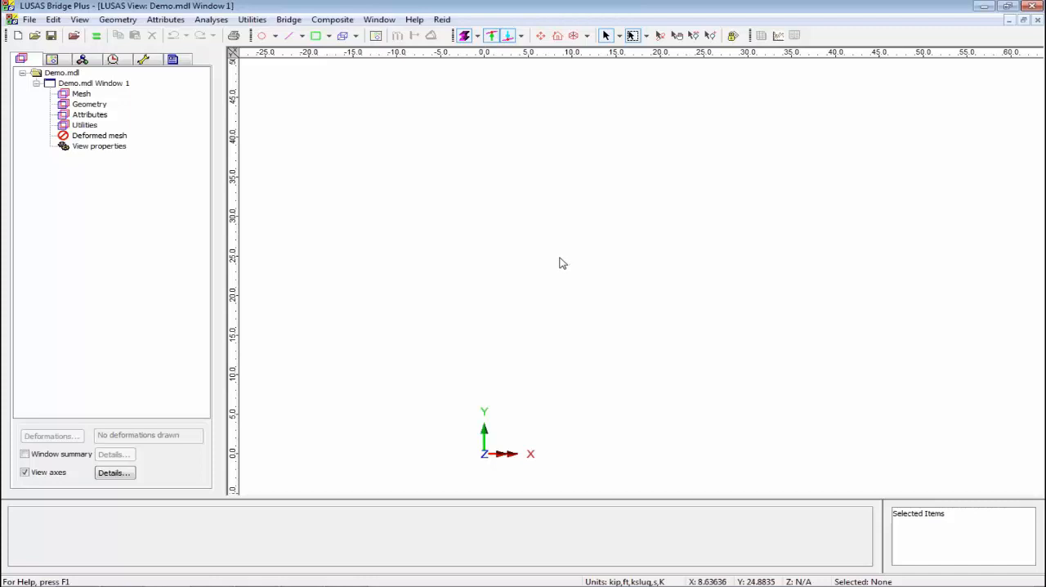
Import Louisiana_Truss_Bridge_3D.dxf from the CAD folder using the DXF file type.
click(29, 20)
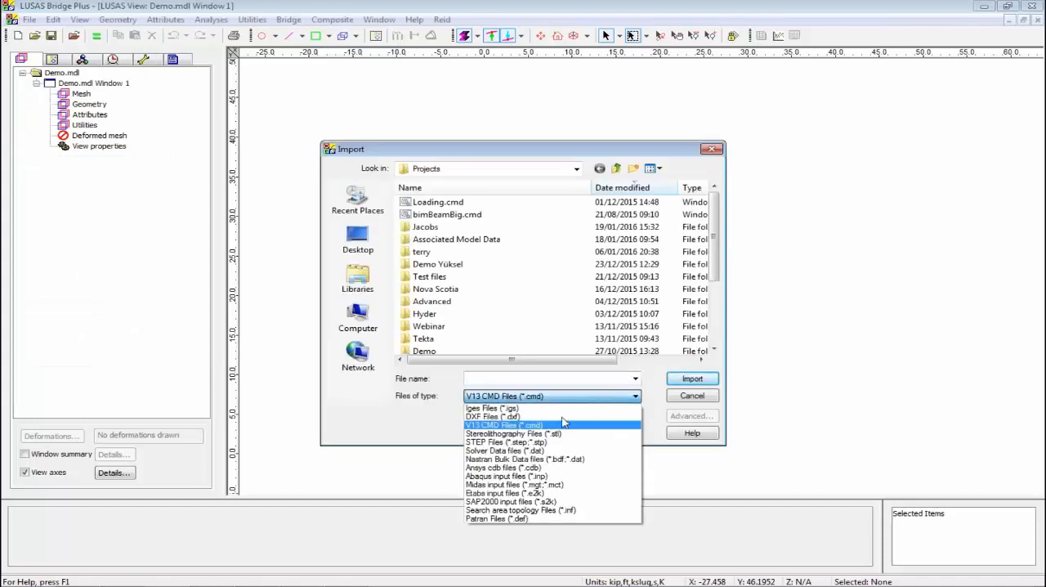
click(492, 417)
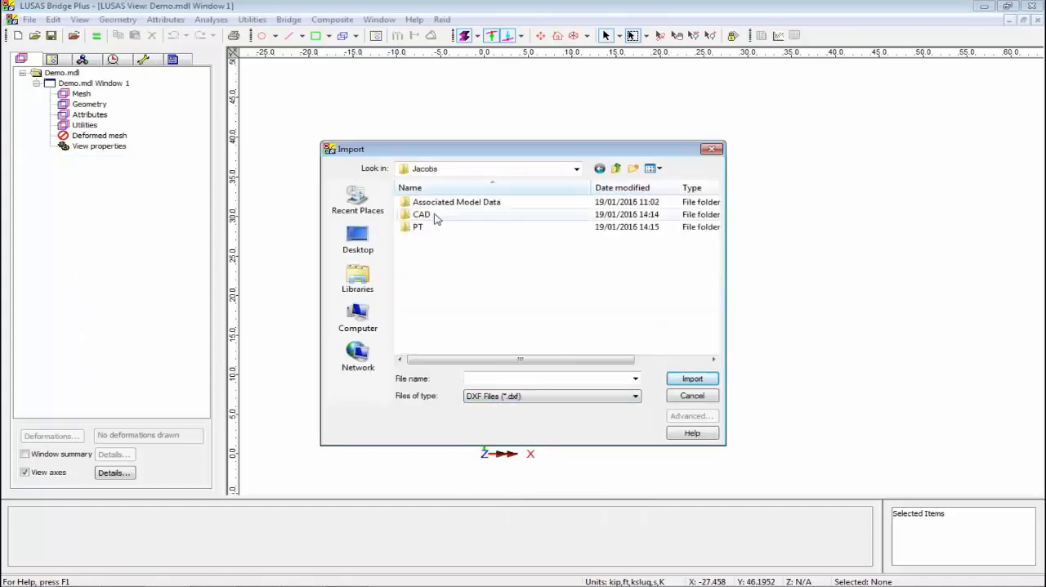
double_click(421, 214)
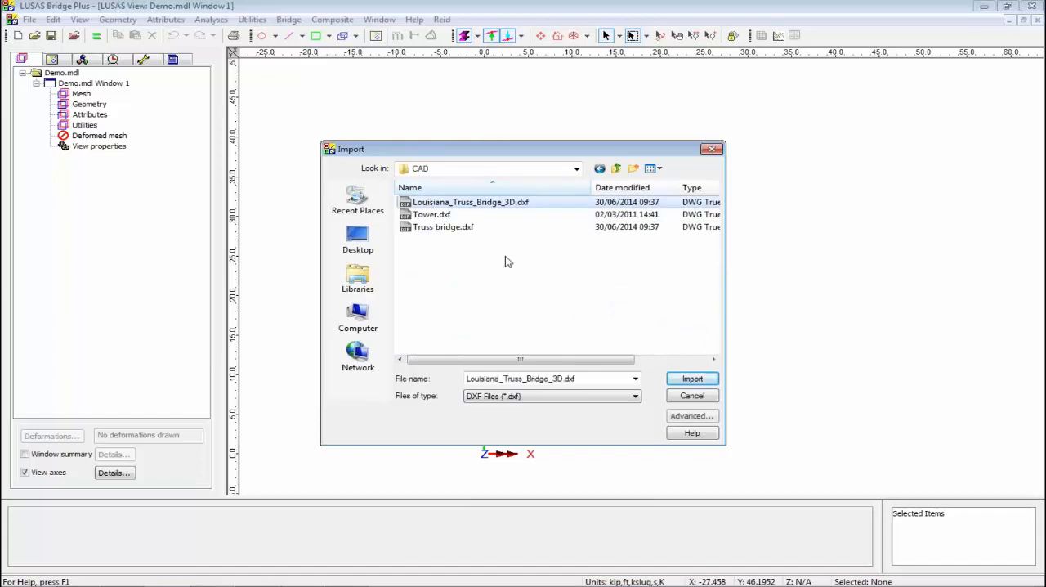
click(691, 380)
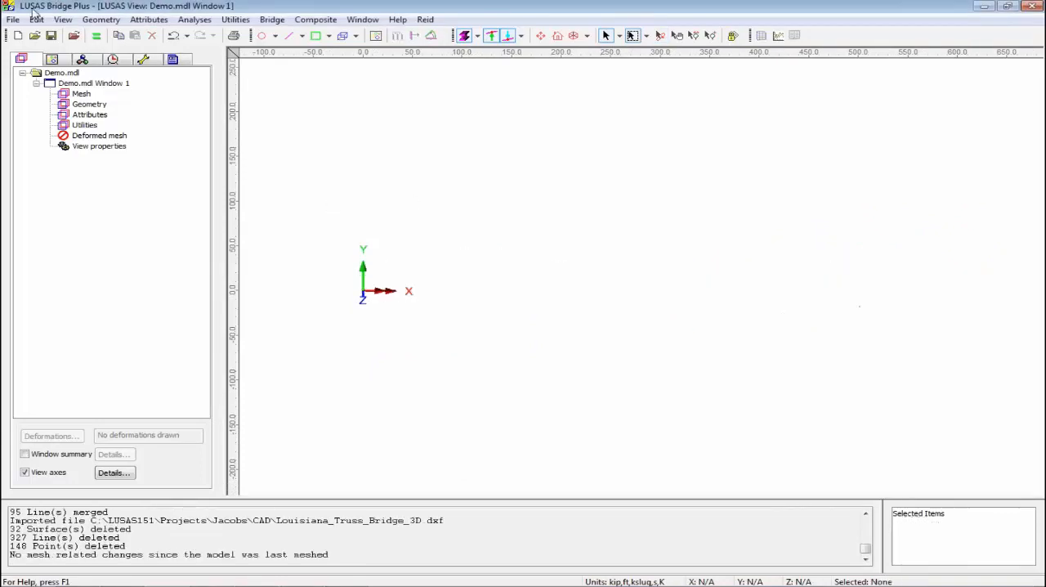
Import balljoint.igs as IGES geometry and define a volume from its surfaces.
click(13, 19)
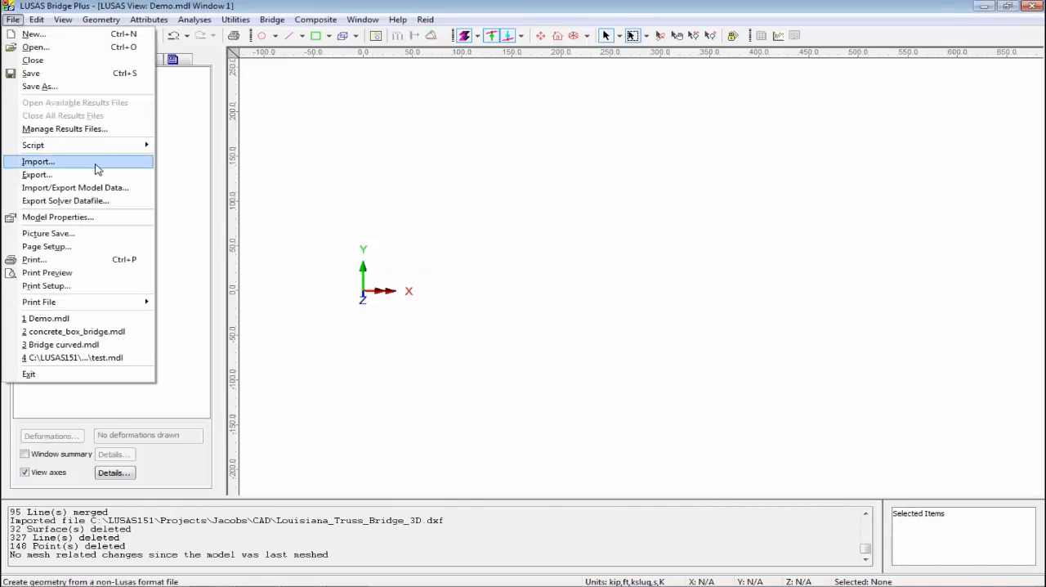
click(38, 161)
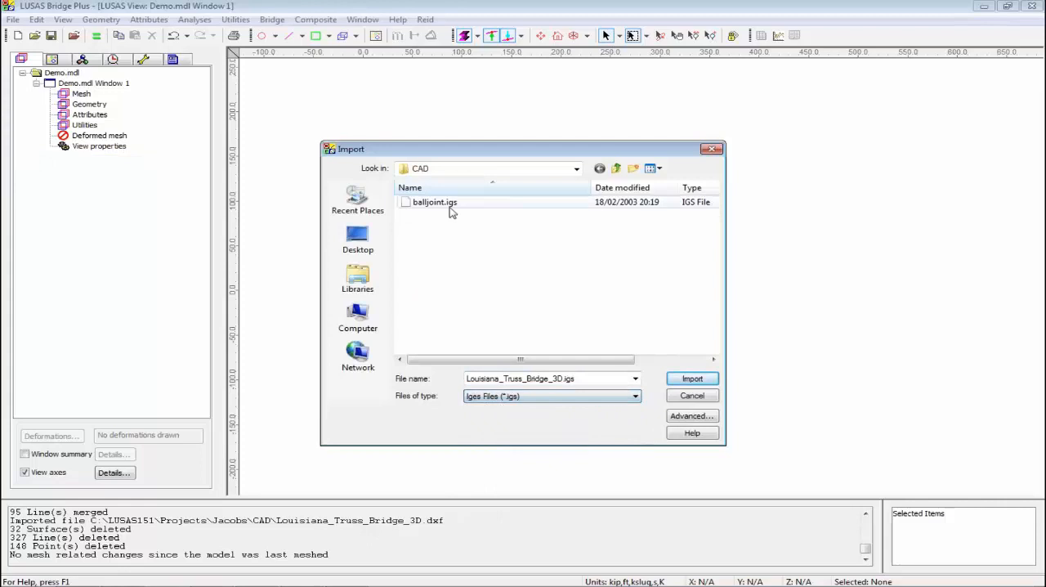
click(691, 377)
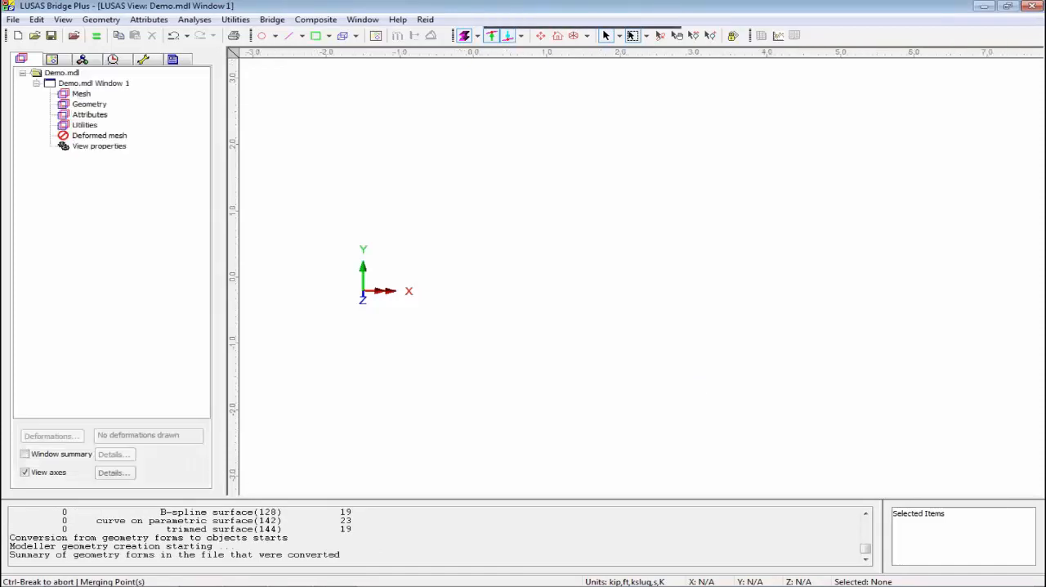
click(660, 36)
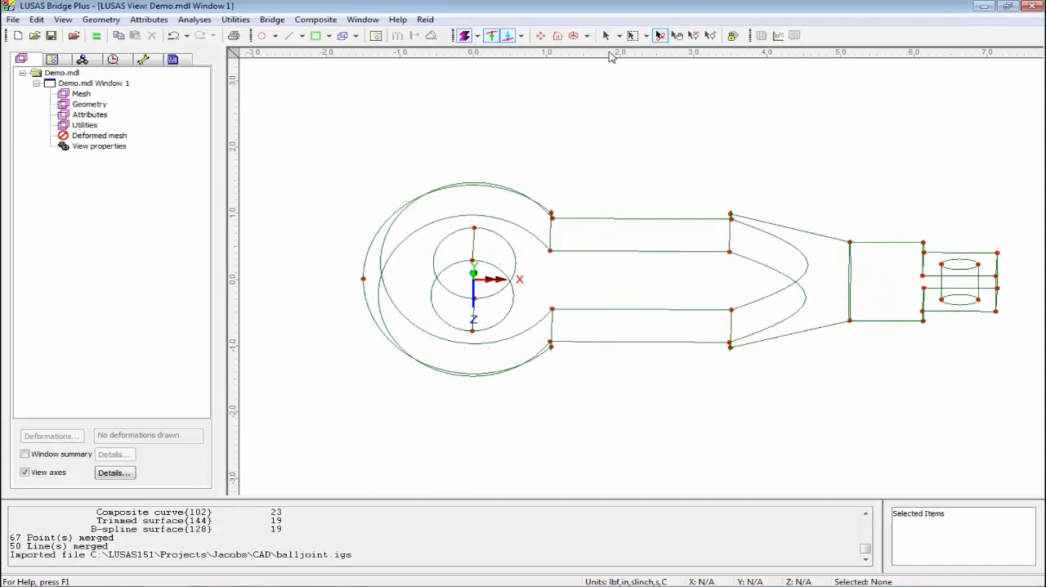
click(262, 36)
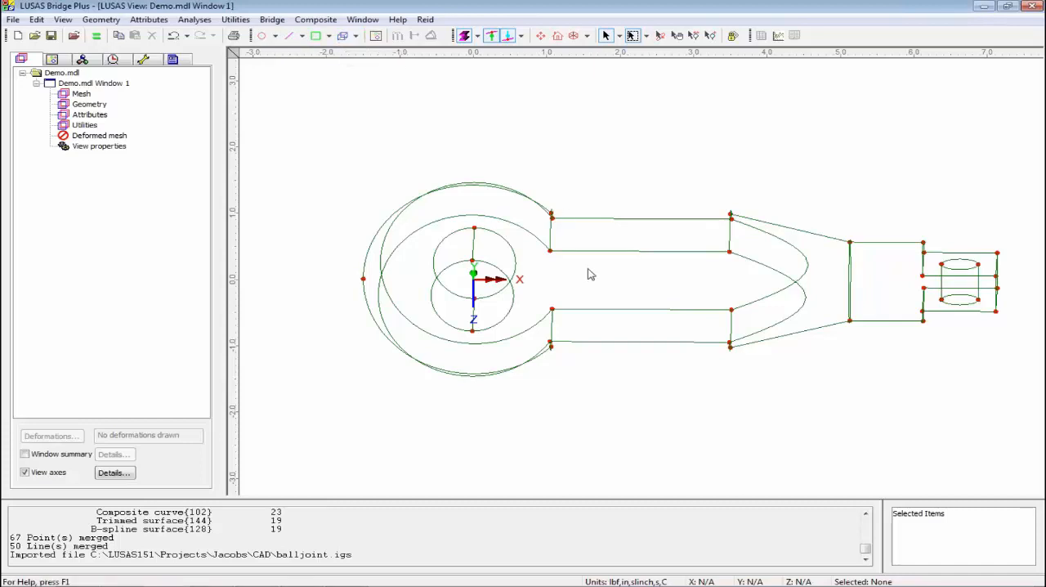
mouse_move(618, 286)
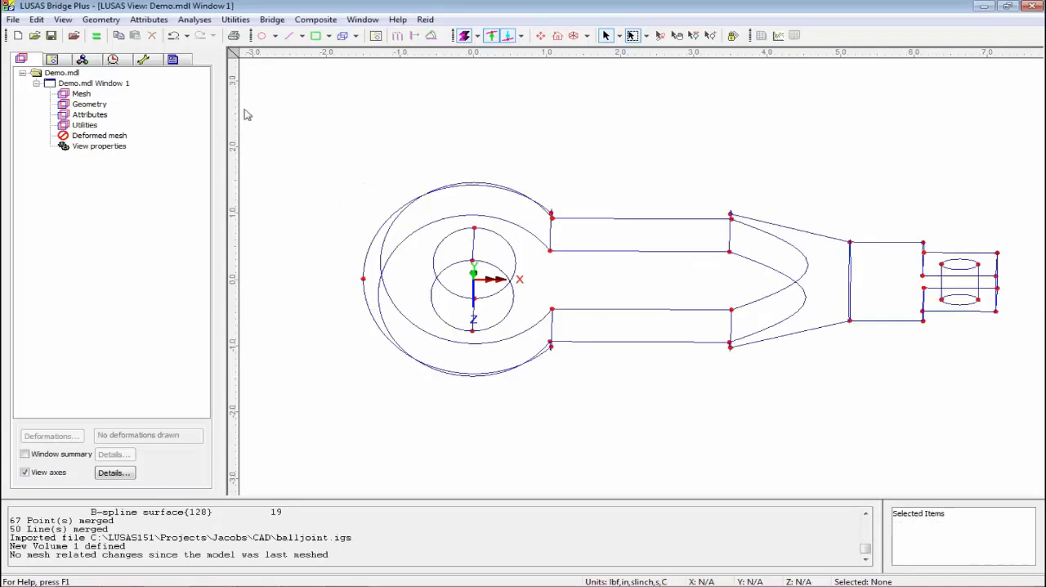
Define volume mesh VMsh1 as linear tetrahedral stress elements and show the window layers.
click(149, 20)
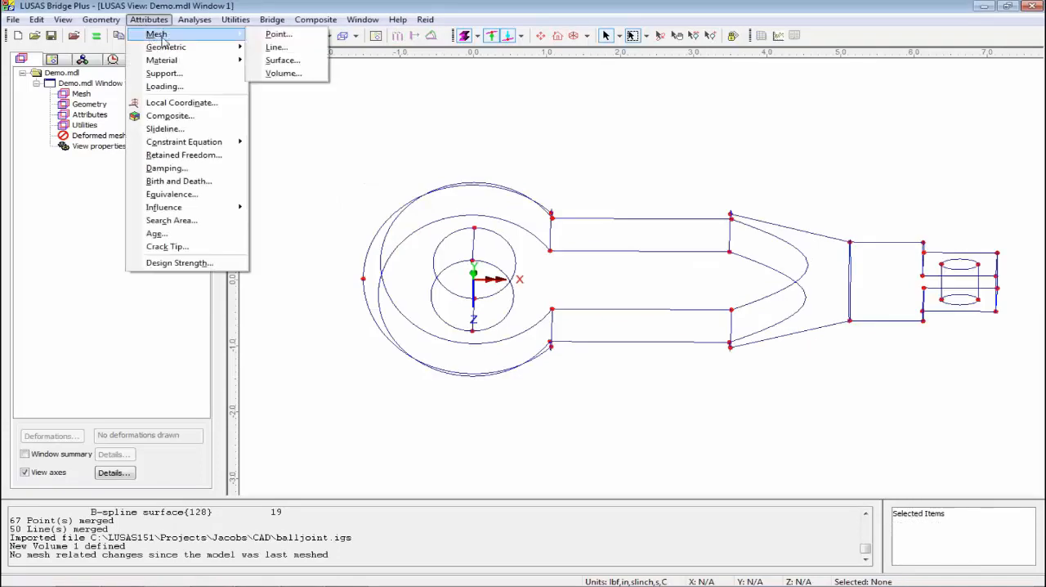
click(285, 72)
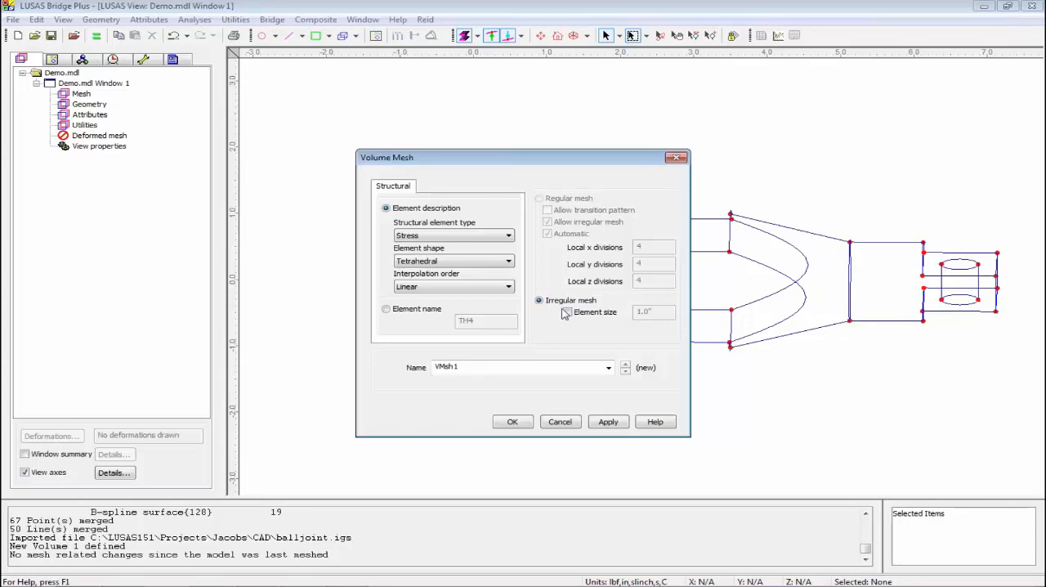
click(559, 422)
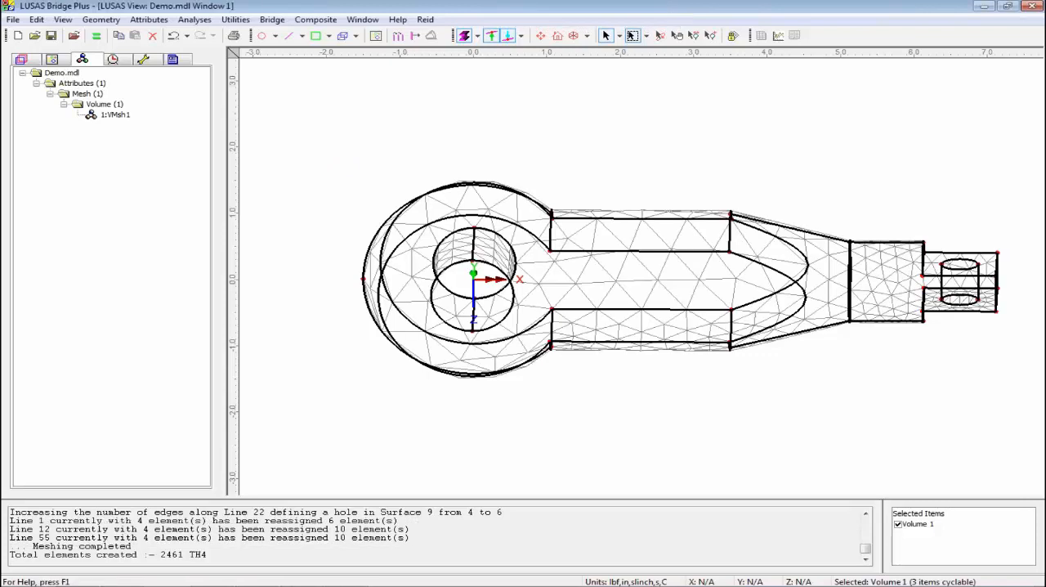
click(21, 59)
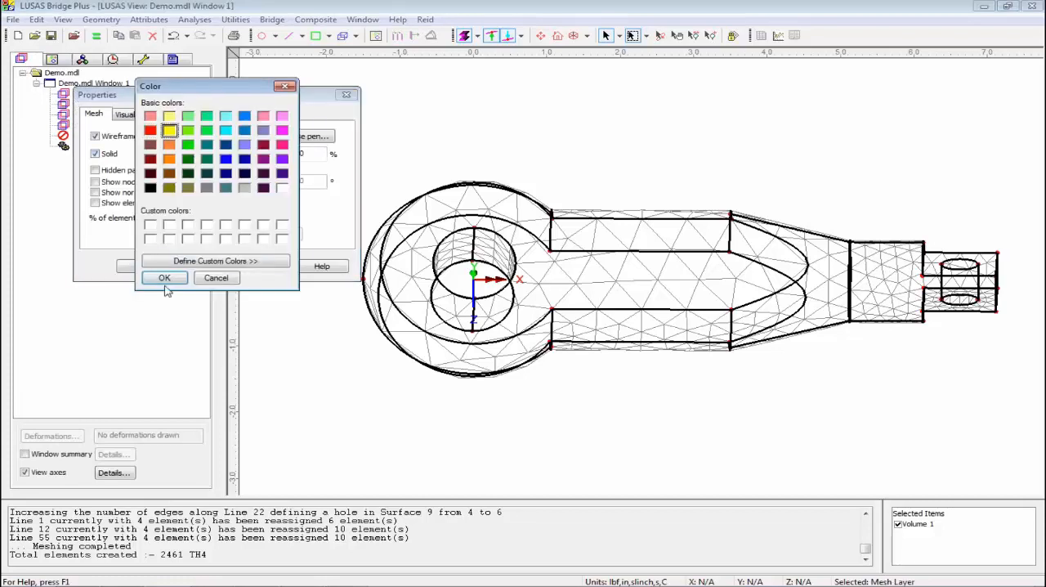
Display the ball-joint mesh as a solid yellow shaded body.
click(163, 278)
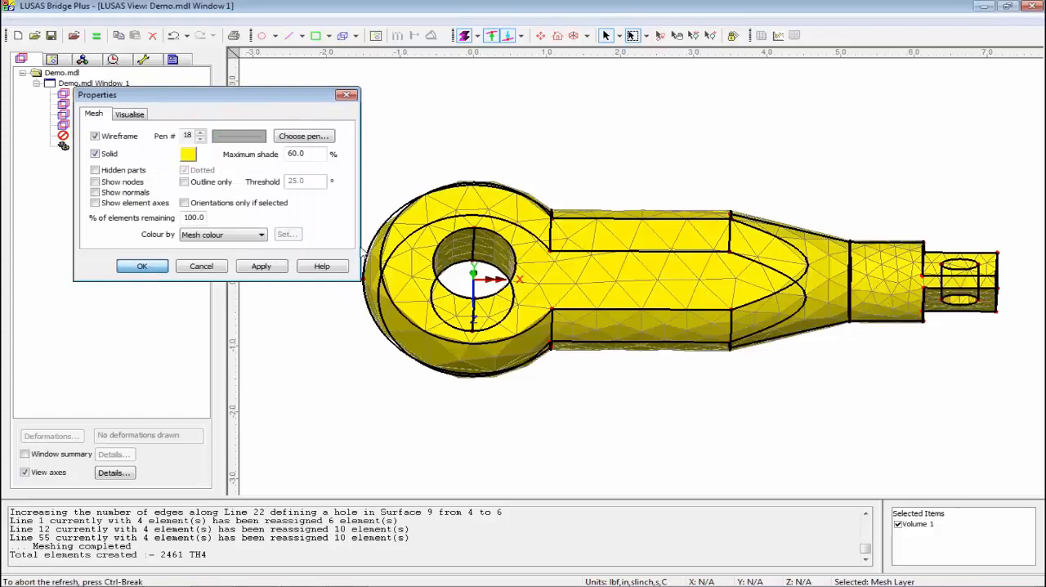
click(141, 265)
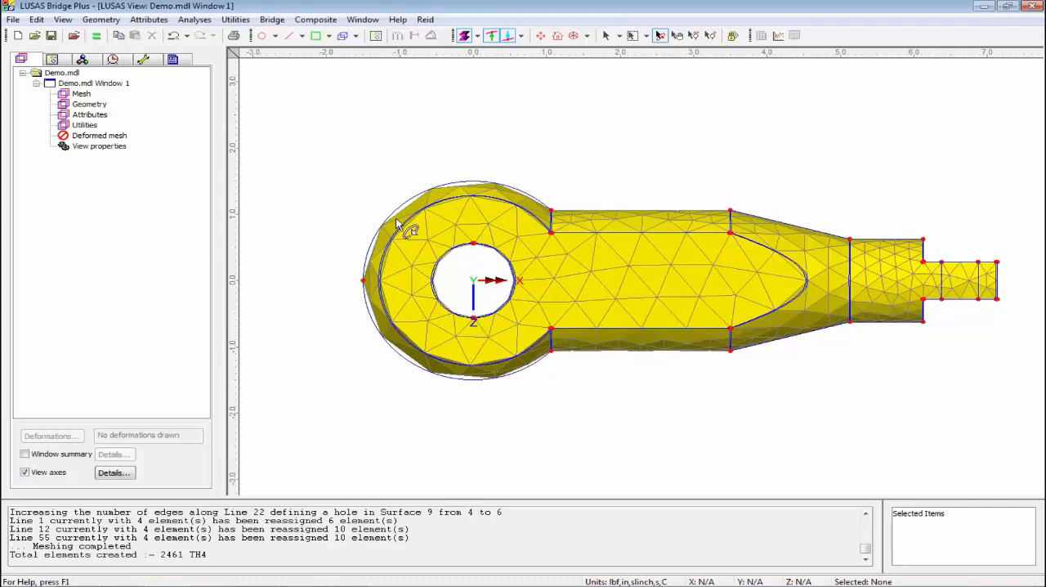
mouse_move(572, 368)
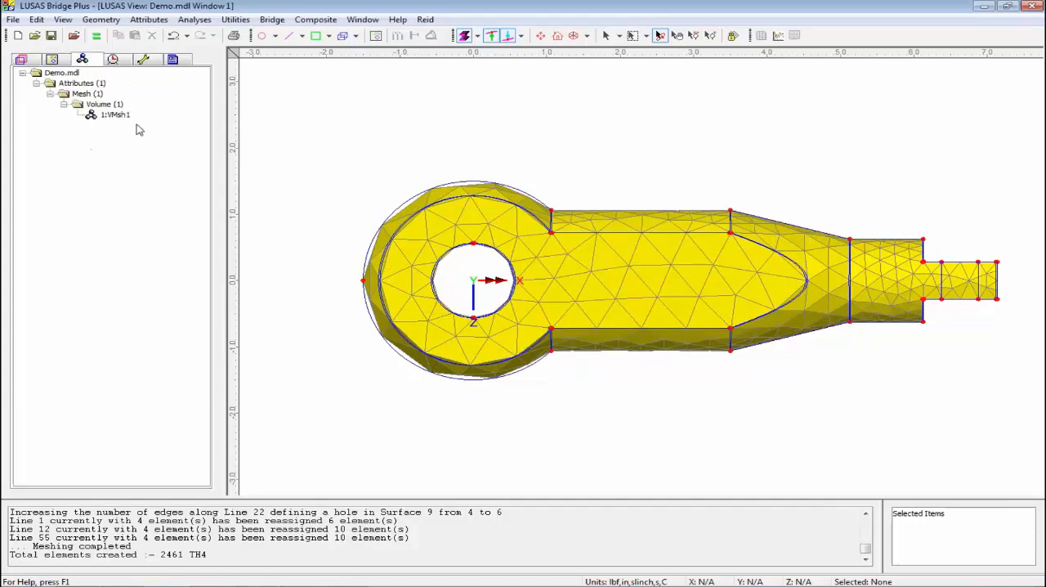
Change VMsh1 interpolation order to Quadratic, remeshing into TH10 tetrahedra.
double_click(114, 115)
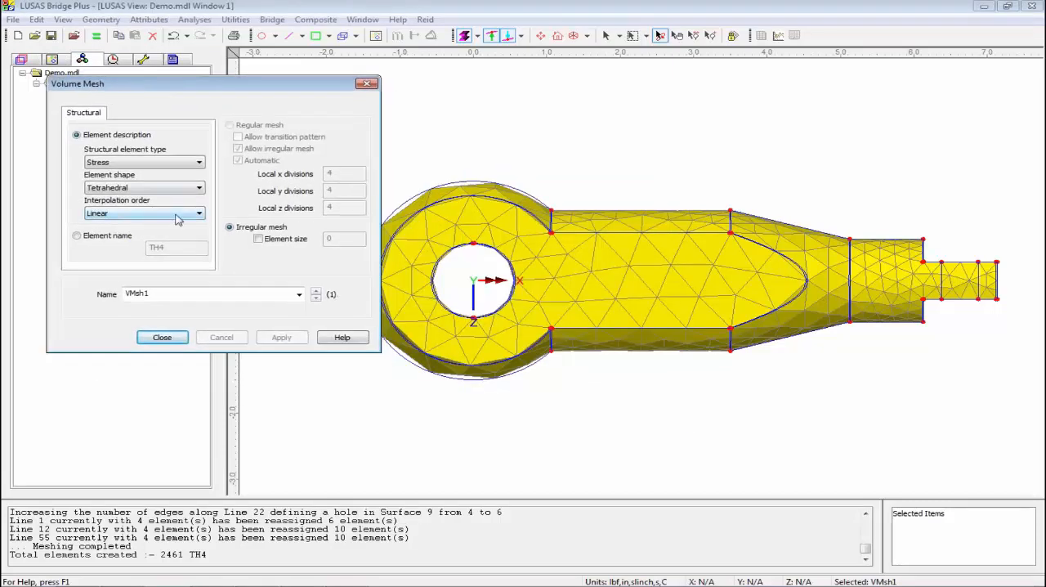
click(200, 213)
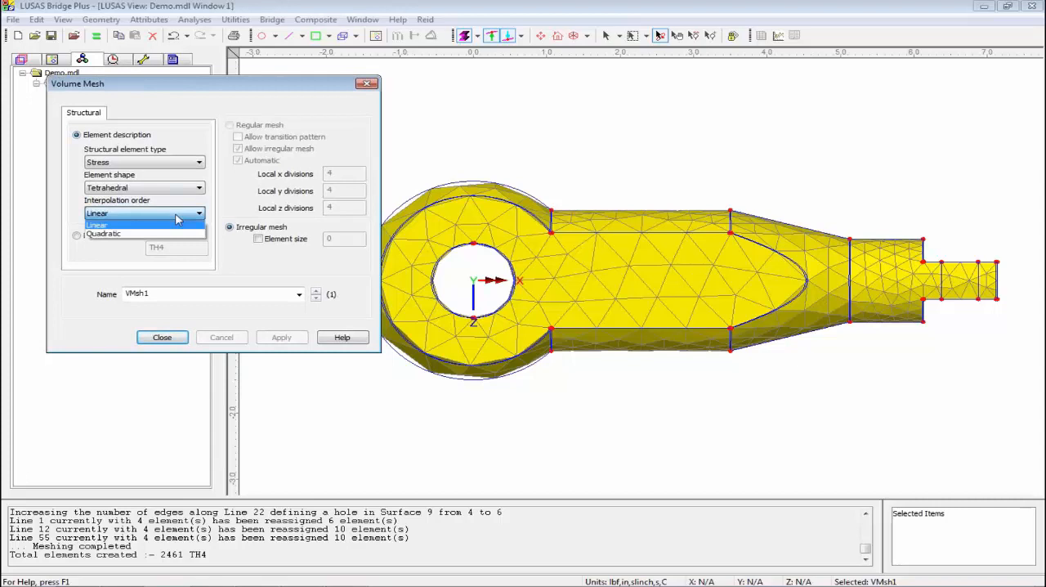
click(104, 233)
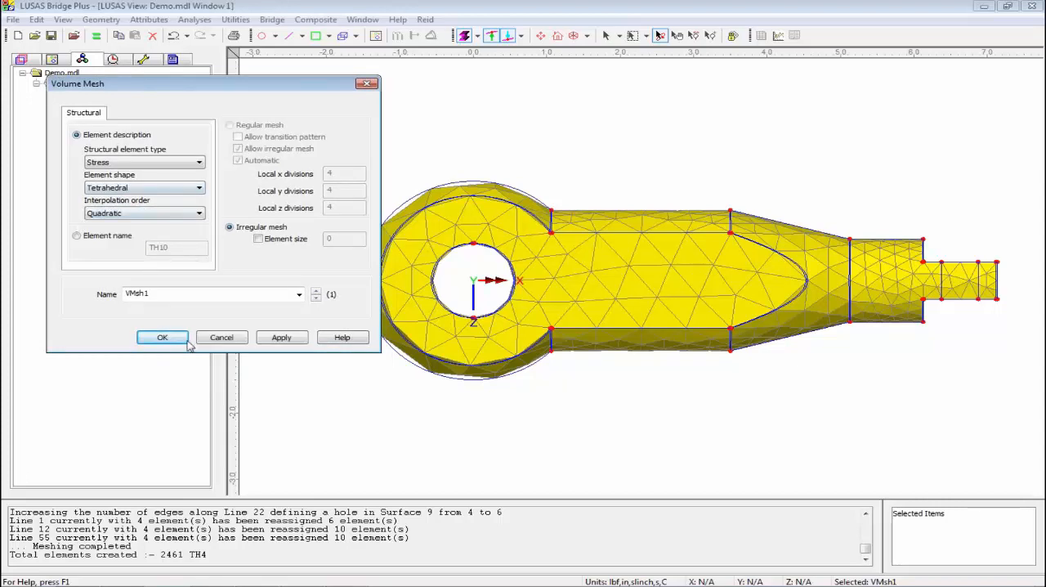
click(162, 336)
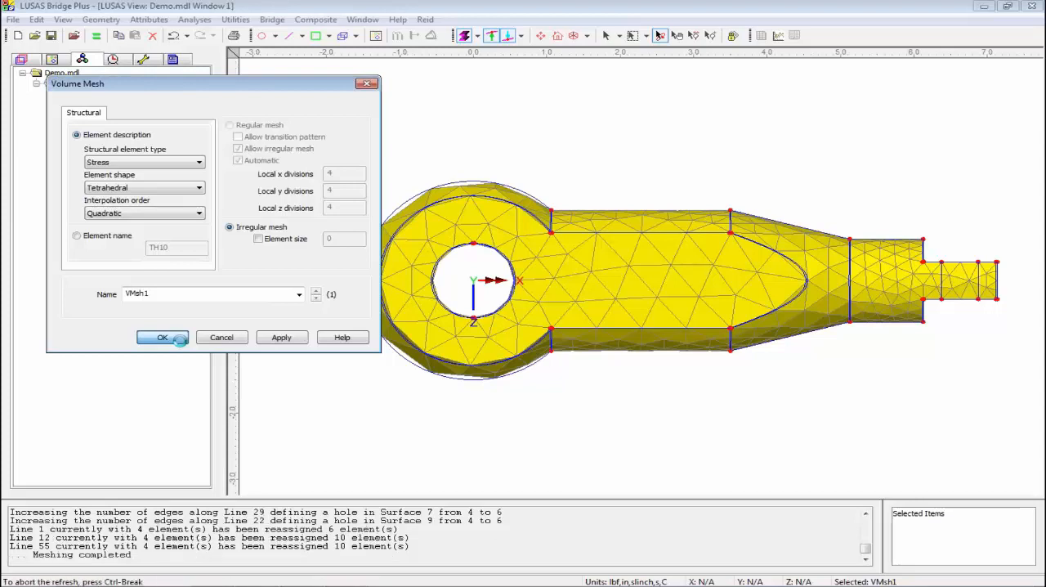
click(162, 337)
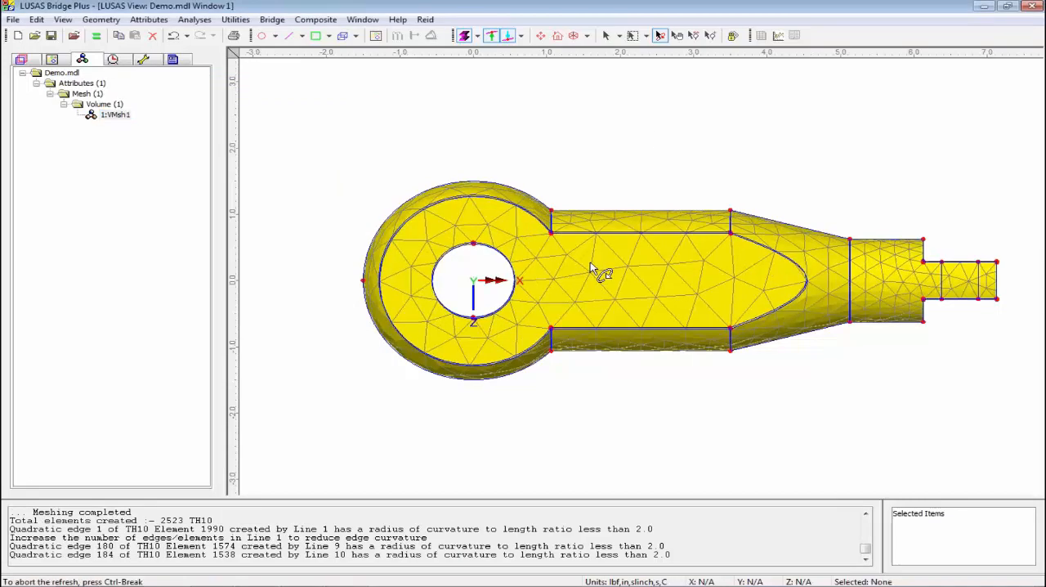
Orbit the ball joint to inspect its quadratic mesh in 3D.
drag(597, 278, 670, 237)
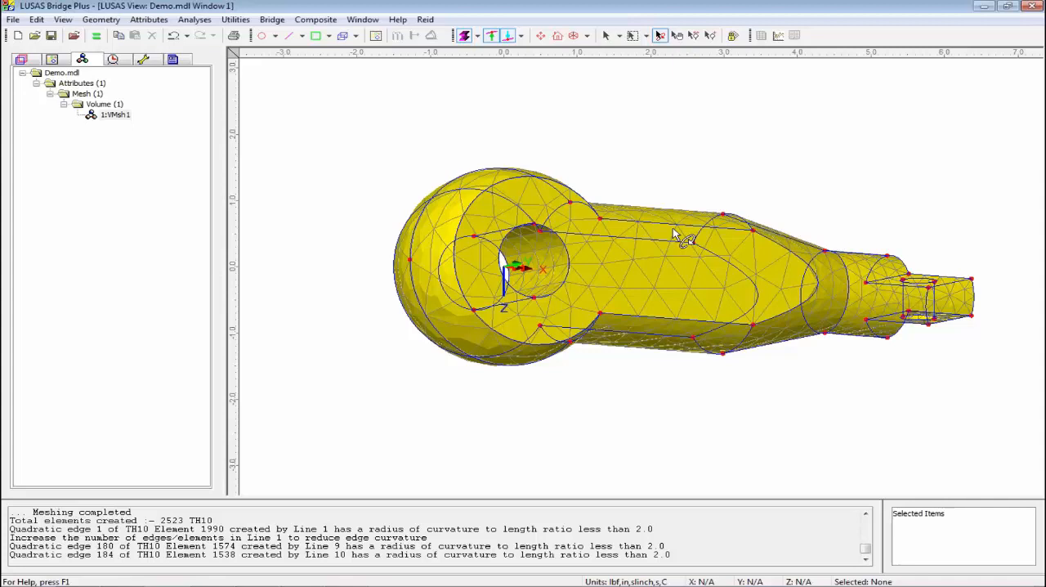
mouse_move(590, 268)
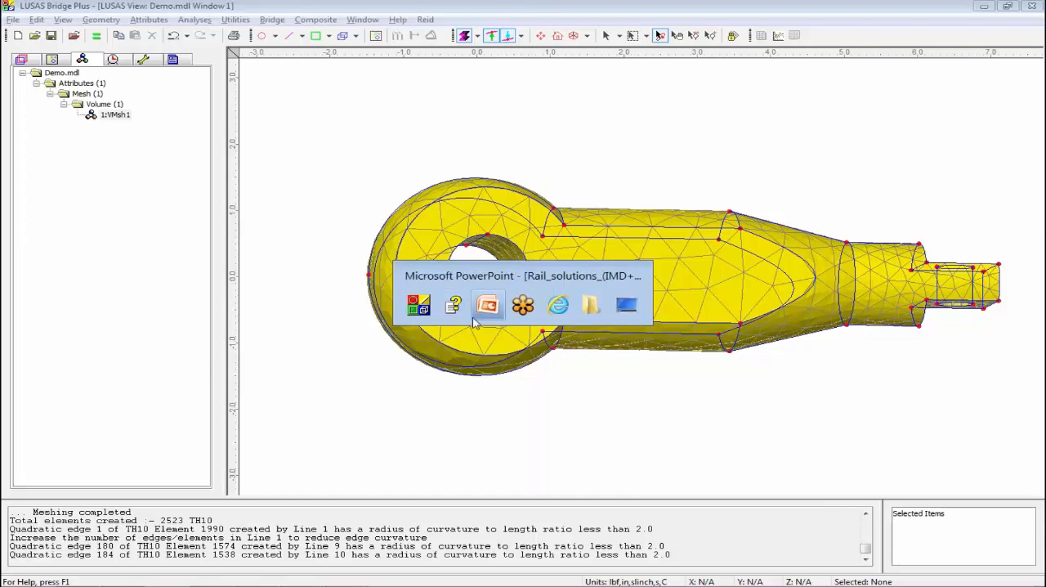
Close Demo.mdl, discarding its unsaved changes.
click(487, 304)
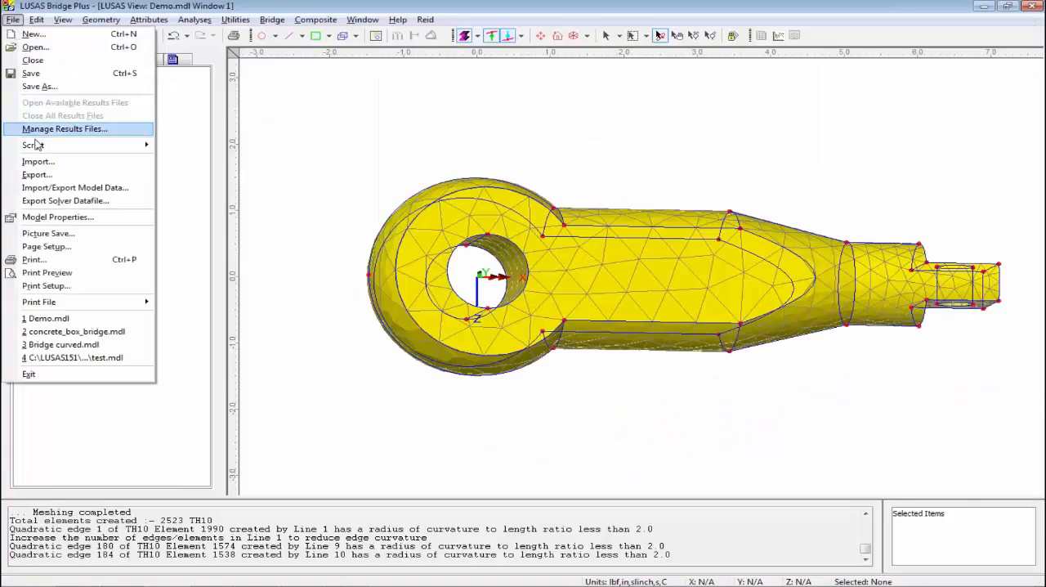
click(33, 59)
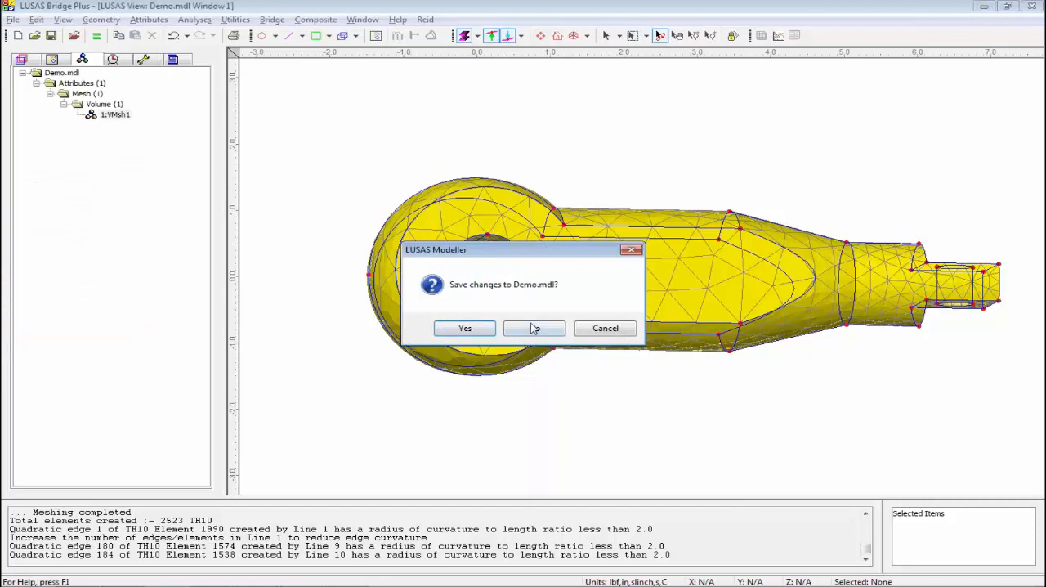
click(532, 326)
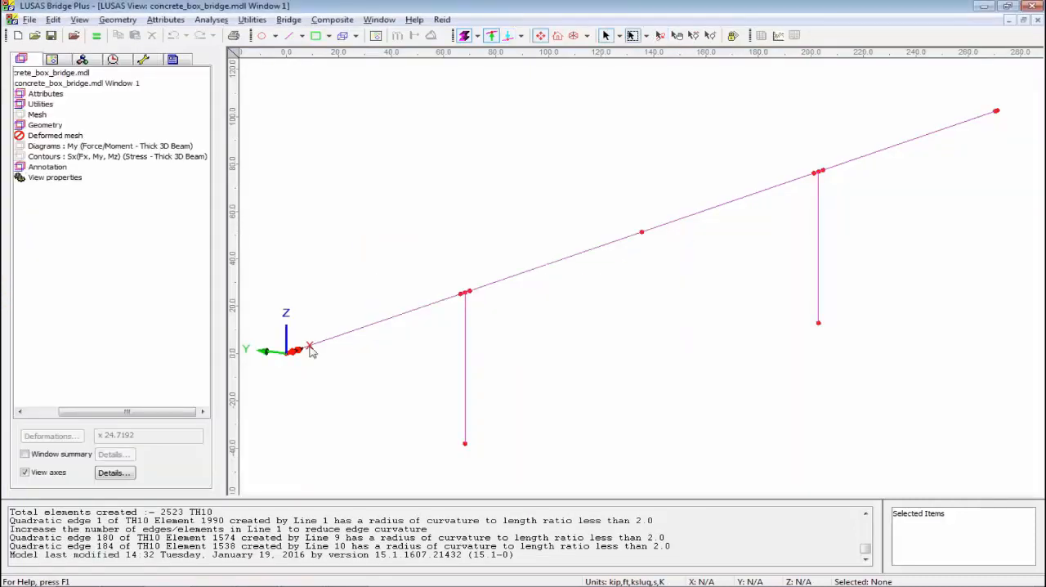
mouse_move(494, 395)
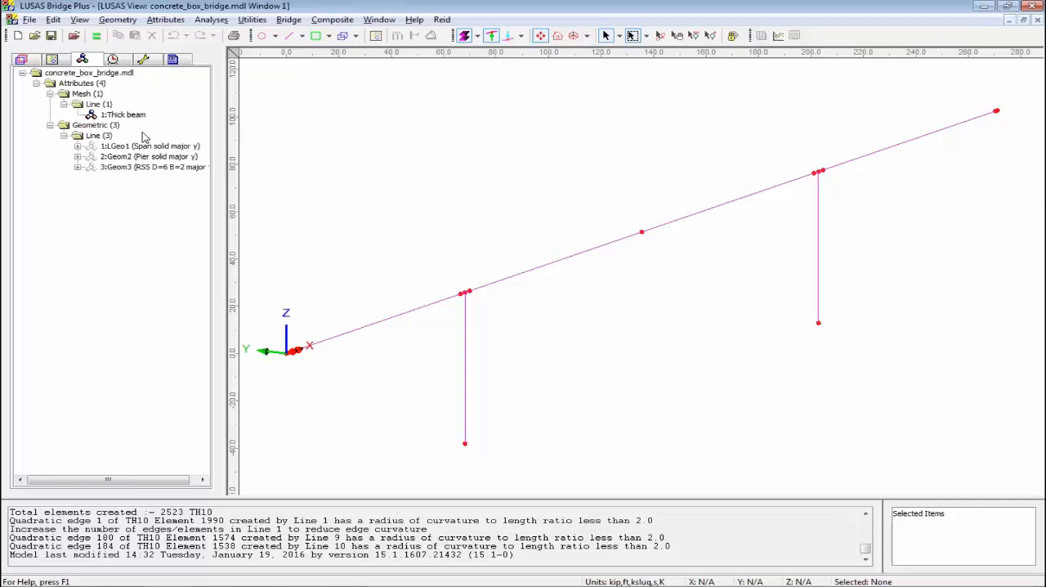
mouse_move(466, 384)
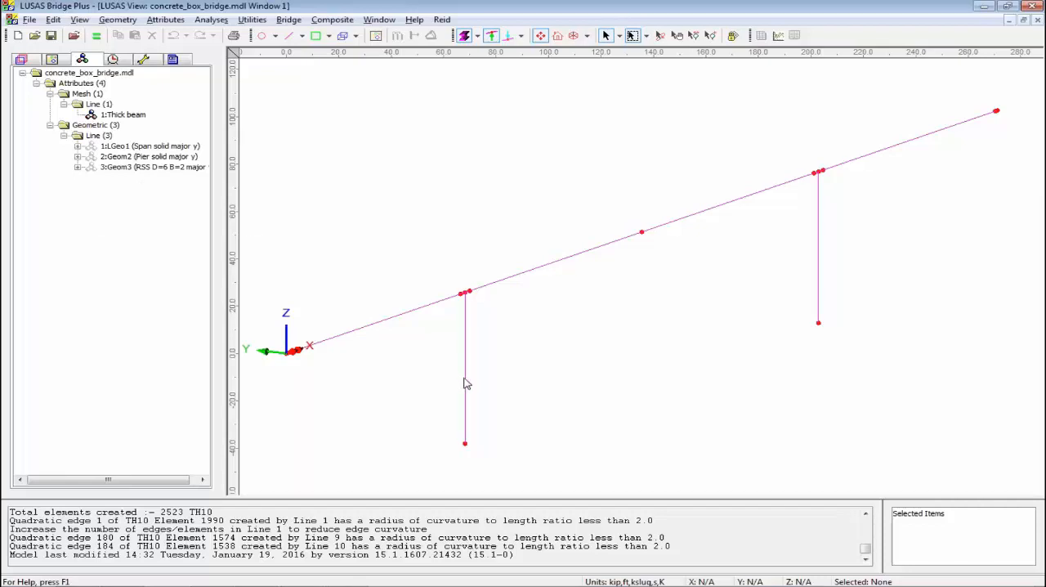
Select the pier lines to receive the Geom2, Geom3 and IGeo1 sections.
click(466, 368)
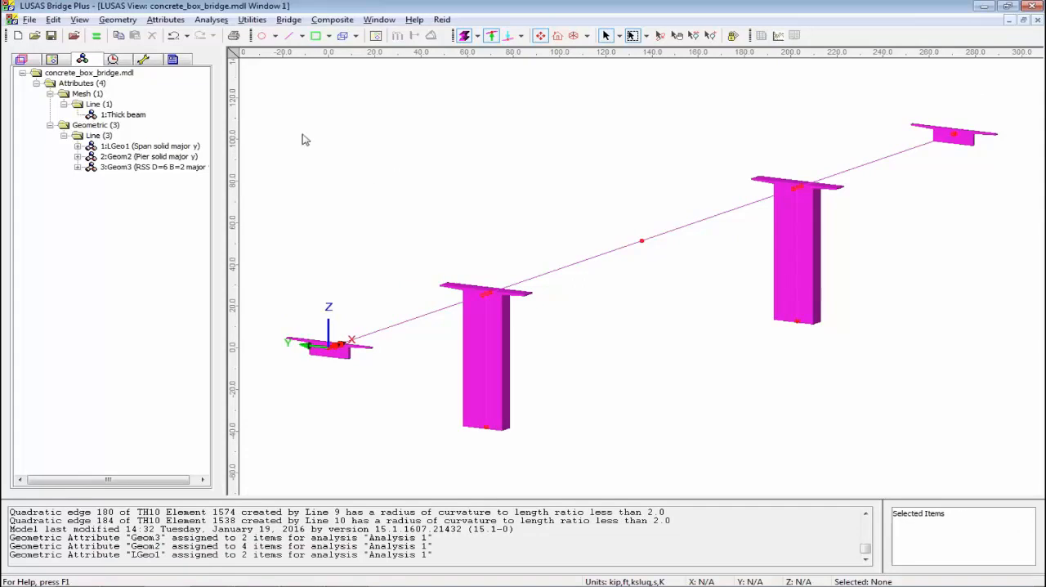
click(251, 19)
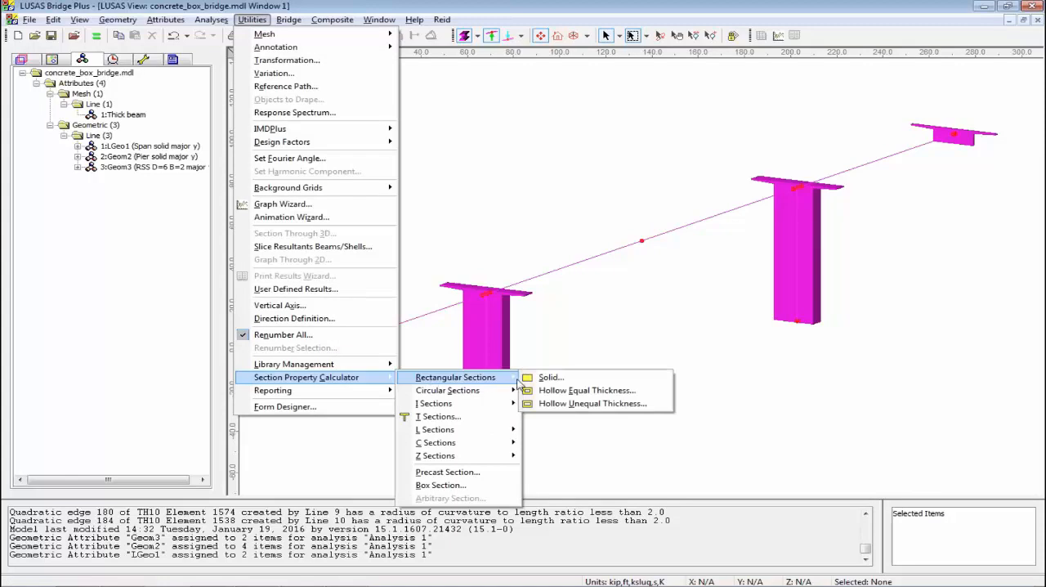
click(549, 376)
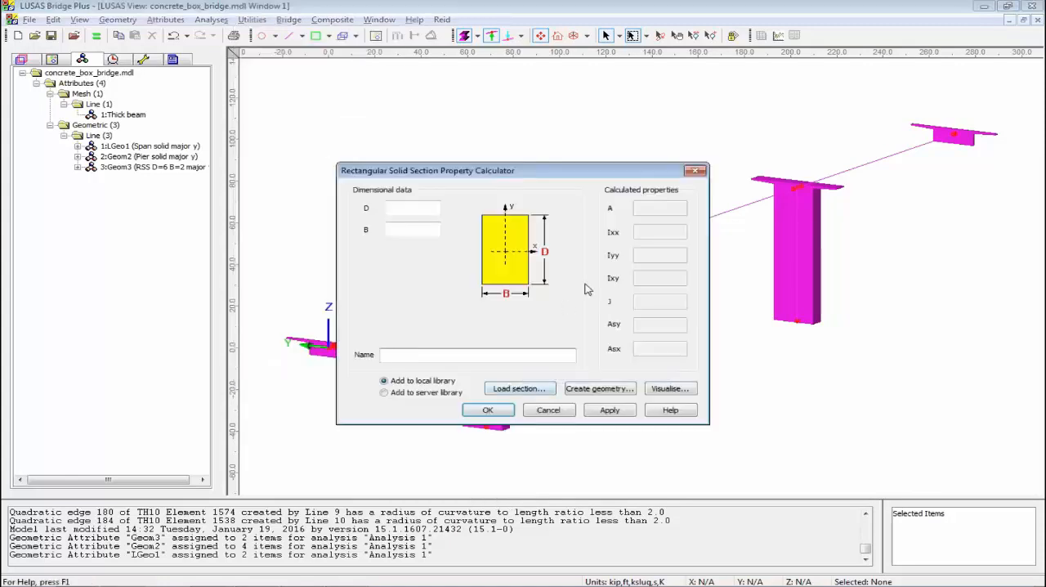
click(550, 408)
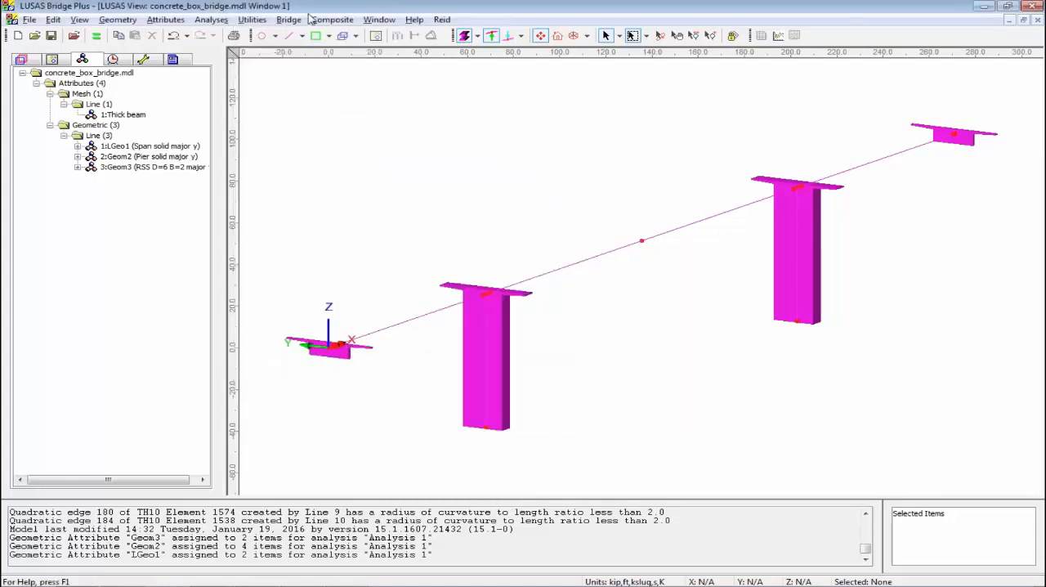
click(252, 19)
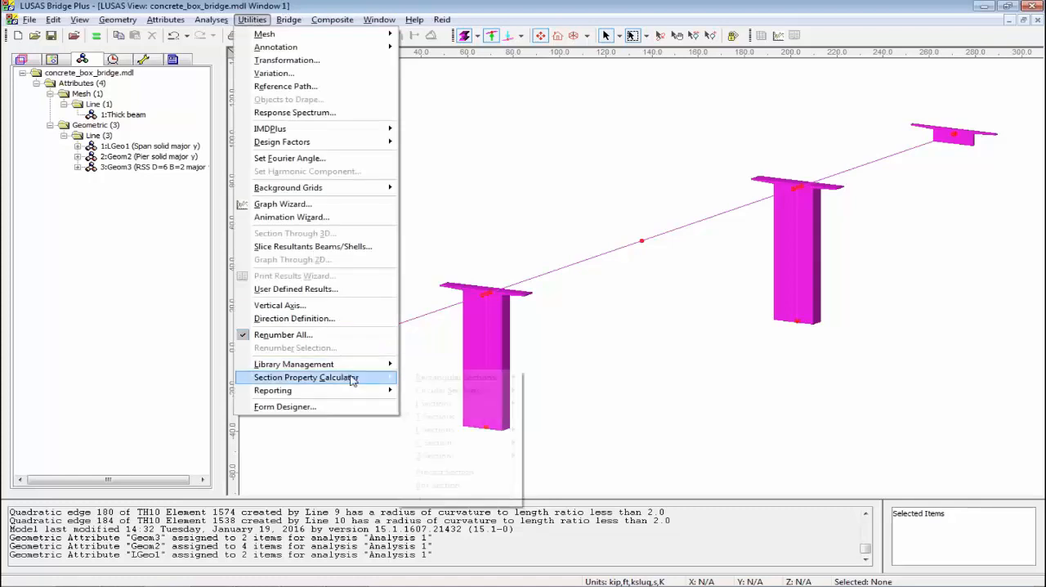
click(307, 376)
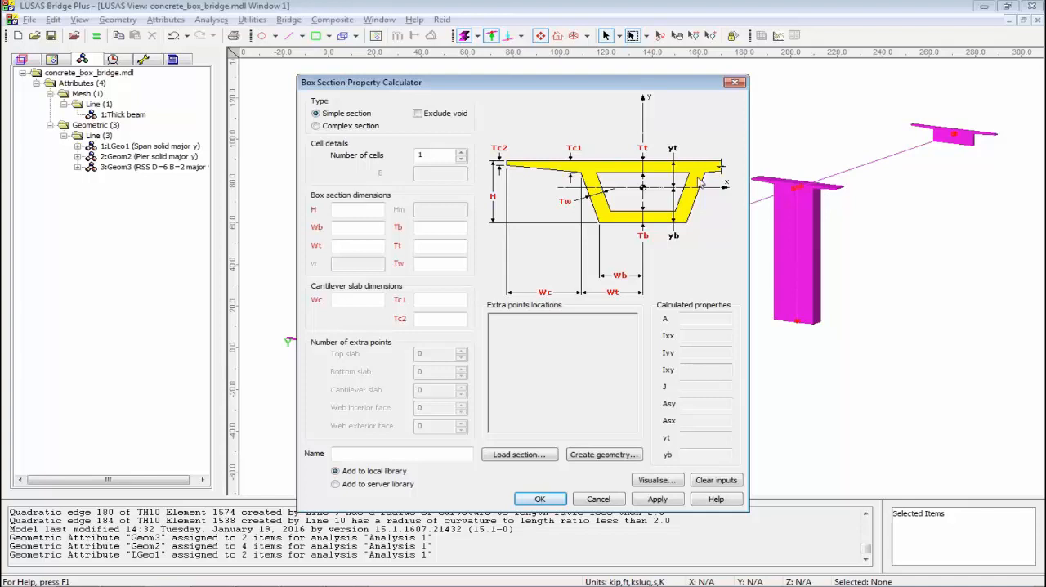
click(599, 498)
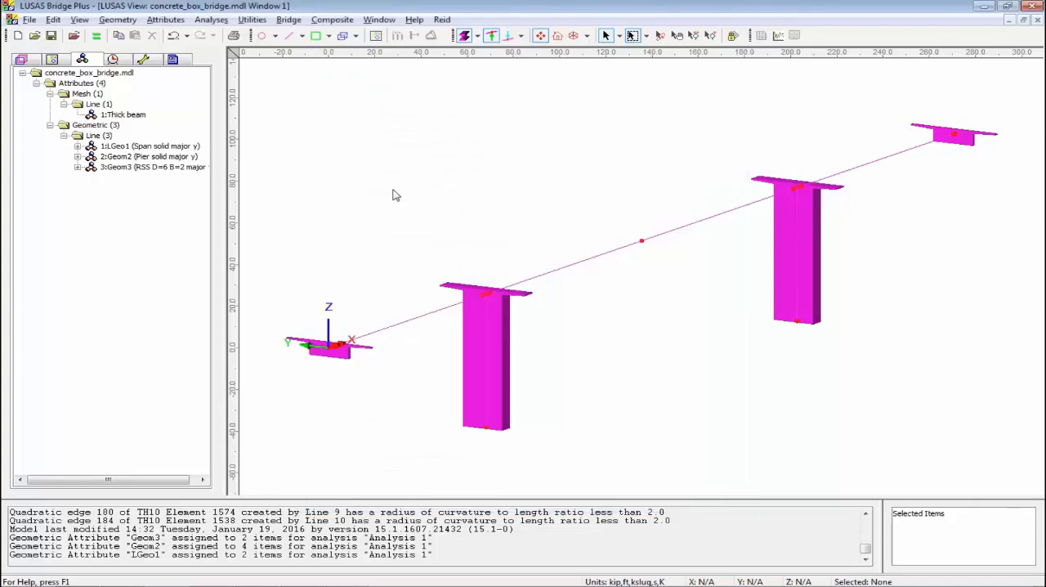
mouse_move(389, 194)
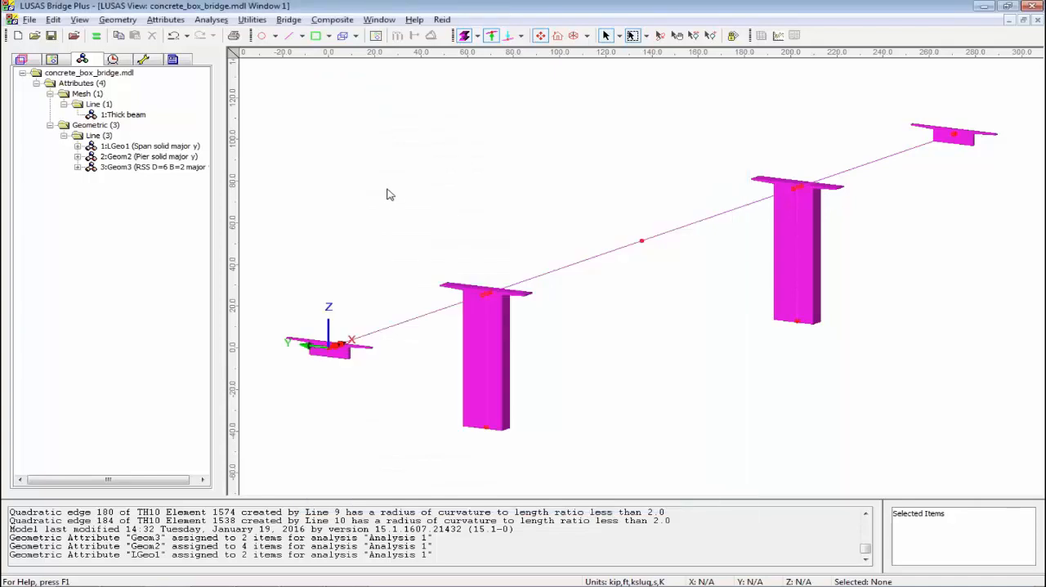
click(165, 20)
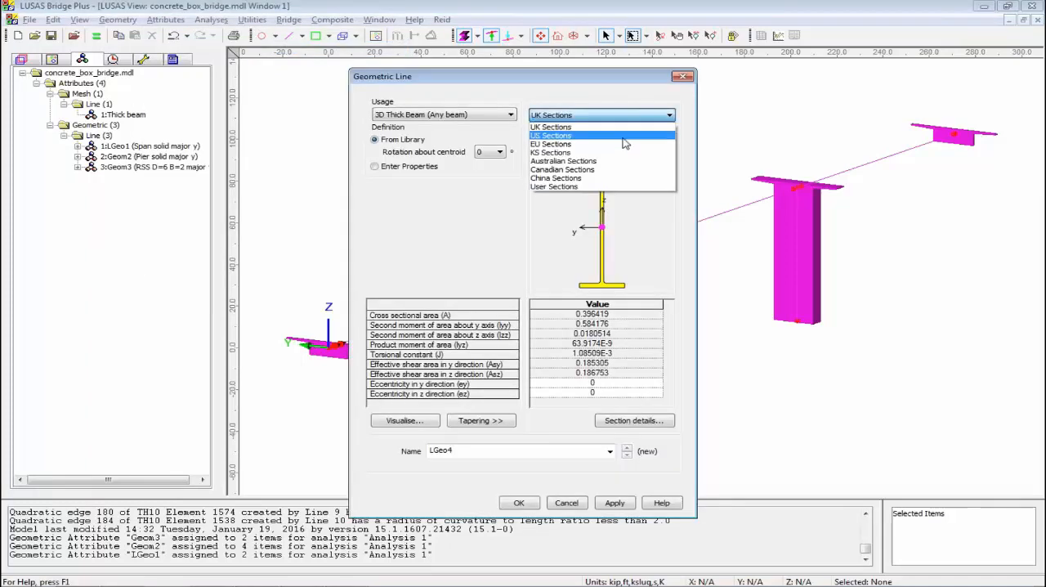
Choose the User Sections library for the new span line geometry LGeo4.
click(549, 134)
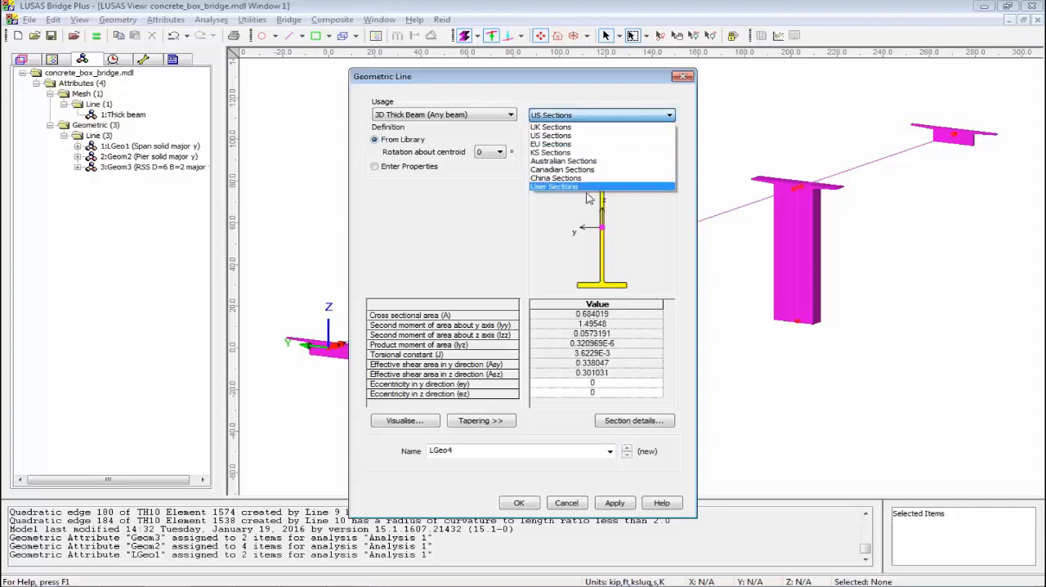
click(552, 186)
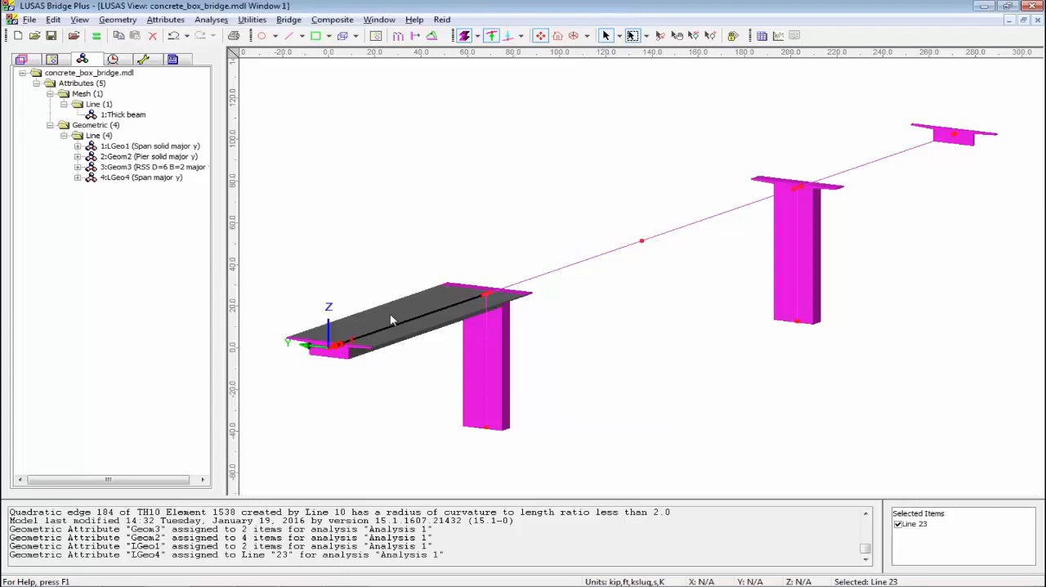
View the first span end-on, then begin a new line geometry attribute LGeo5.
right_click(392, 319)
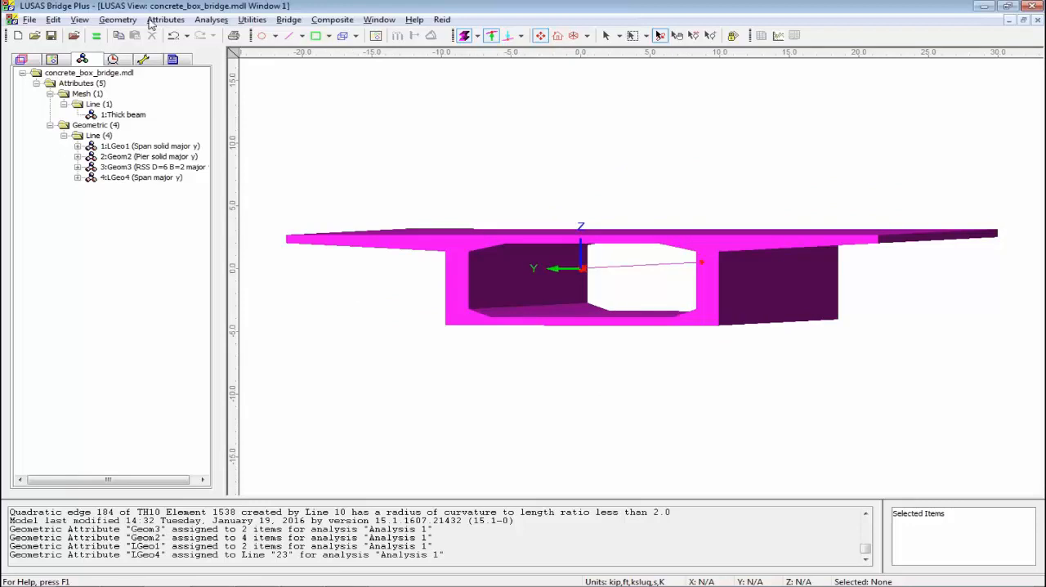
click(165, 20)
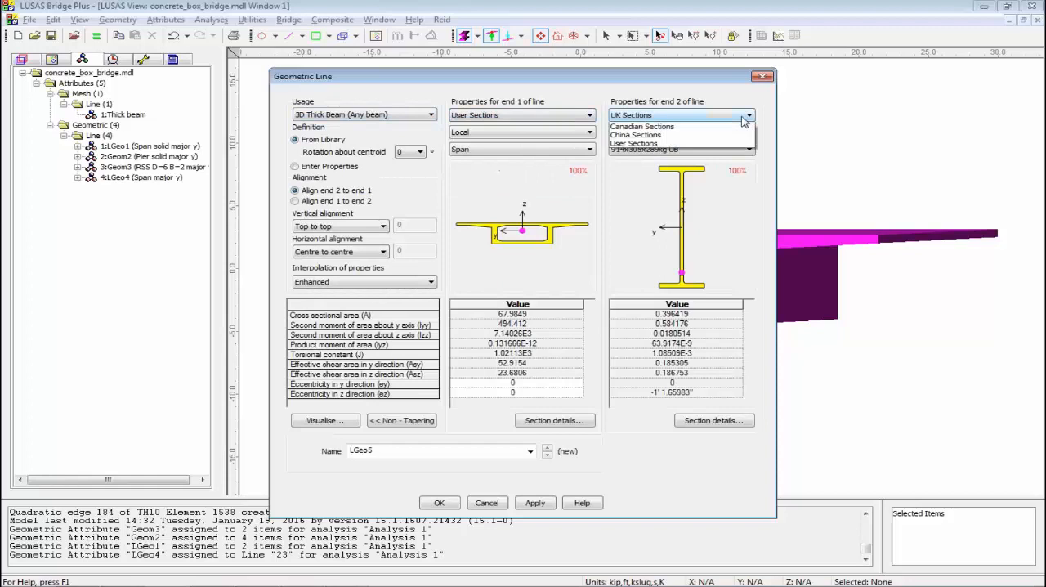
Set end 2 to the user-defined Pier section and confirm the tapered attribute LGeo5.
click(635, 144)
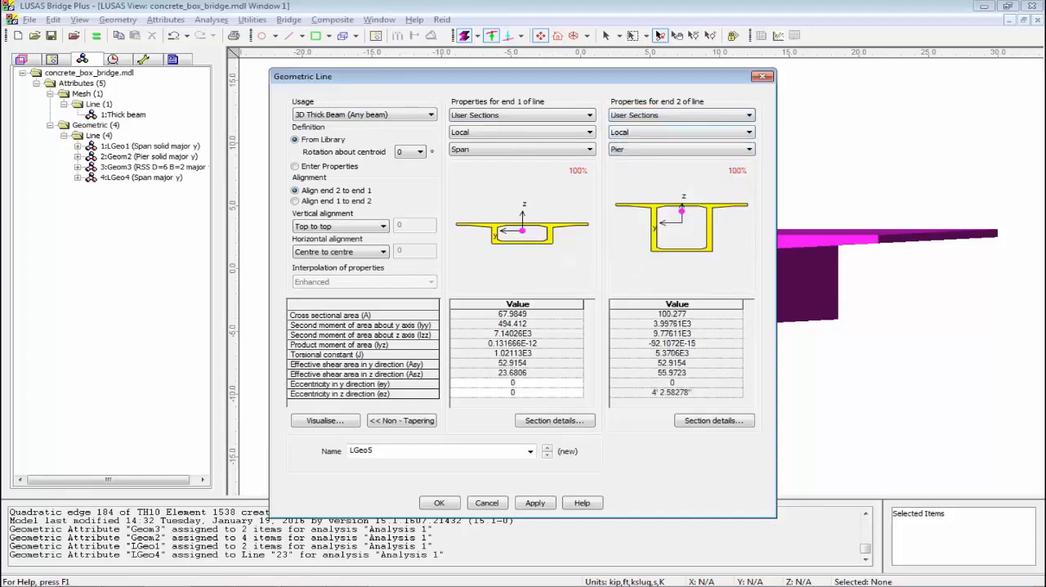
mouse_move(412, 238)
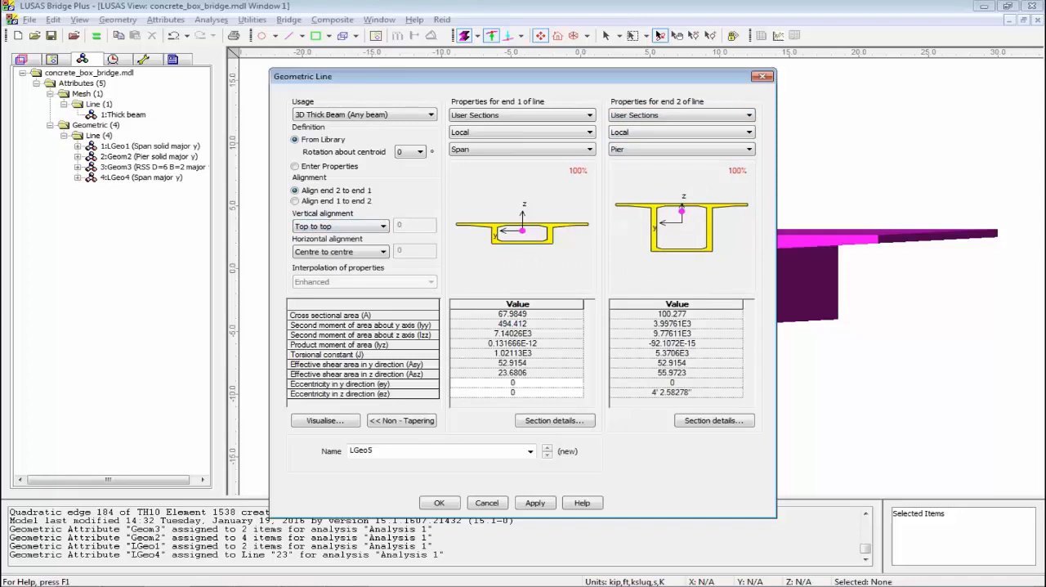
click(438, 503)
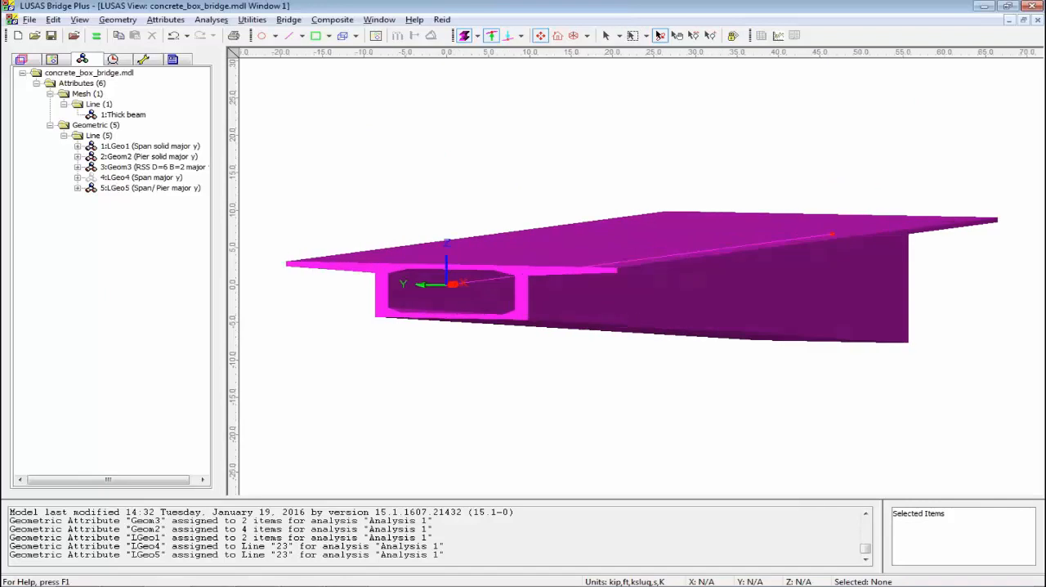
mouse_move(614, 324)
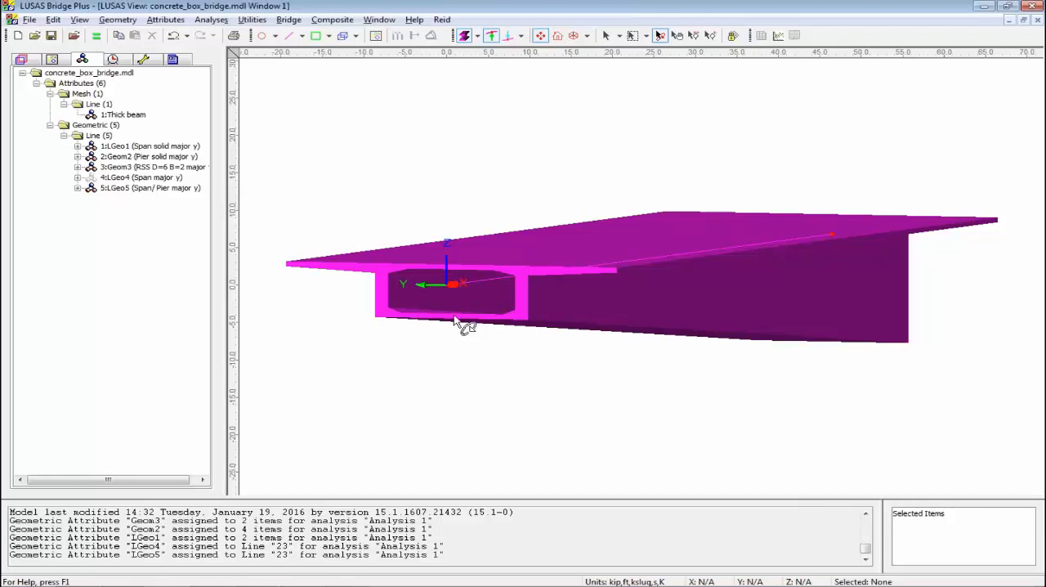
mouse_move(536, 313)
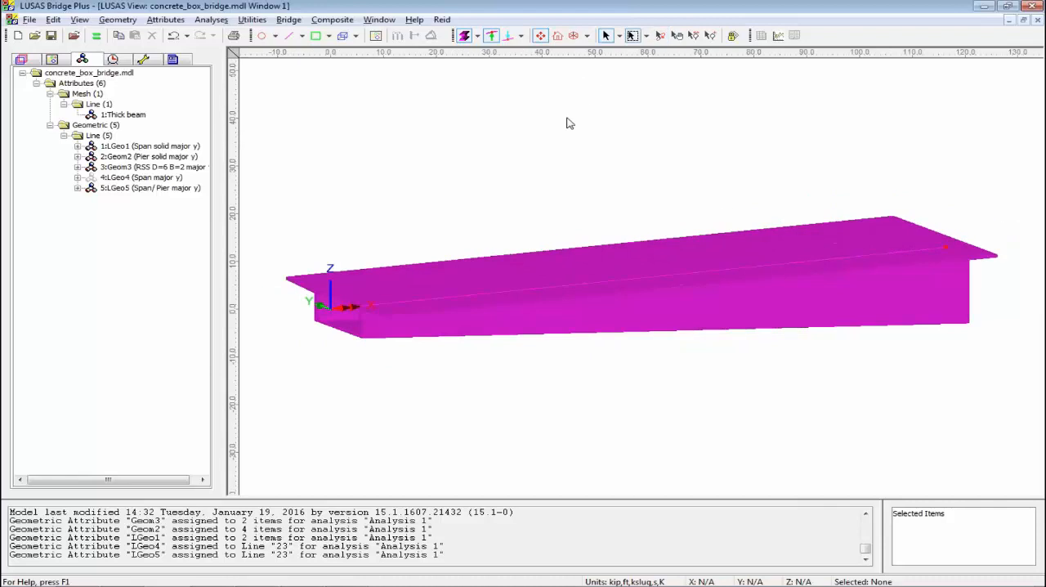
mouse_move(333, 386)
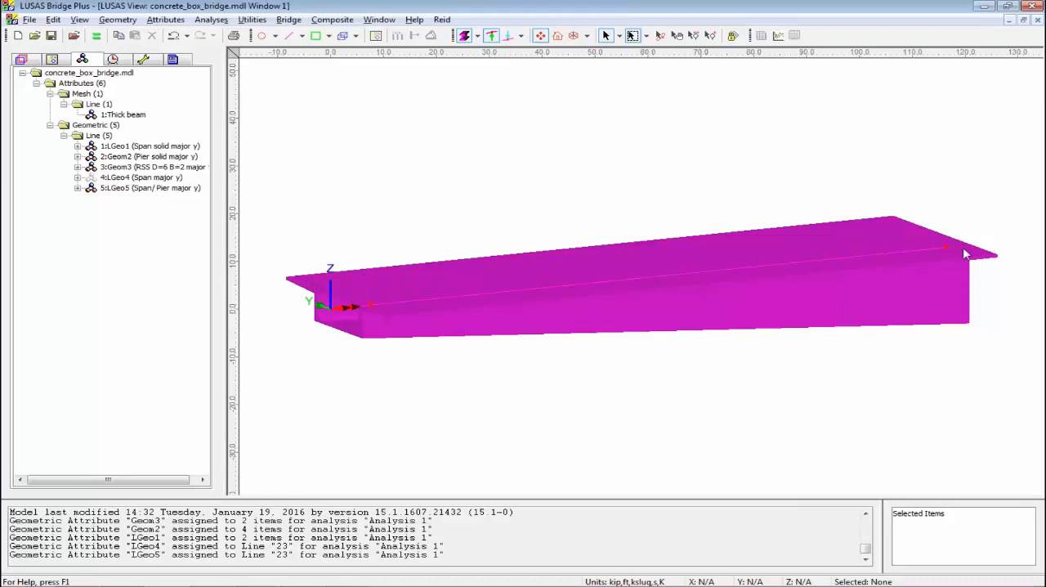
mouse_move(951, 238)
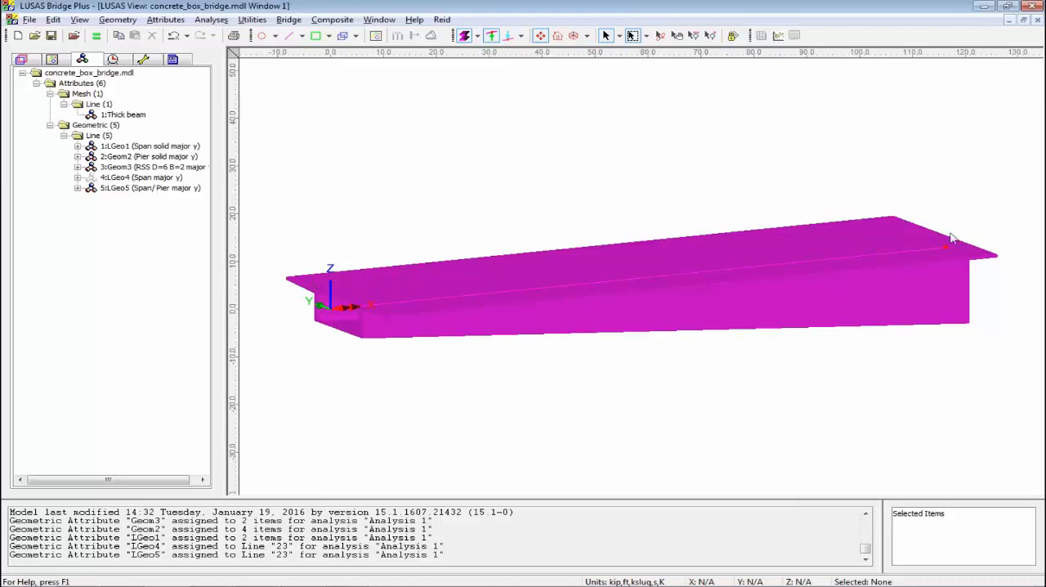
mouse_move(641, 291)
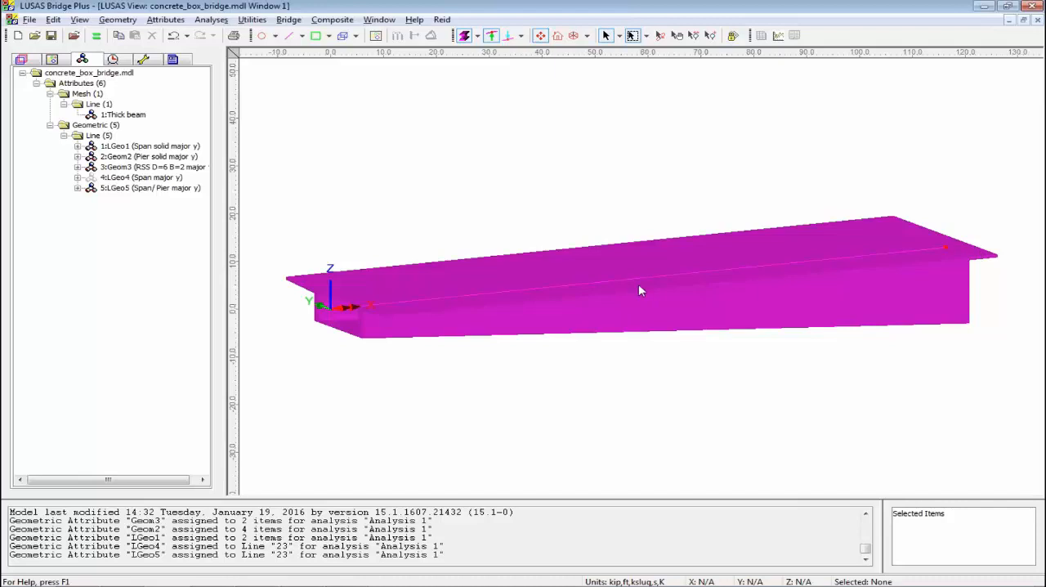
mouse_move(648, 298)
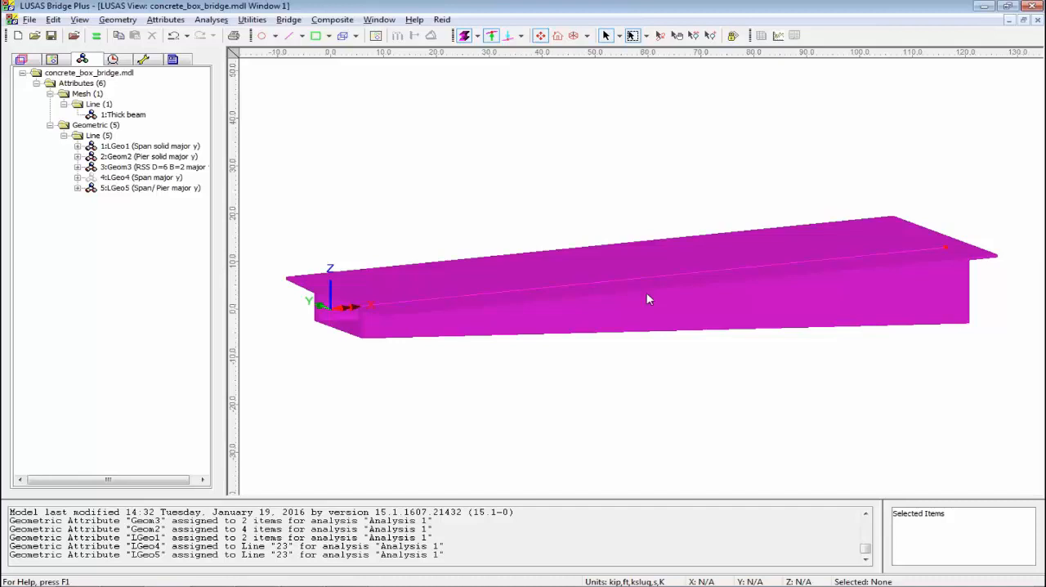
mouse_move(647, 297)
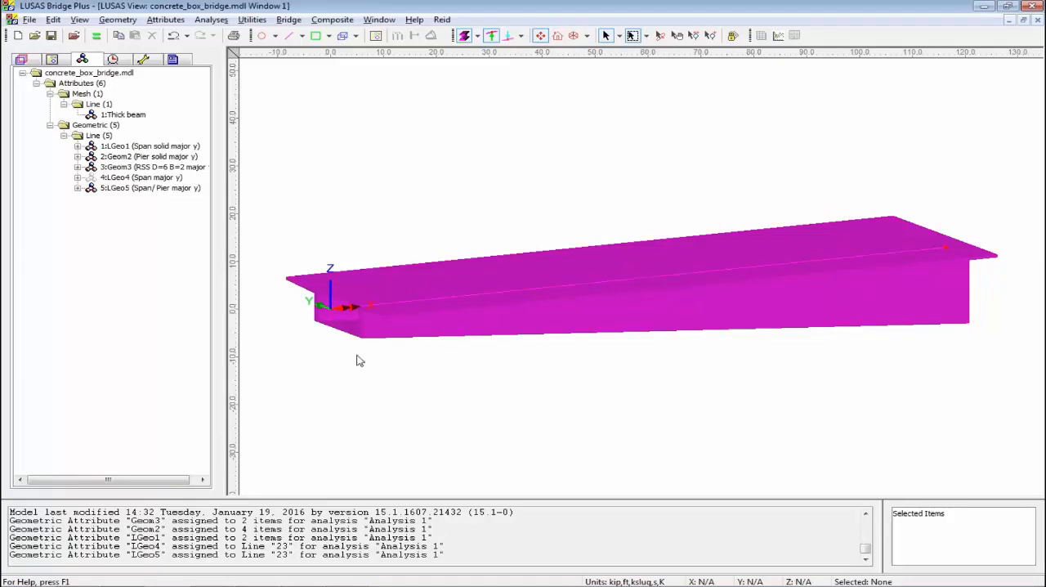
mouse_move(556, 348)
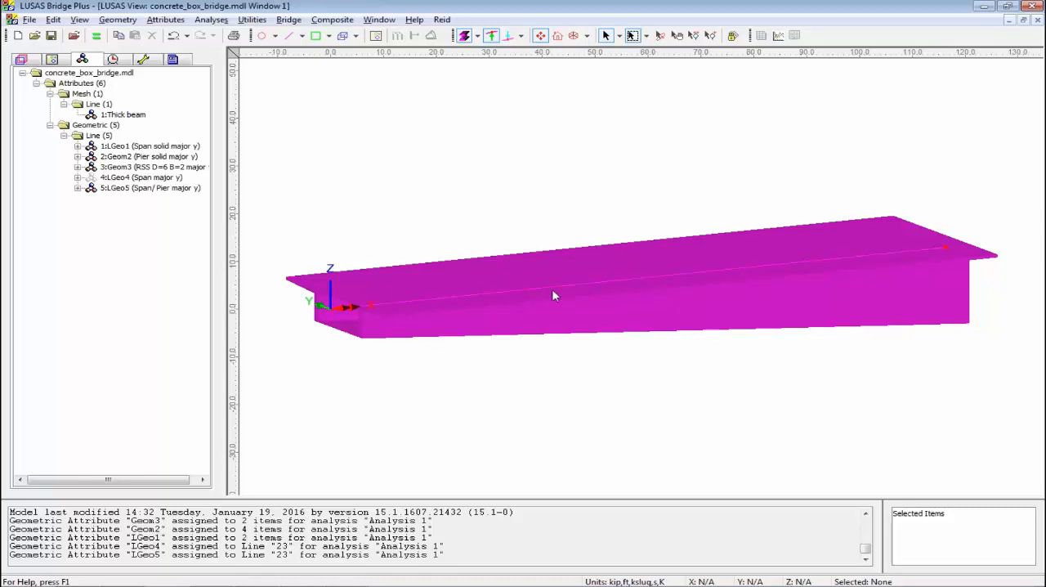
mouse_move(798, 350)
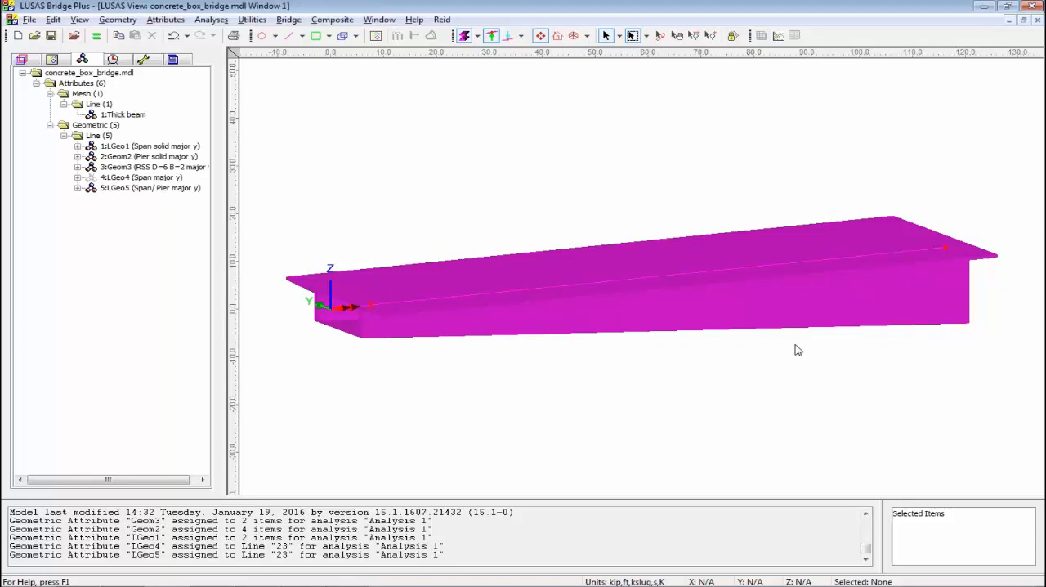
mouse_move(791, 369)
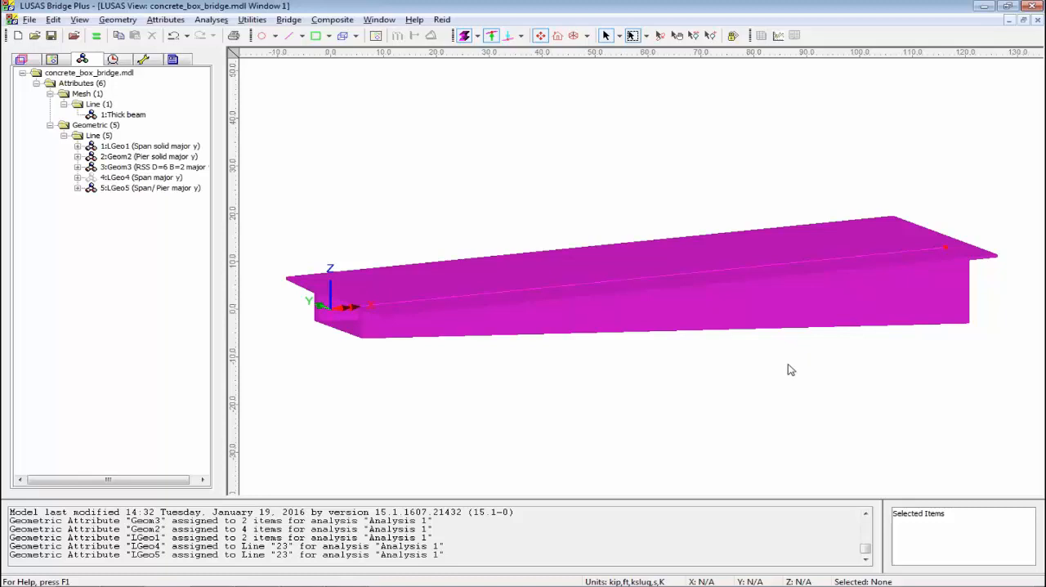
mouse_move(758, 367)
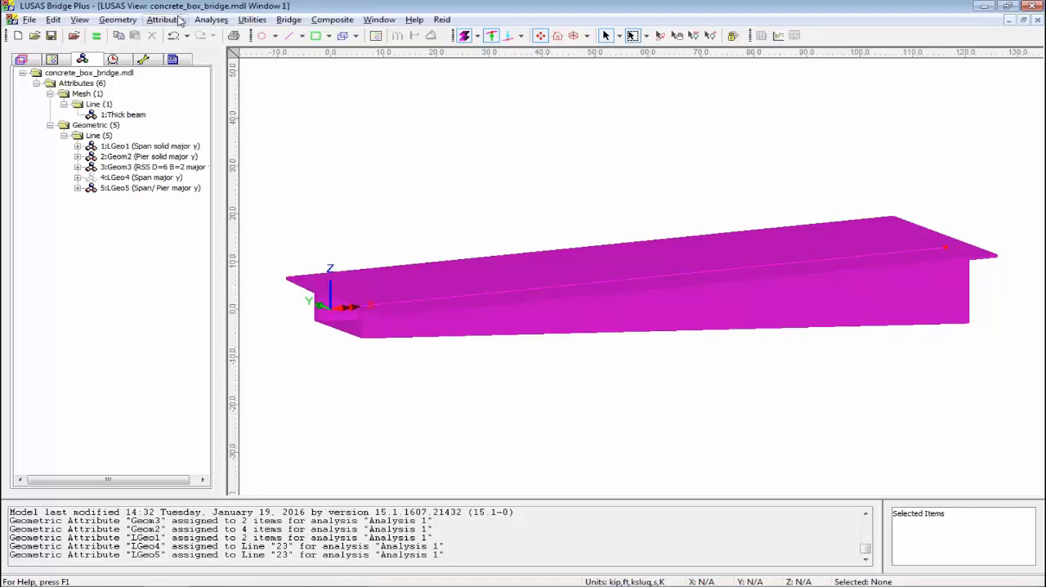
Begin a Multiple Varying Section with the Span user section in row 1.
click(165, 20)
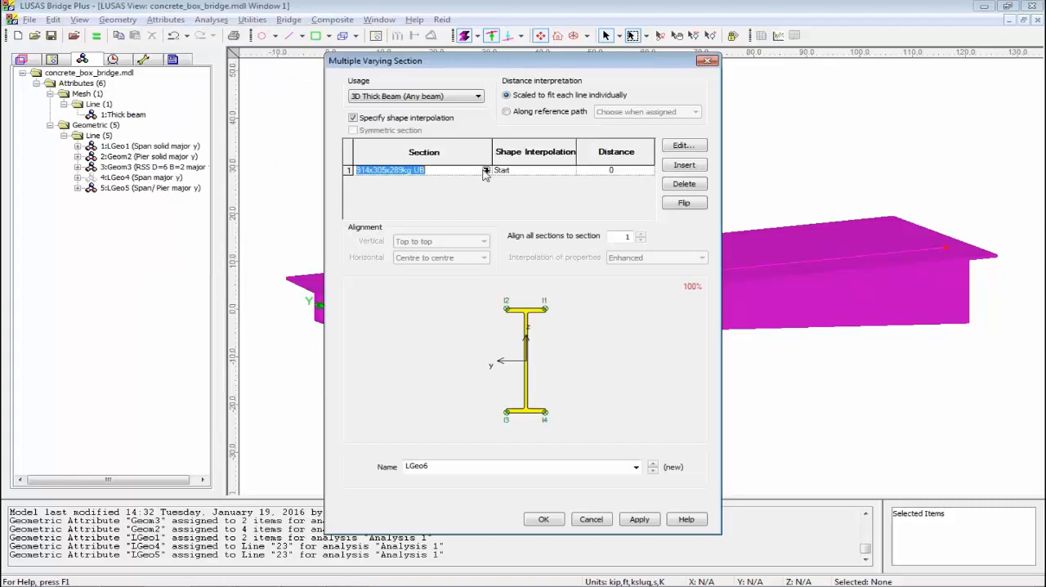
click(488, 170)
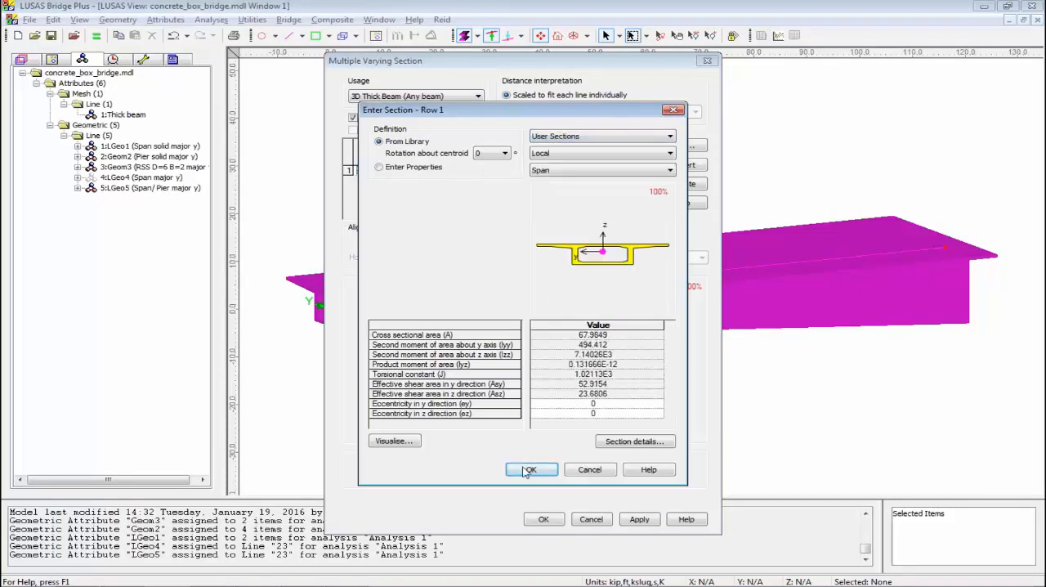
click(529, 467)
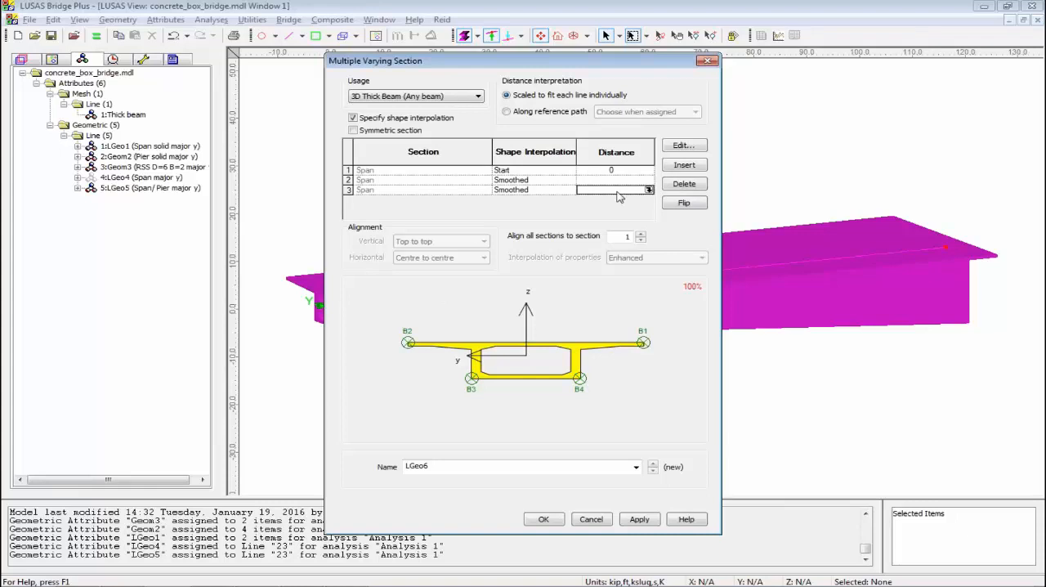
Enter row distances 130 and 0 and start changing row 3's section.
text(130)
click(615, 180)
text(9)
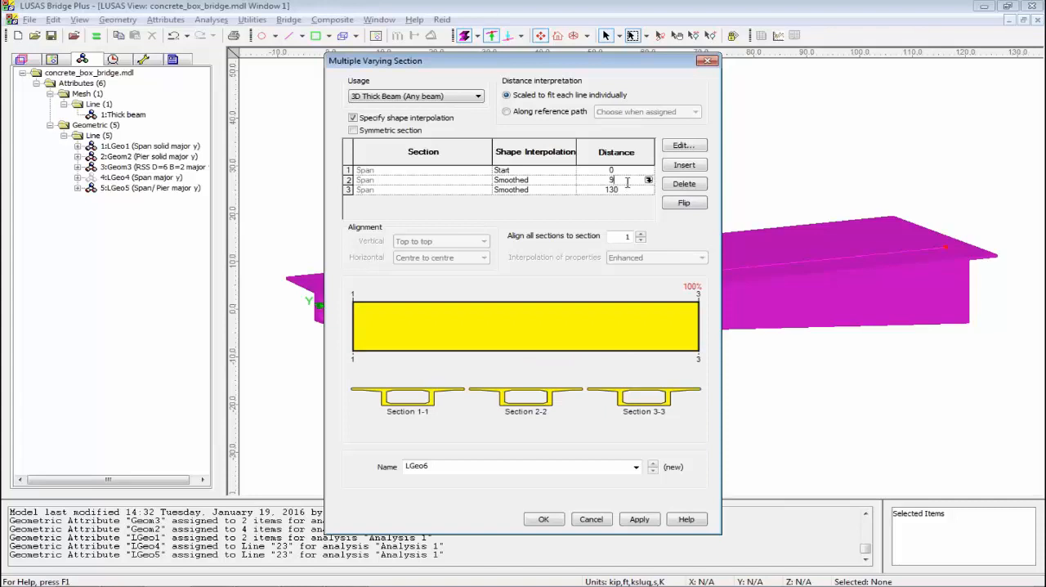
text(0)
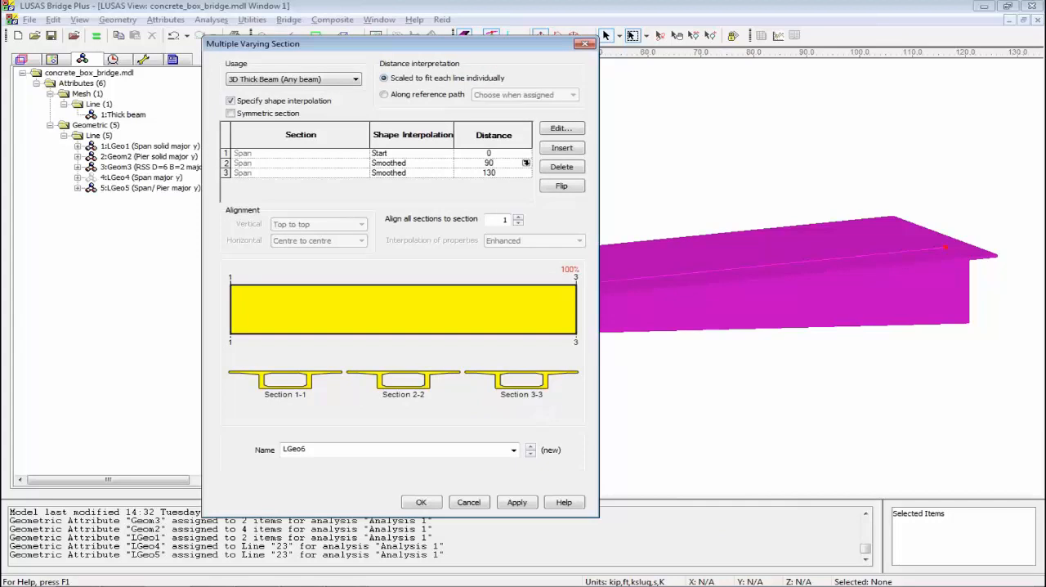
click(242, 173)
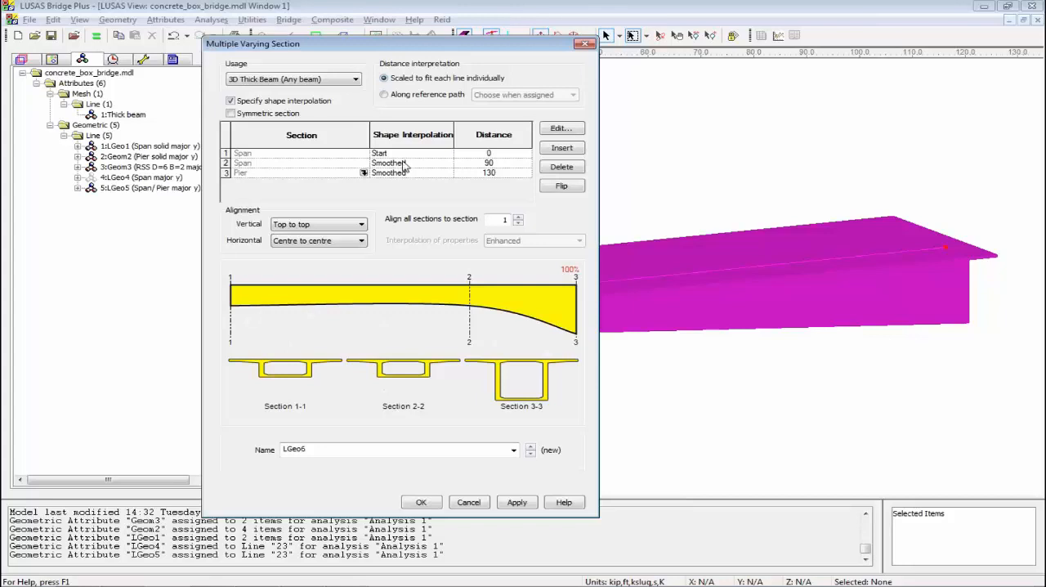
mouse_move(405, 164)
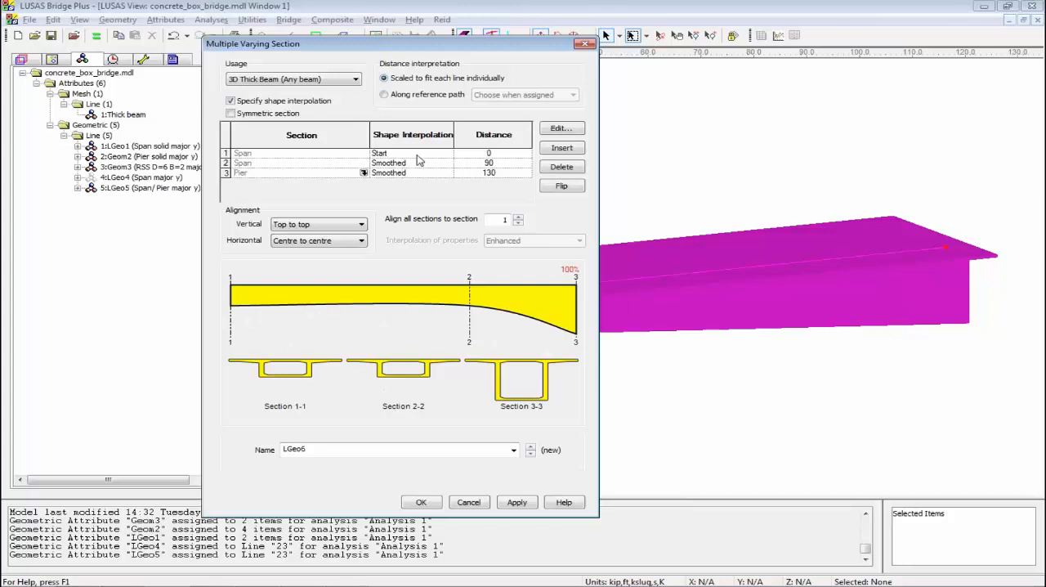
Set row 2 to the Intermediate section with its shape interpolation adjusted.
click(409, 161)
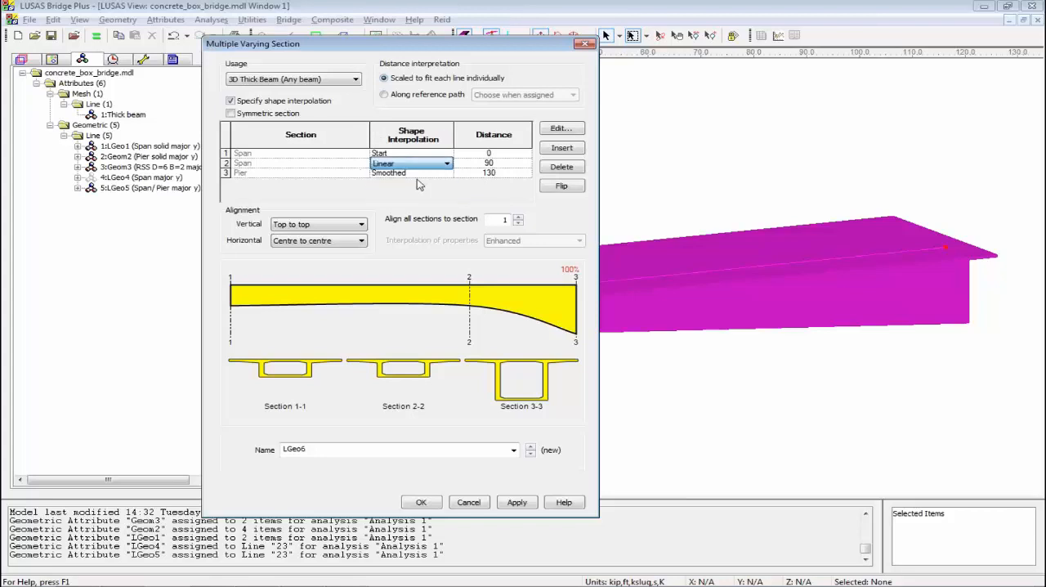
click(382, 162)
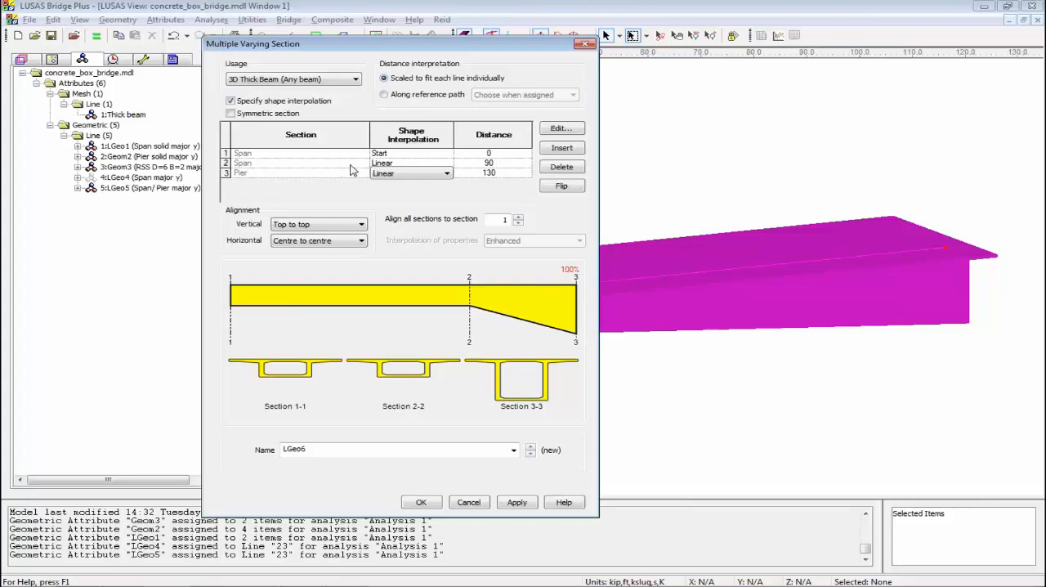
click(241, 162)
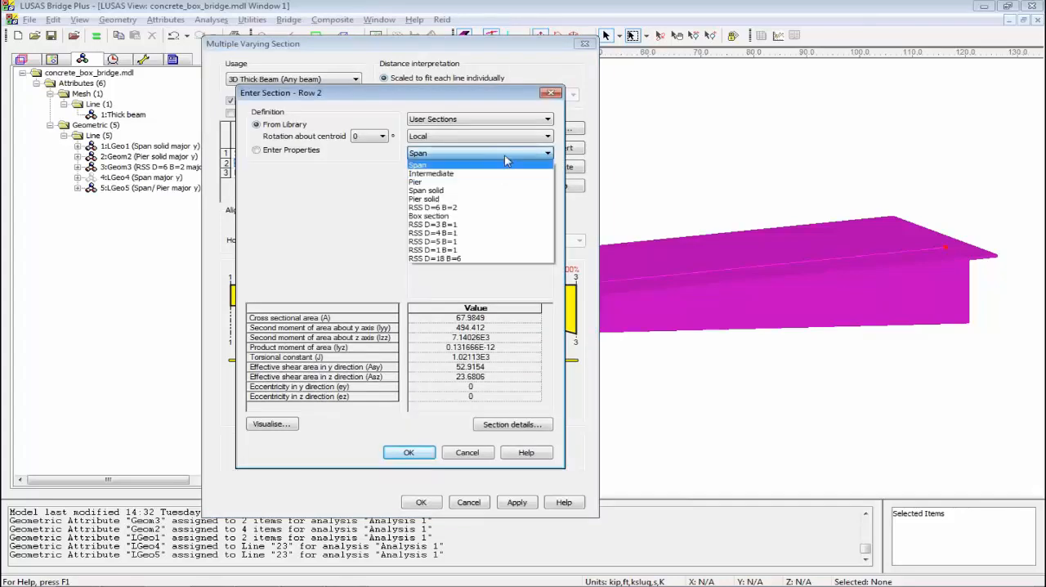
click(431, 173)
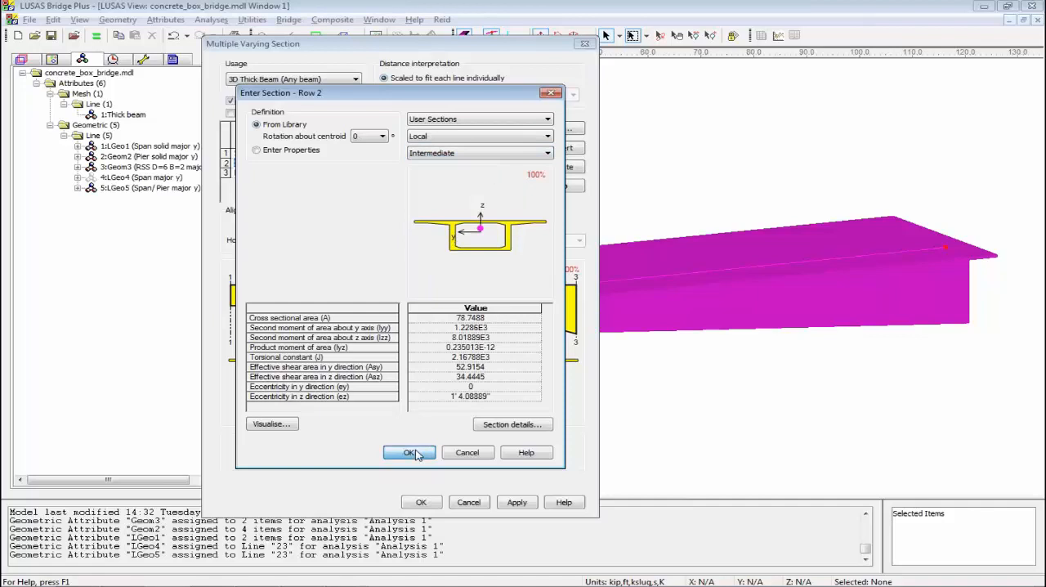
click(408, 452)
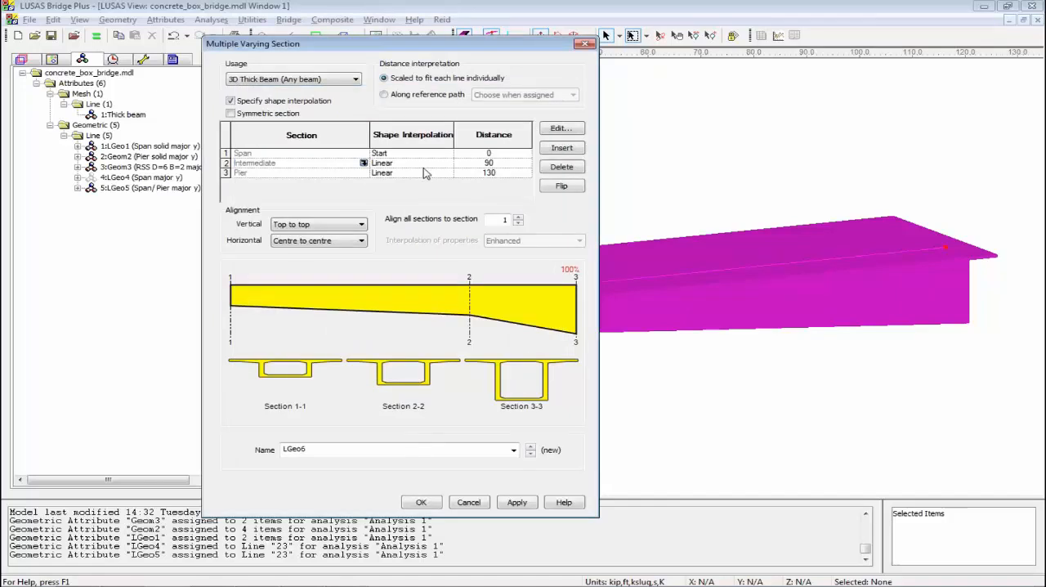
Use Smoothed shape interpolation for row 3 toward the Pier section.
click(447, 173)
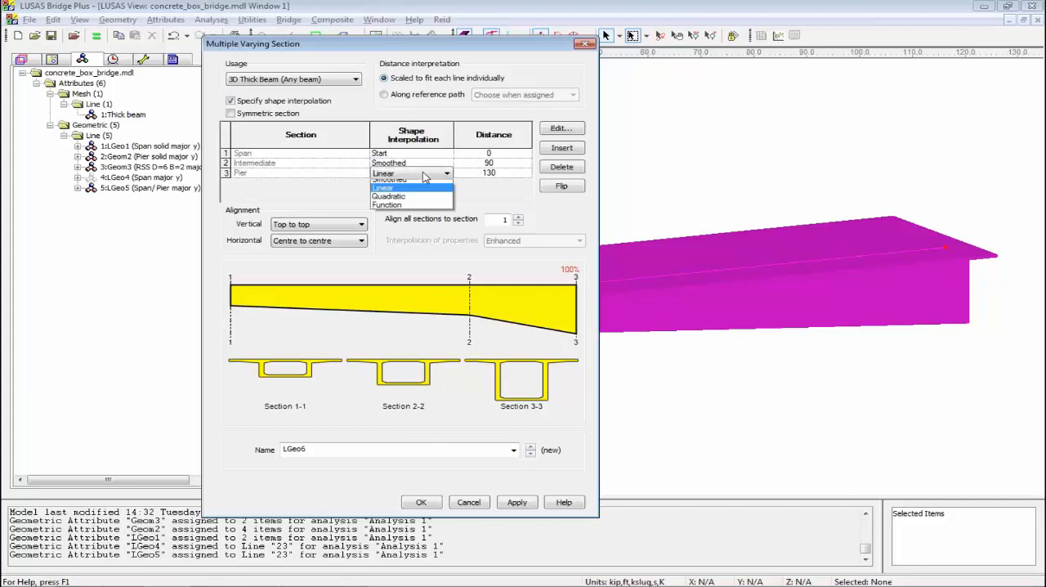
click(389, 180)
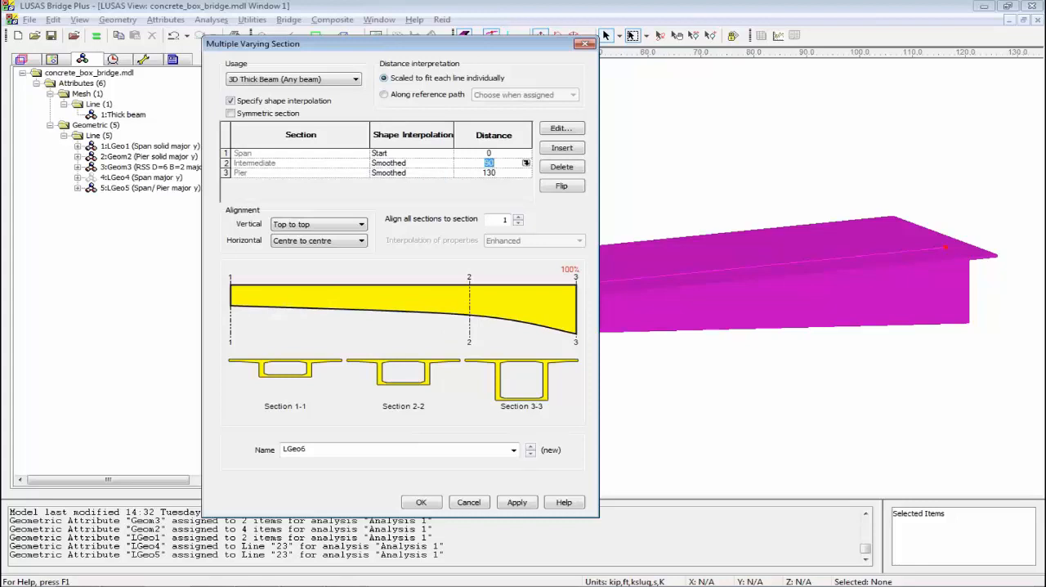
Apply to create LGeo6, flip the section order and apply again for the pier-to-span LGeo7.
click(517, 502)
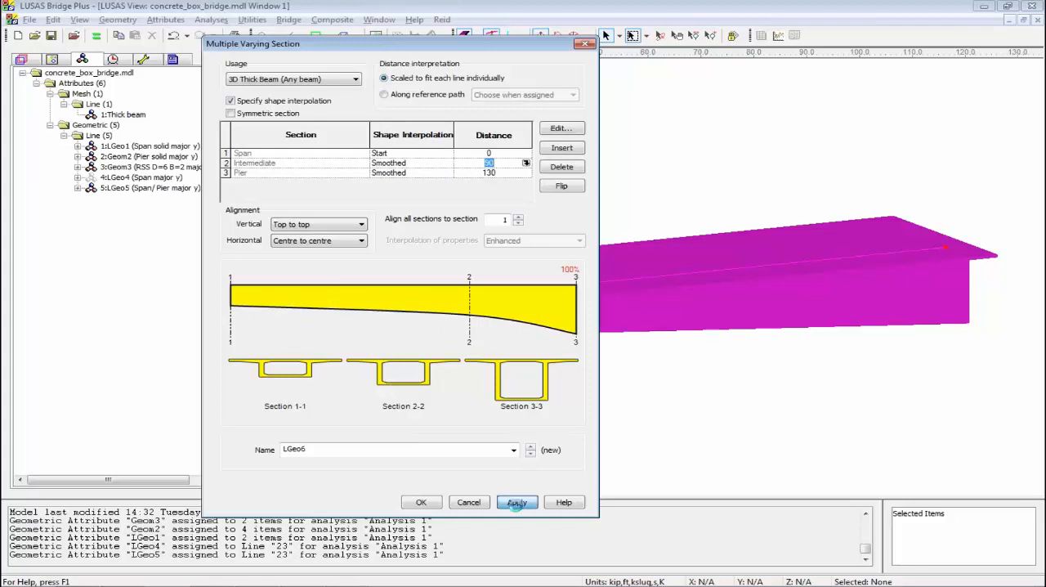
click(516, 502)
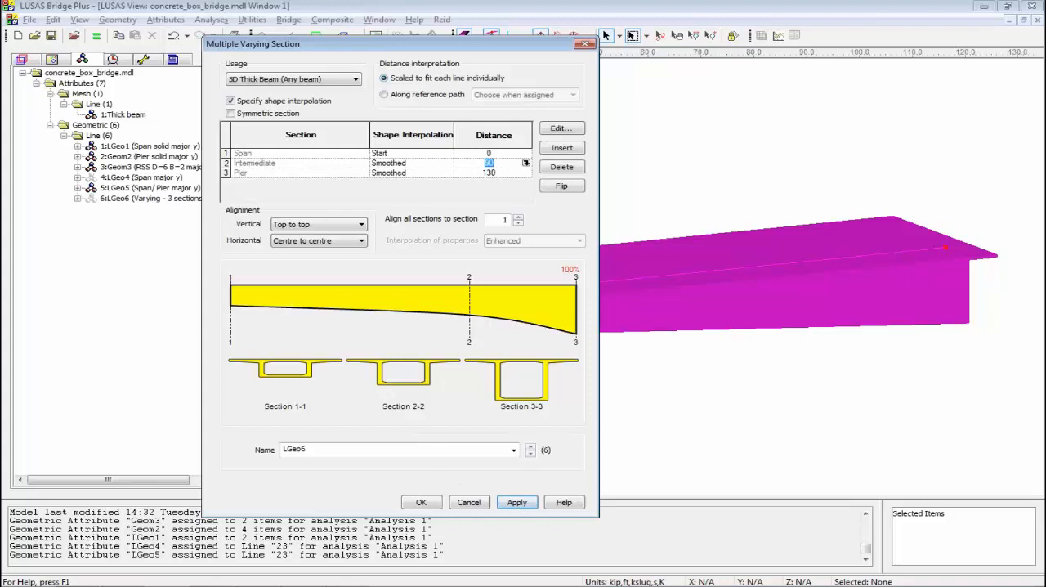
click(563, 187)
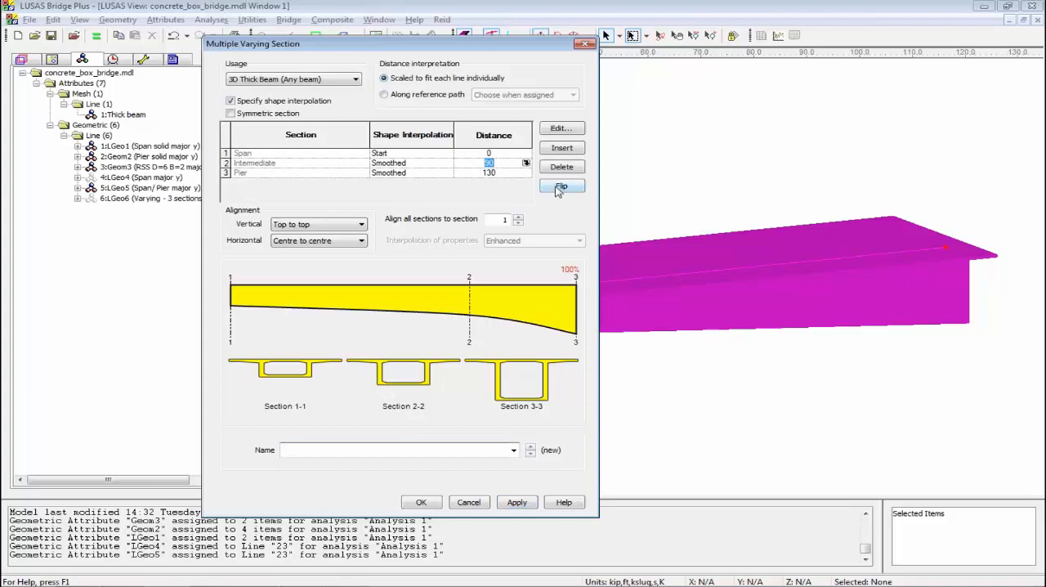
click(562, 186)
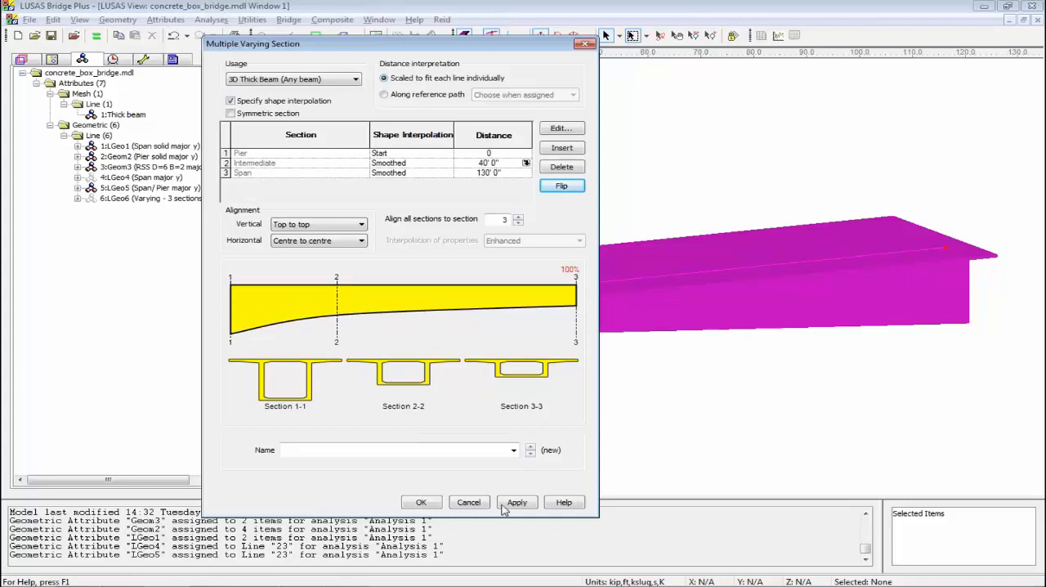
click(421, 502)
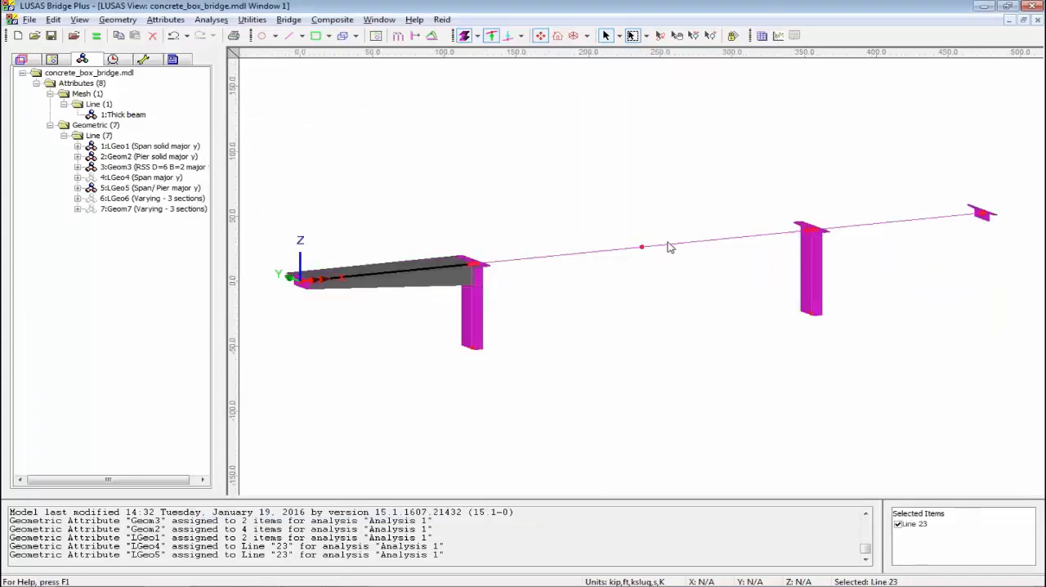
Finish assigning LGeo6 and LGeo7 to the haunch lines and orbit to inspect the tapered deck.
click(720, 237)
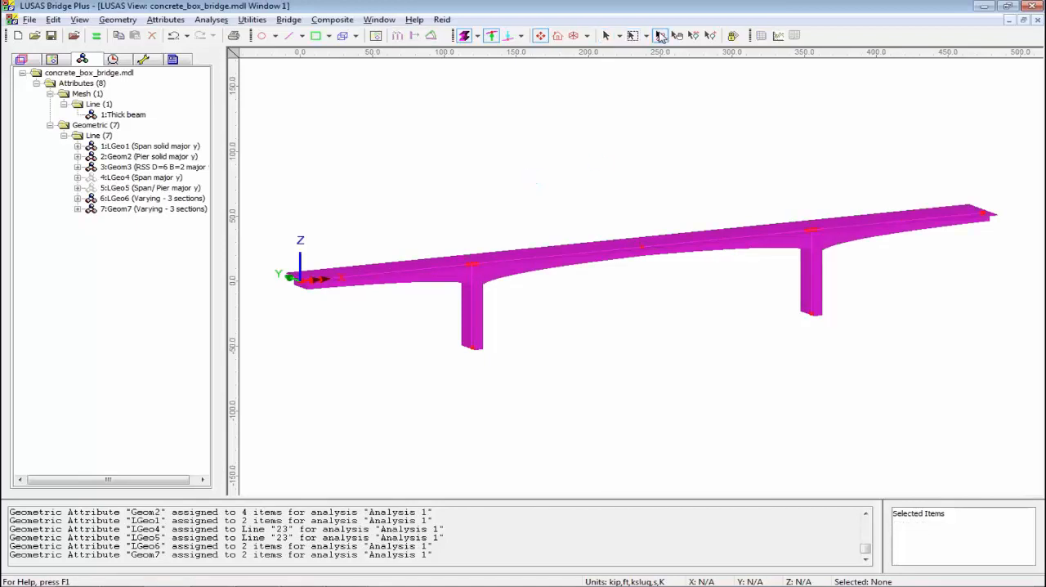
drag(621, 278, 624, 313)
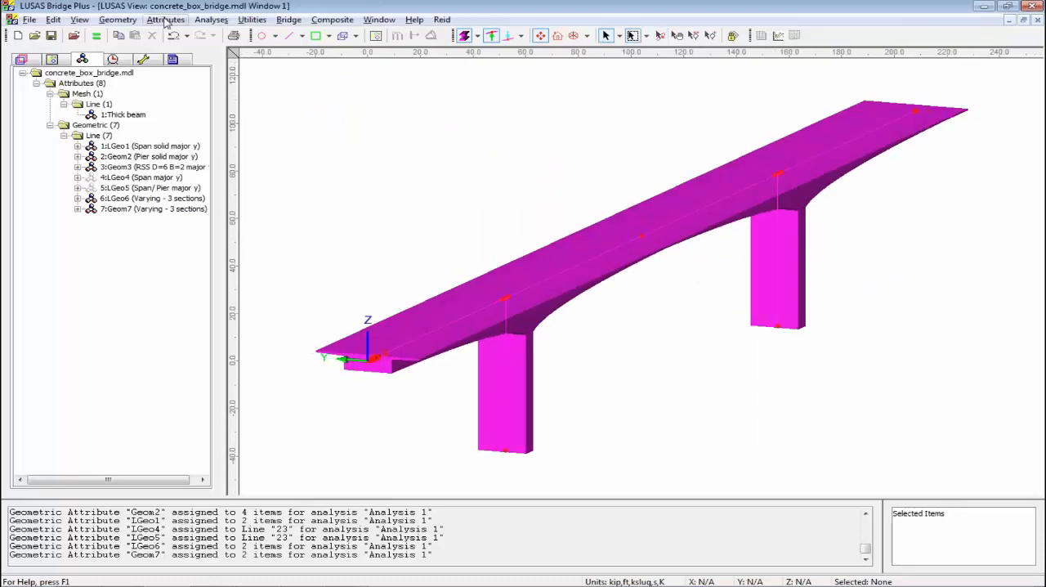
Add the USA AASHTO LRFD concrete material Iso1 from the material library to the model.
click(165, 20)
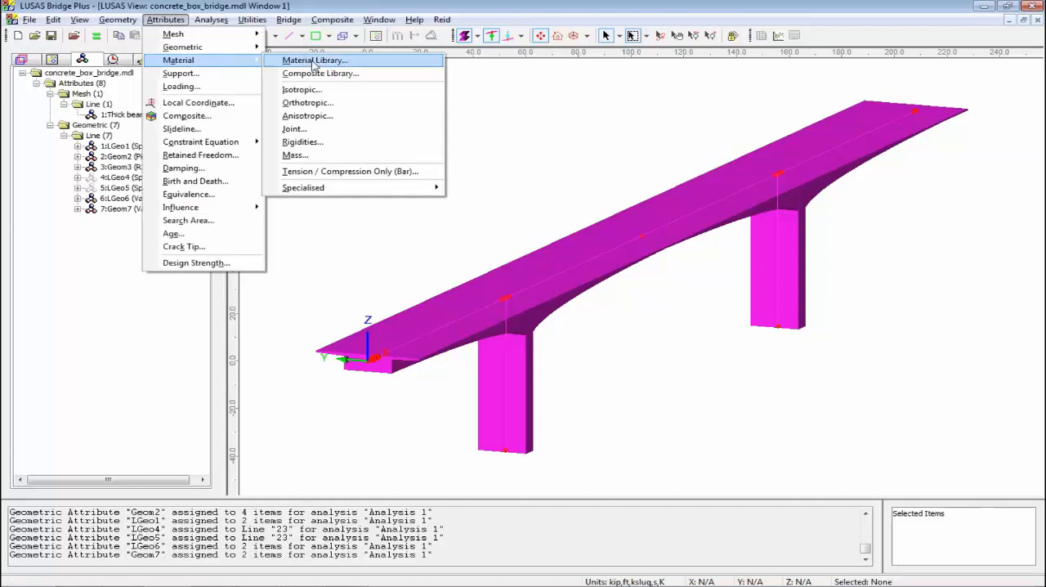
click(314, 58)
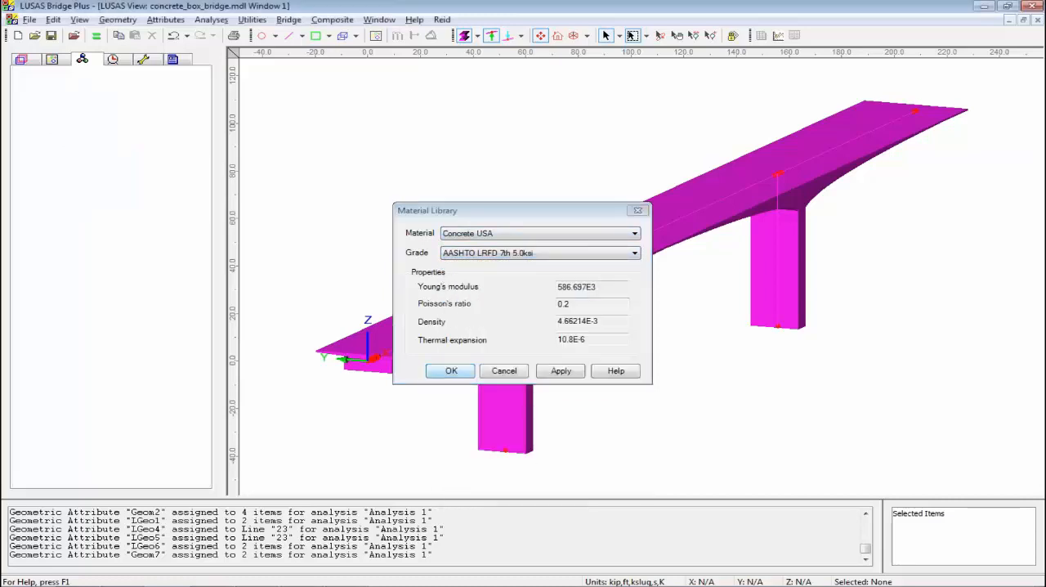
click(451, 369)
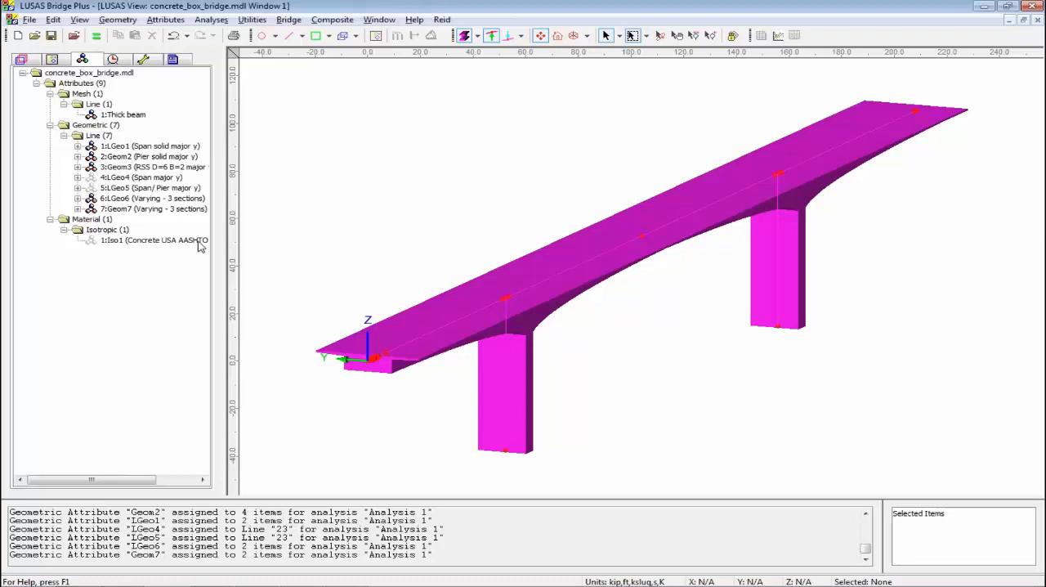
double_click(155, 239)
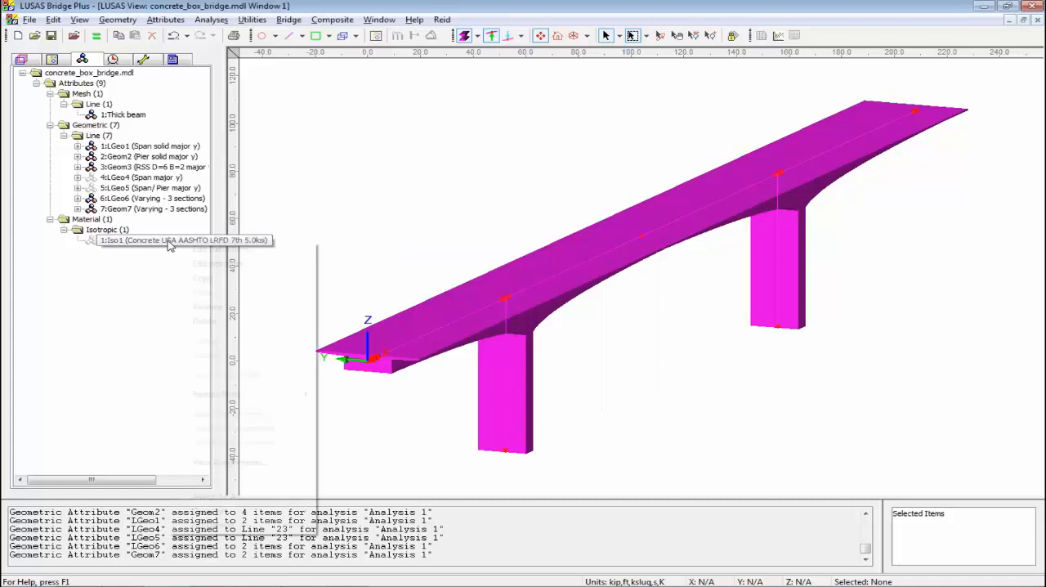
Review Iso1's properties after assignment and cancel the unused Isotropic material dialog.
double_click(114, 238)
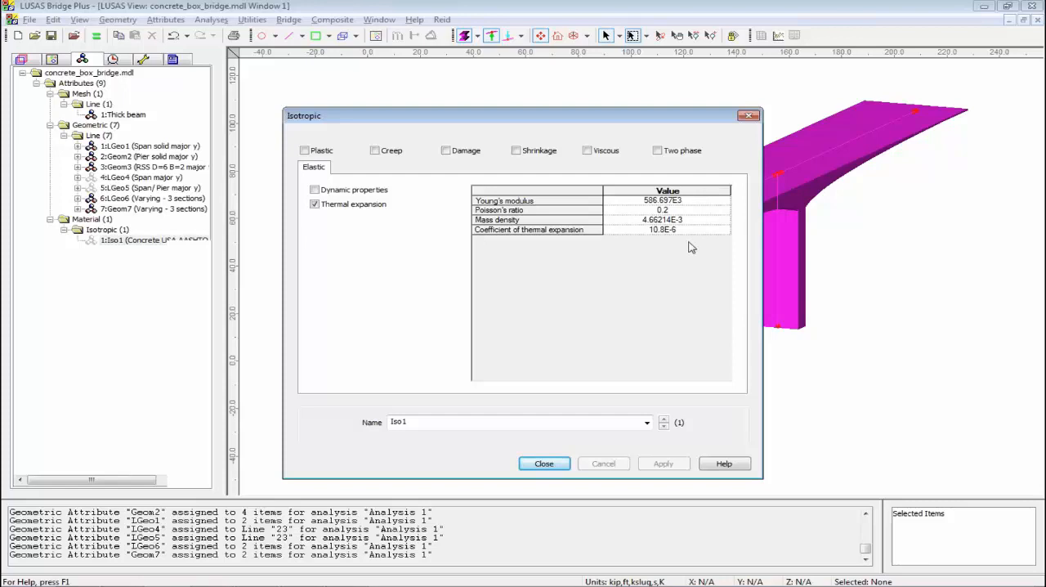
mouse_move(695, 312)
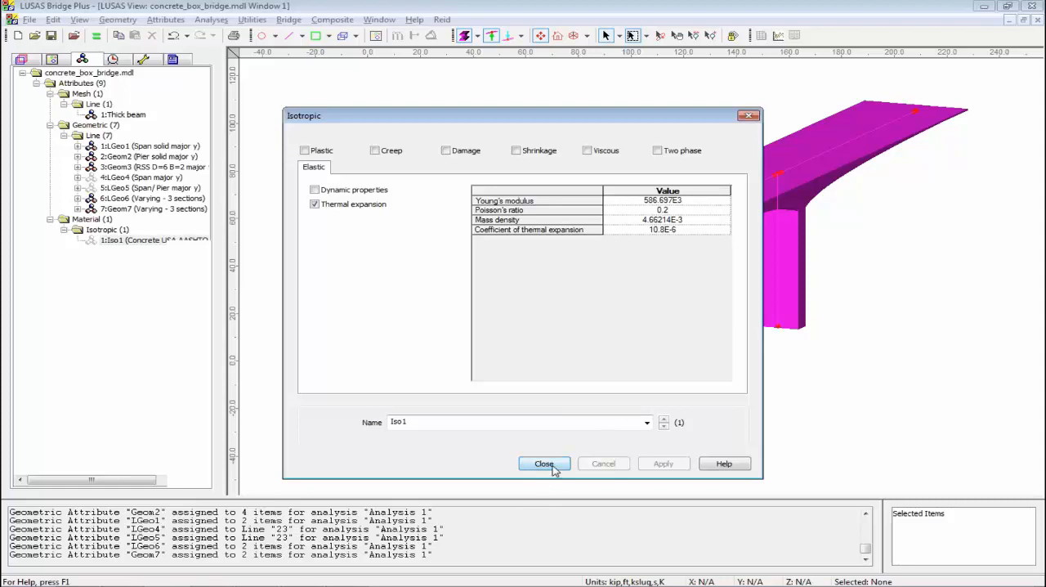
click(545, 464)
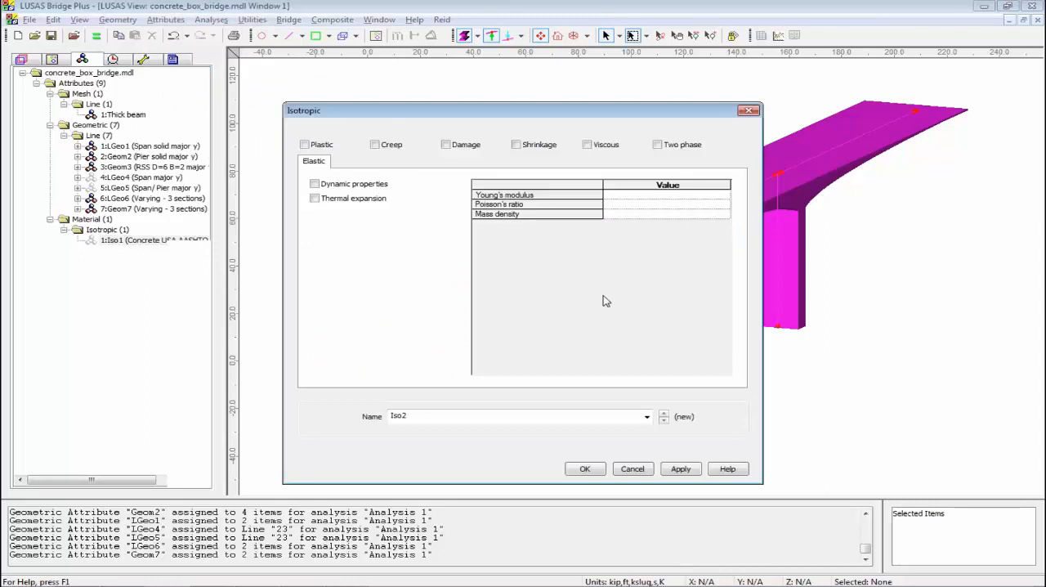
mouse_move(629, 484)
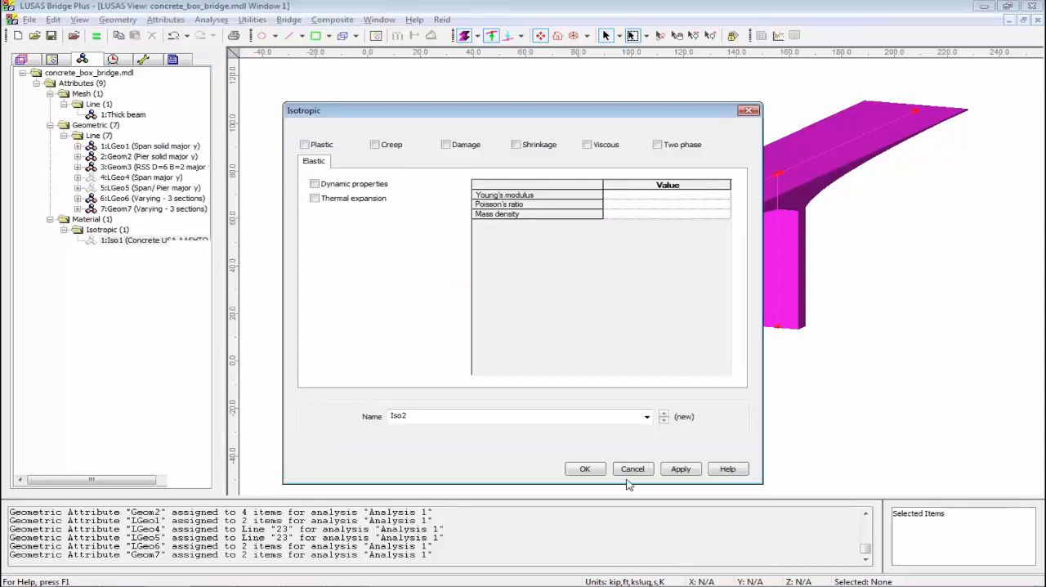
click(633, 468)
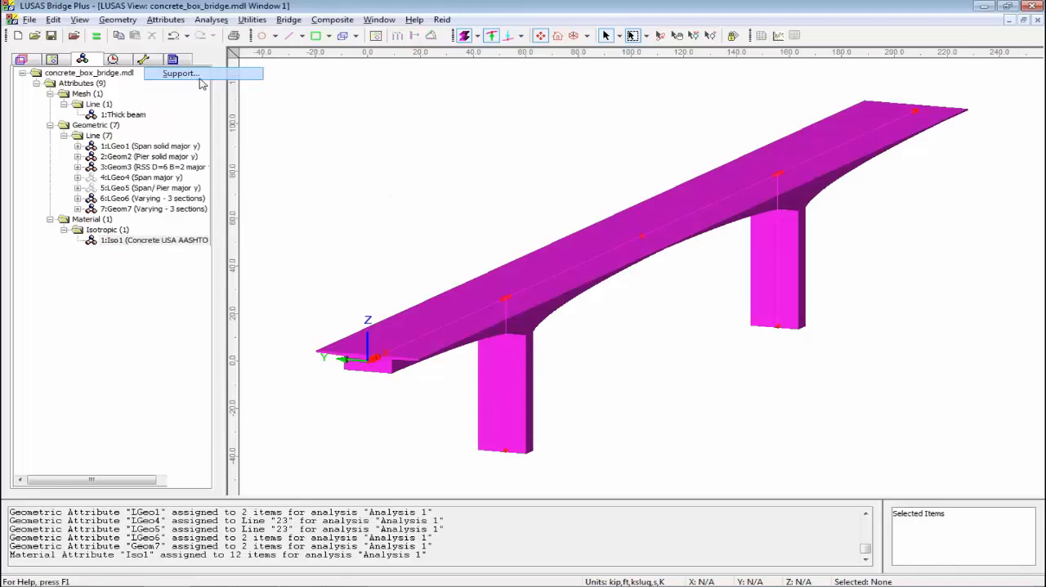
Create a fully restrained support attribute named Fixed.
click(179, 71)
text(F)
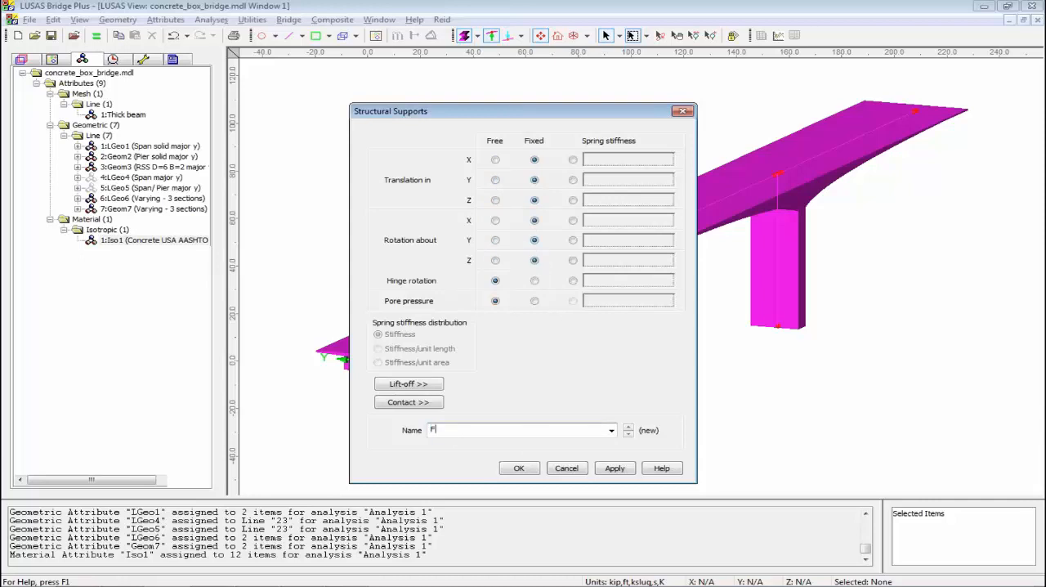
text(ixed)
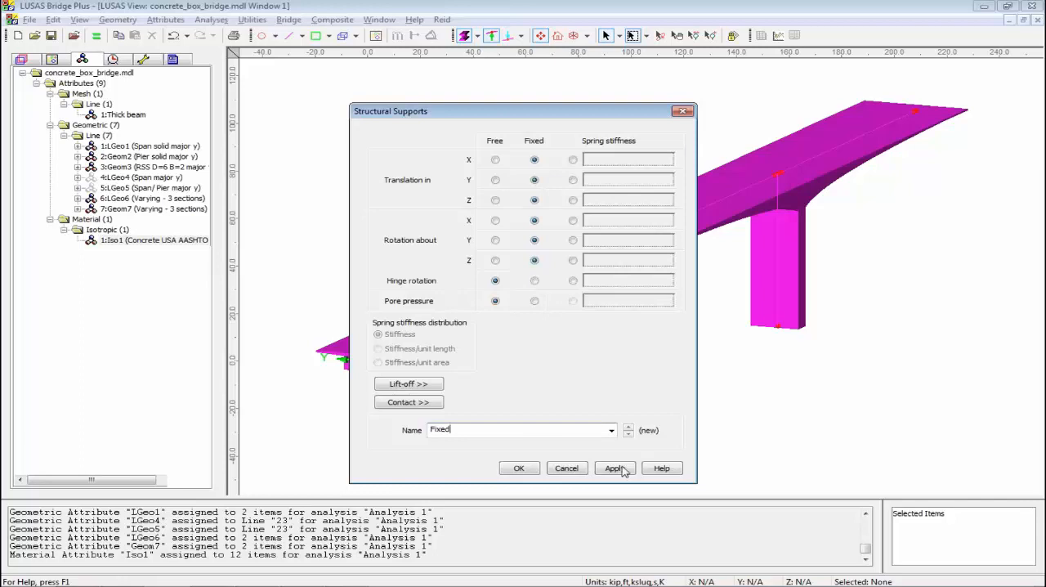
click(615, 467)
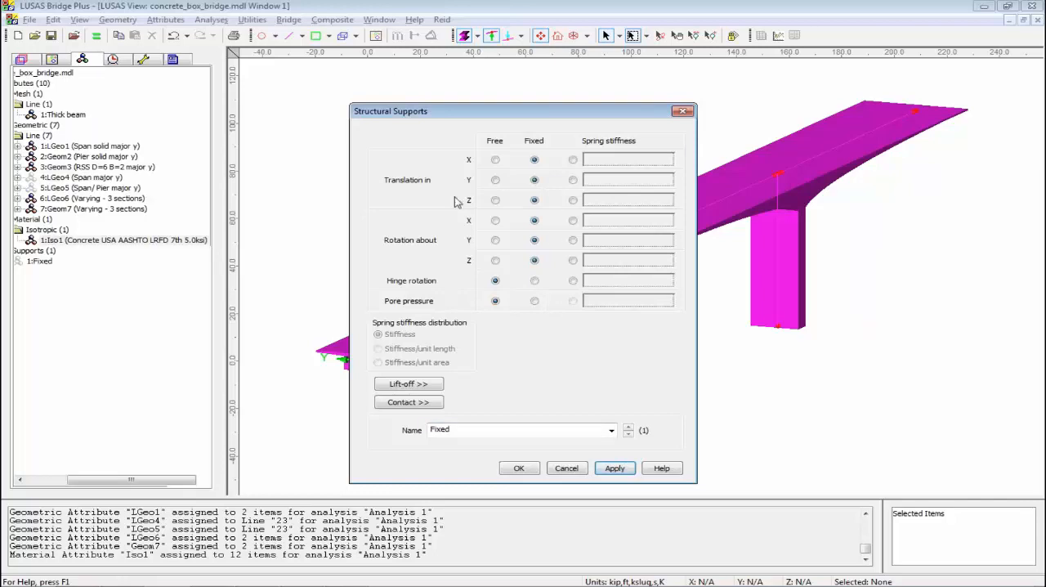
Create a Roller support with X translation and rotations free.
click(494, 161)
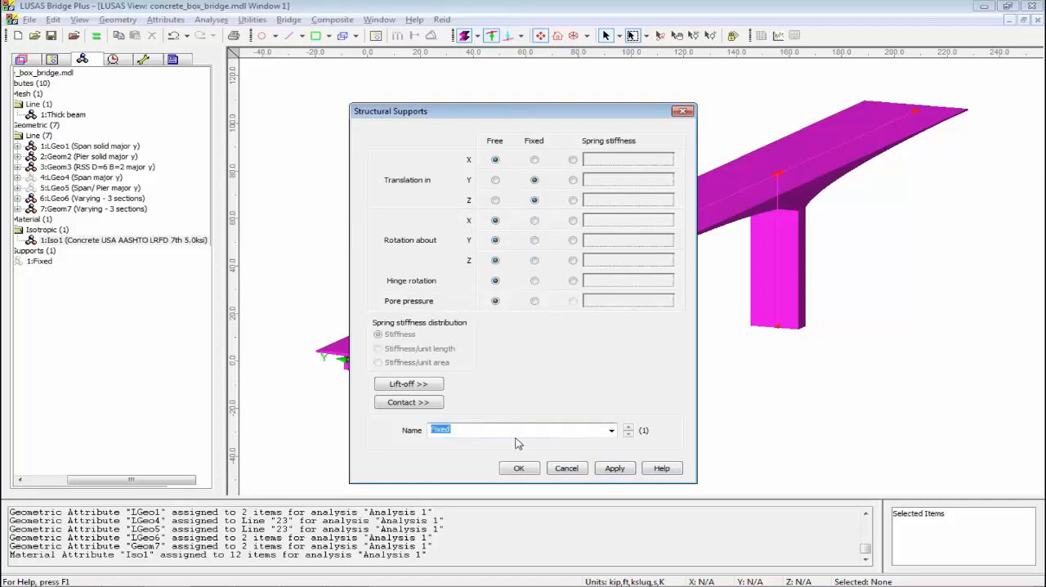
text(Roller)
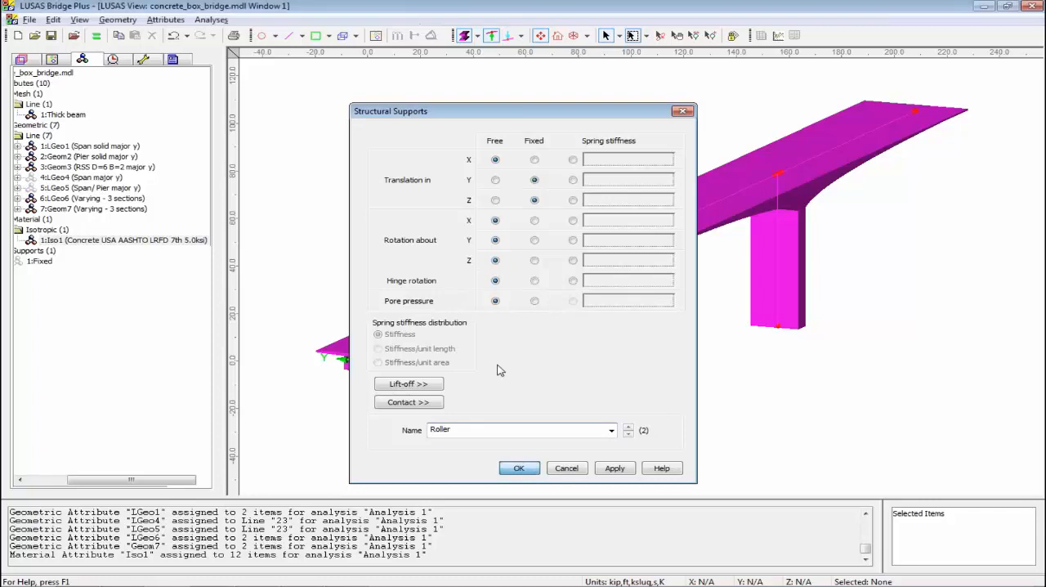
click(520, 467)
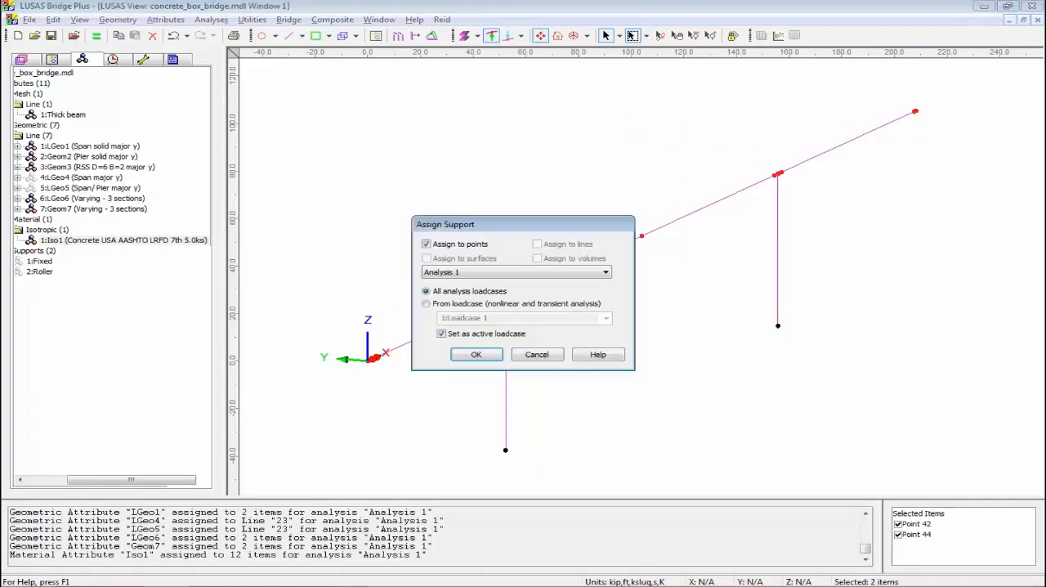
Assign Fixed to the two pier base points and Roller to deck end Points 38 and 1.
click(475, 353)
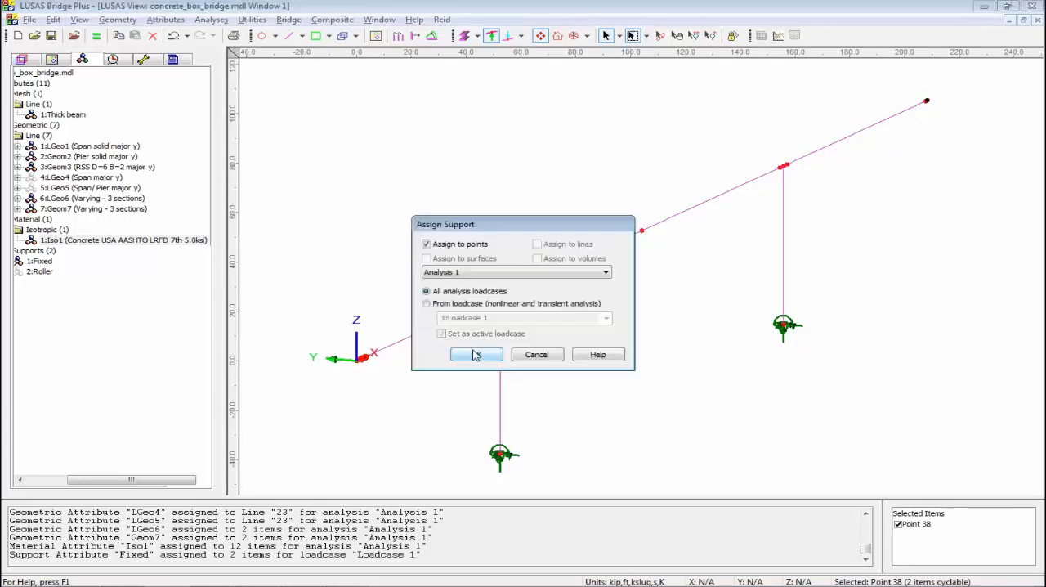
click(476, 353)
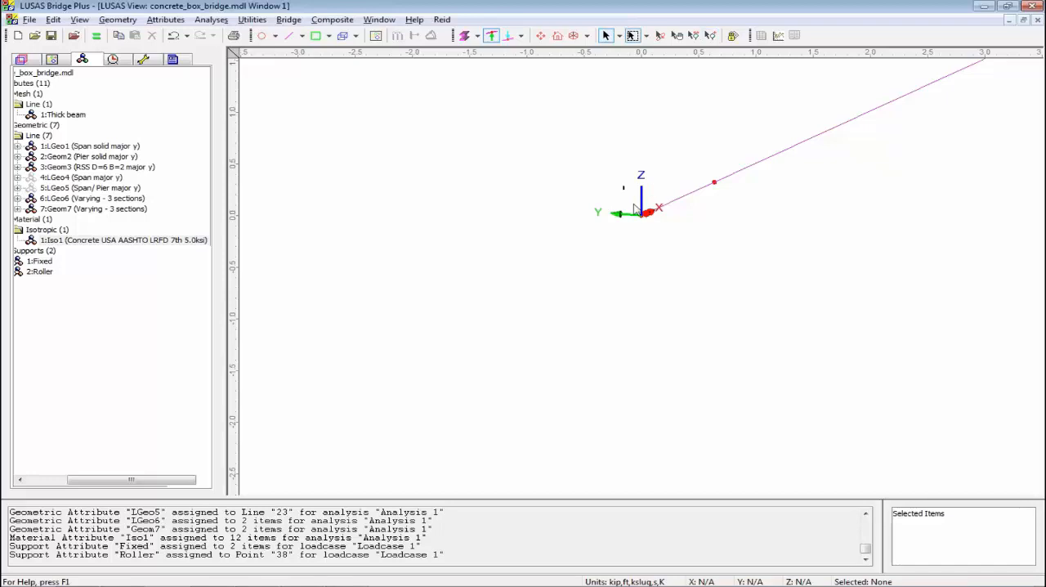
click(647, 212)
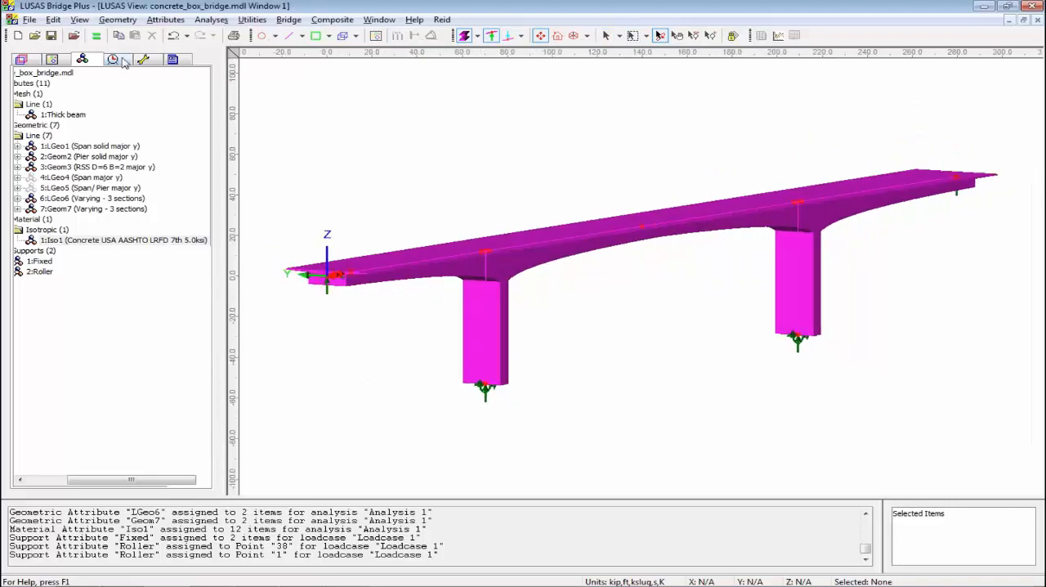
Rename Loadcase 1 to Dead load in the Analyses treeview and save the model before solving.
click(113, 58)
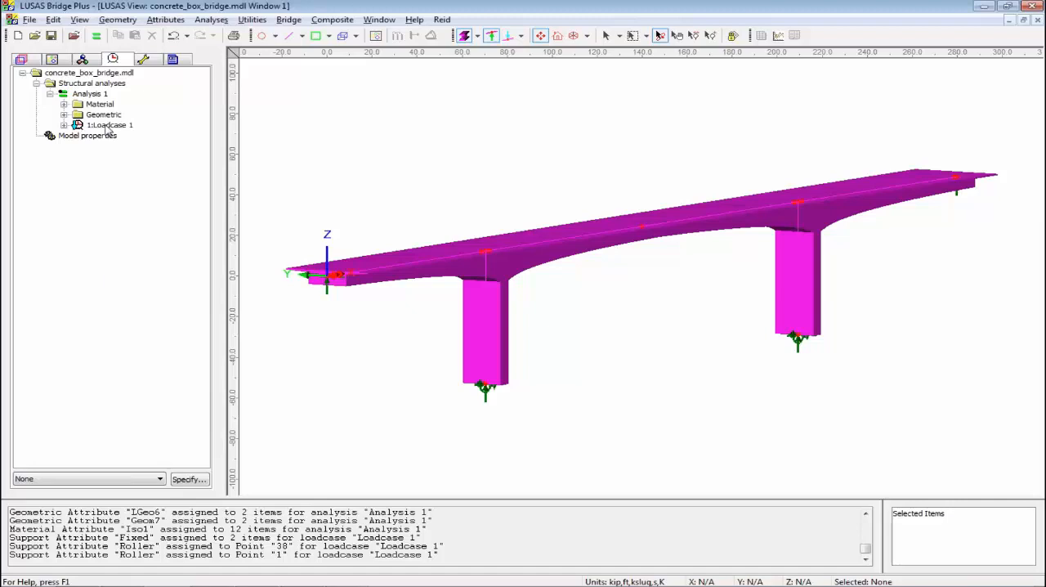
right_click(106, 124)
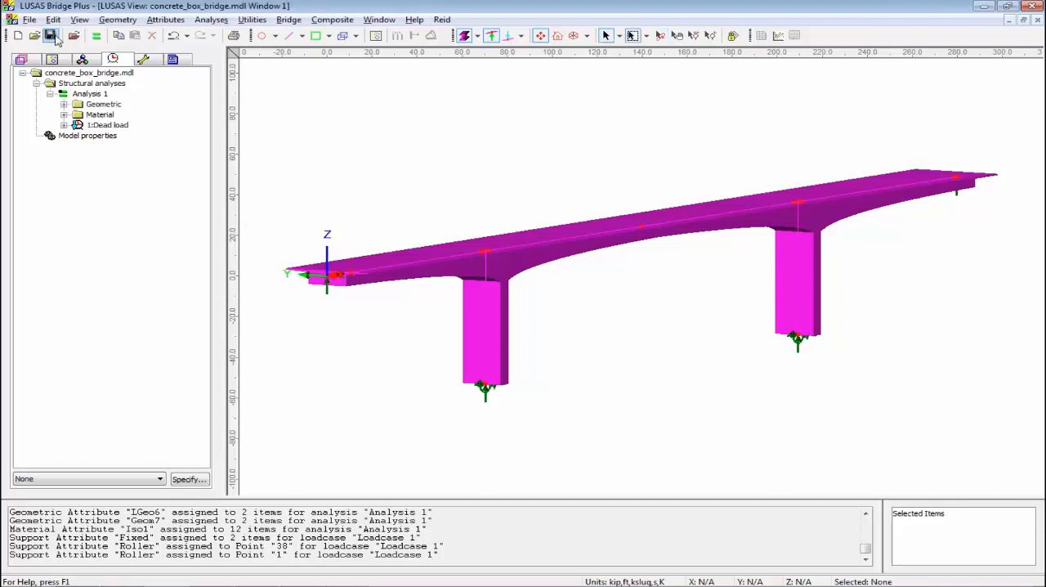
click(53, 36)
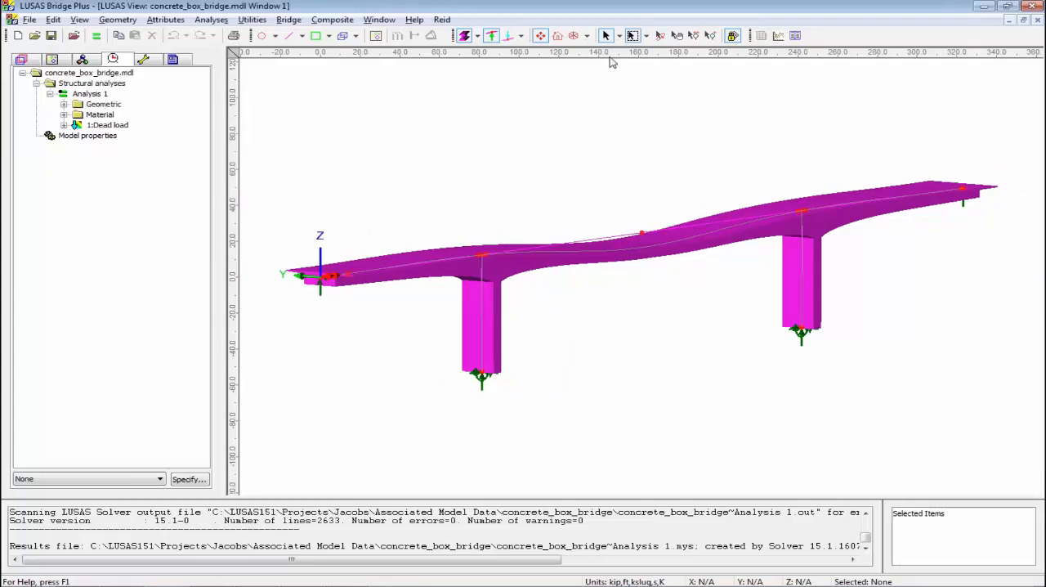
Deassign material Iso1 from the selected deck Line 30.
click(82, 59)
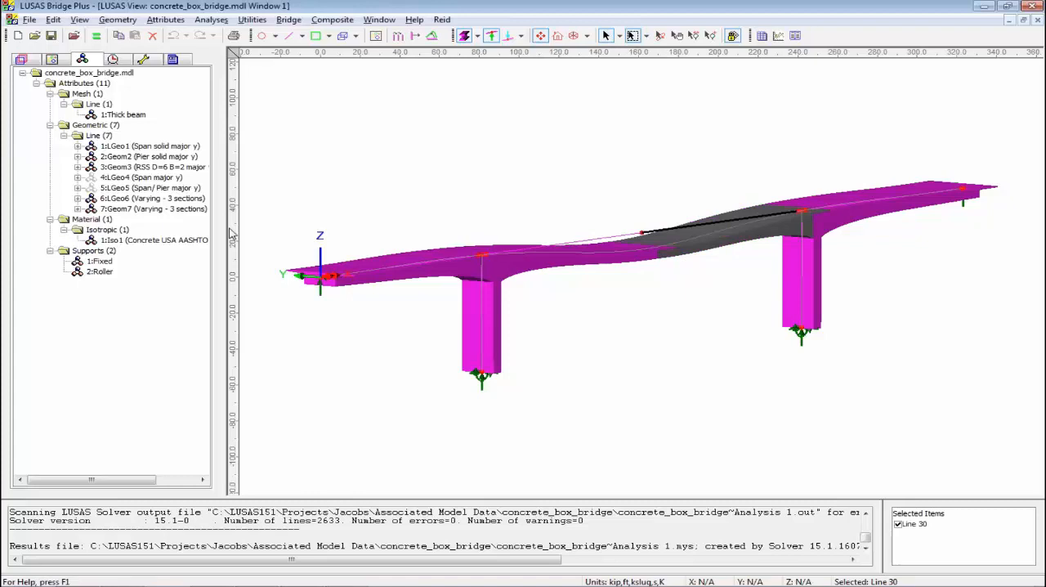
right_click(147, 239)
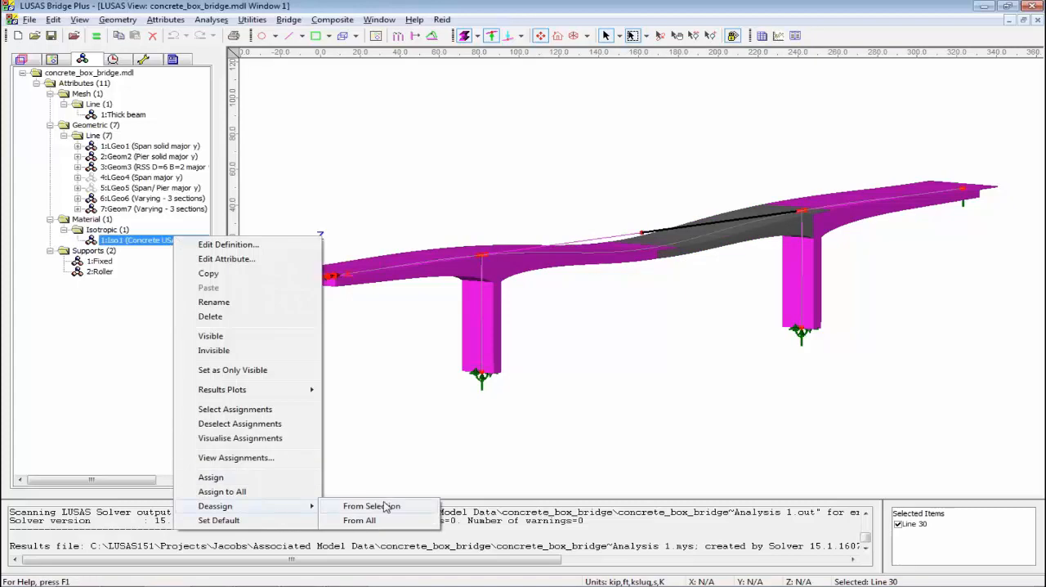
click(373, 505)
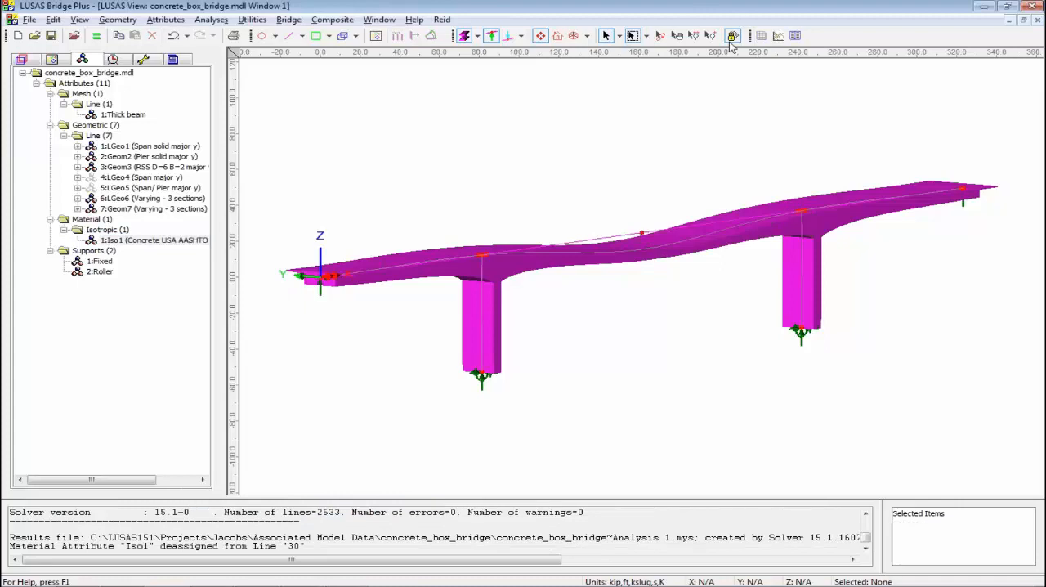
Run Solve Now, confirming Yes to close the existing results file.
click(732, 36)
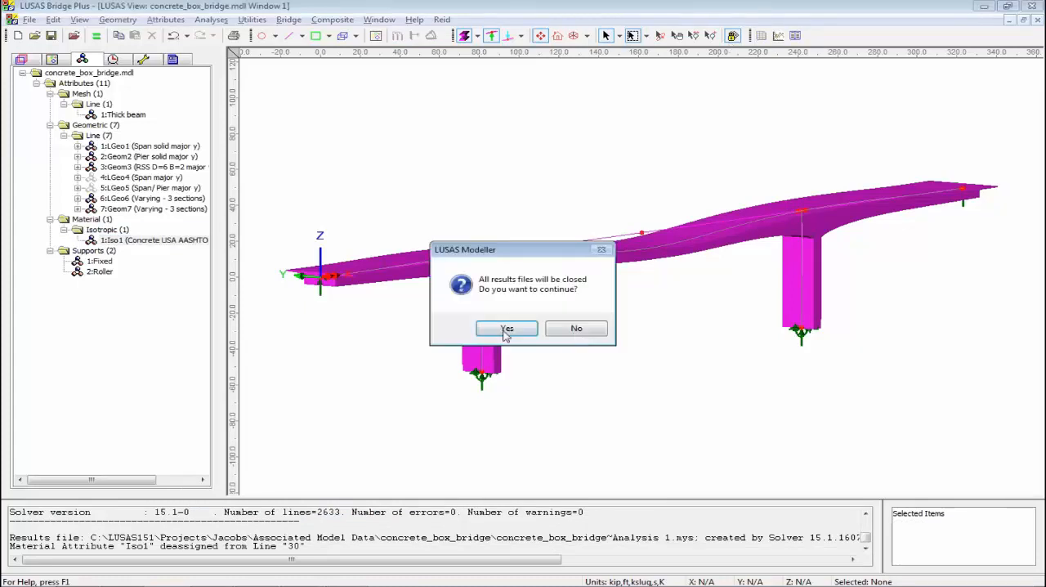
click(507, 327)
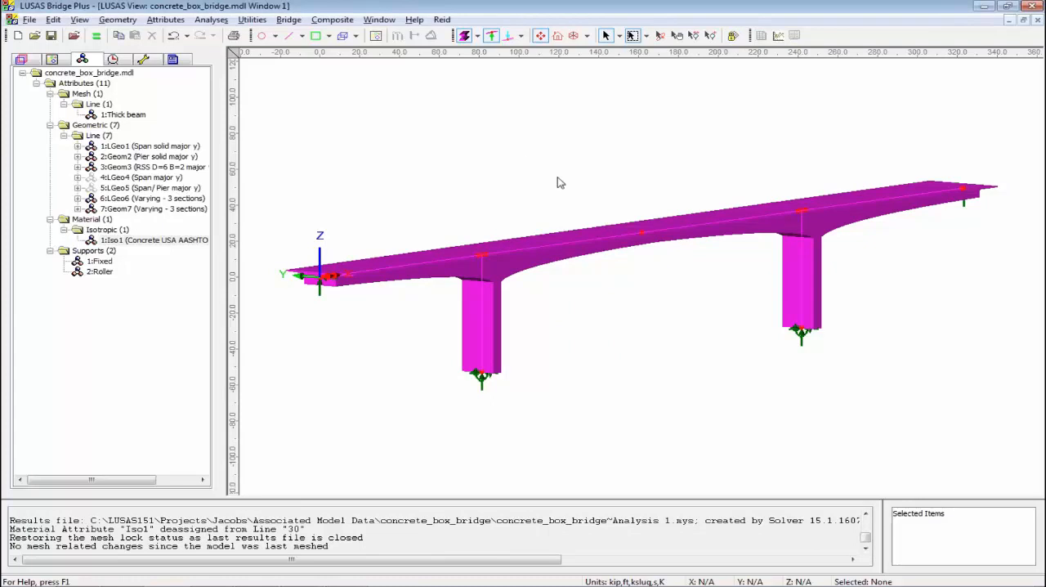
mouse_move(78, 72)
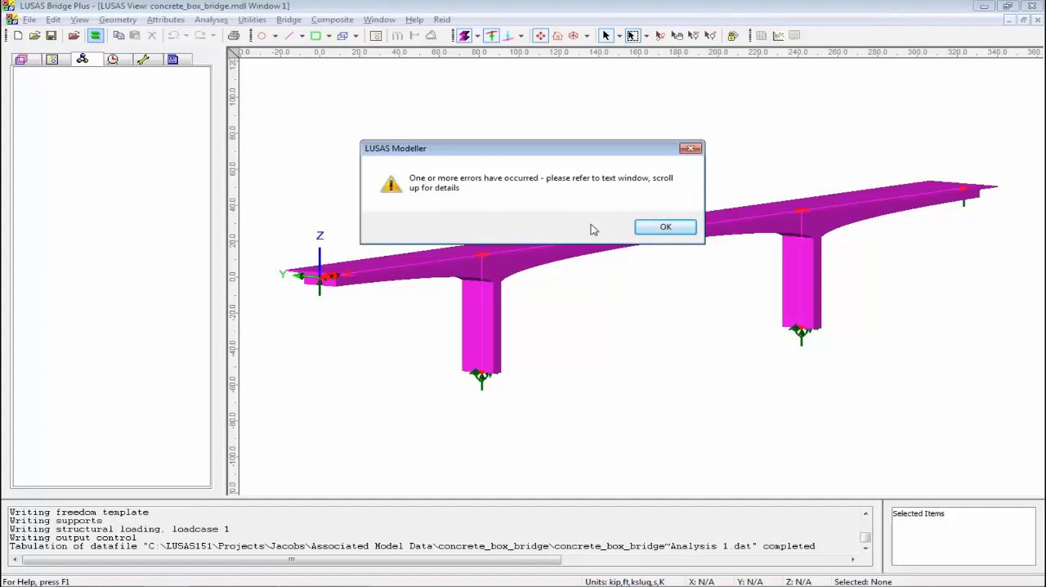
Acknowledge the missing-material error and select Line 30 with its location shown in the model.
click(663, 226)
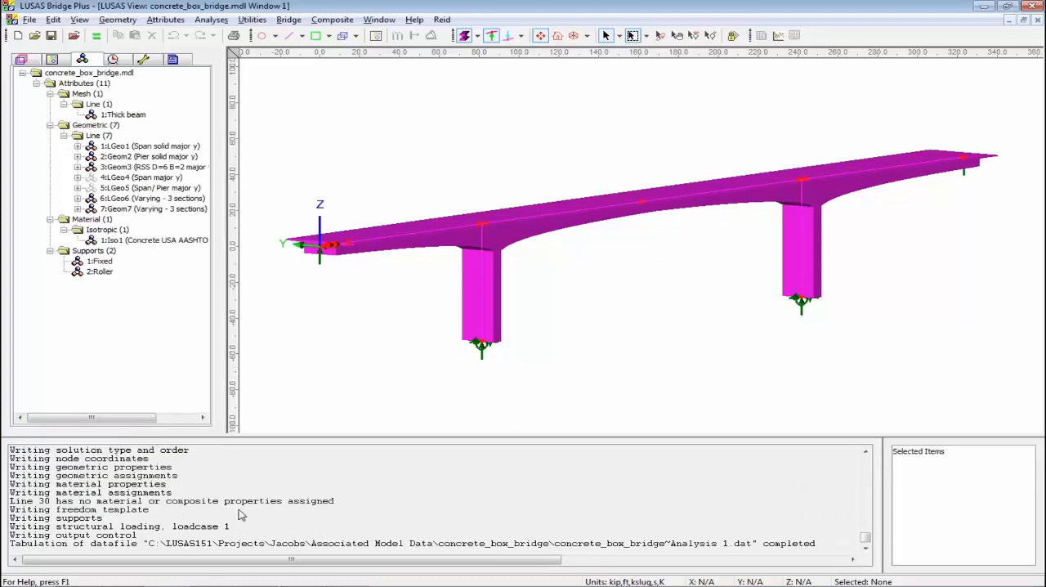
click(172, 500)
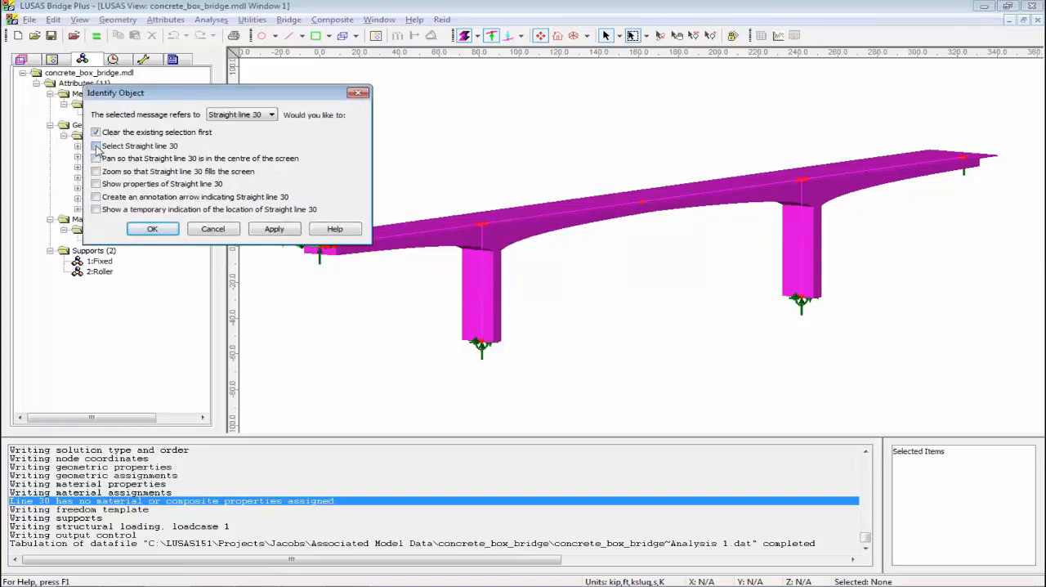
click(95, 145)
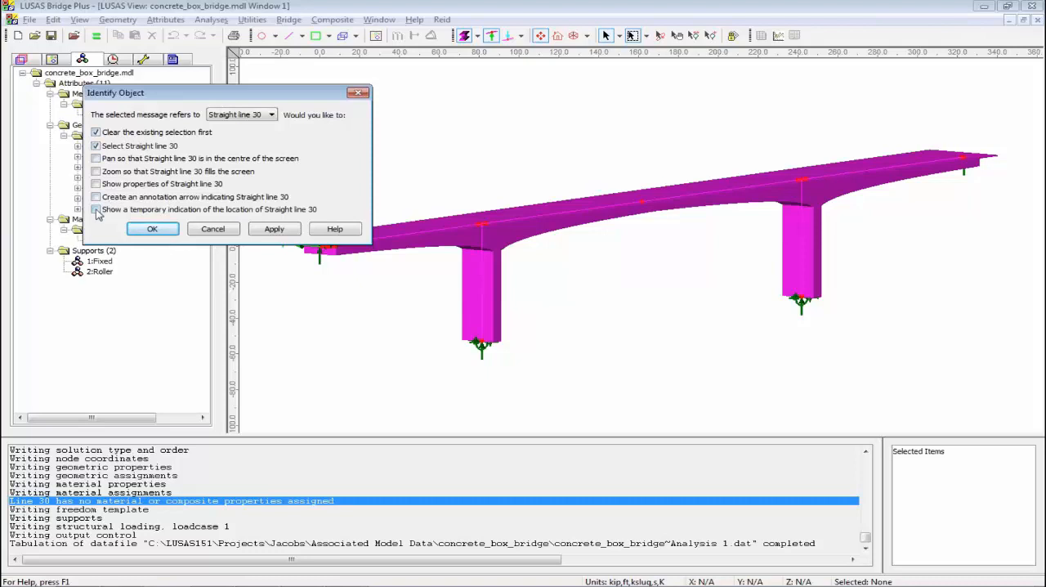
click(95, 209)
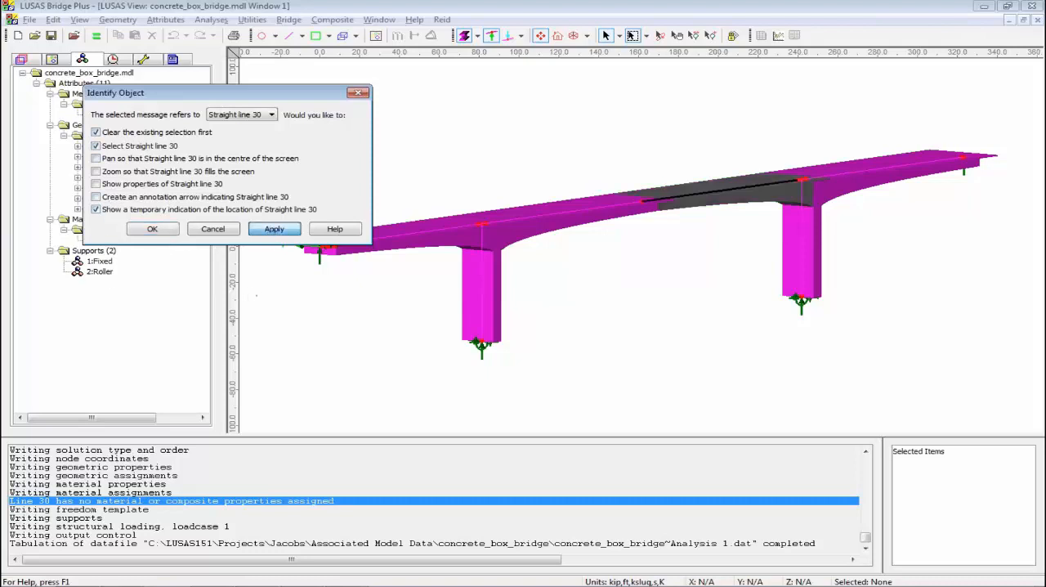
click(274, 229)
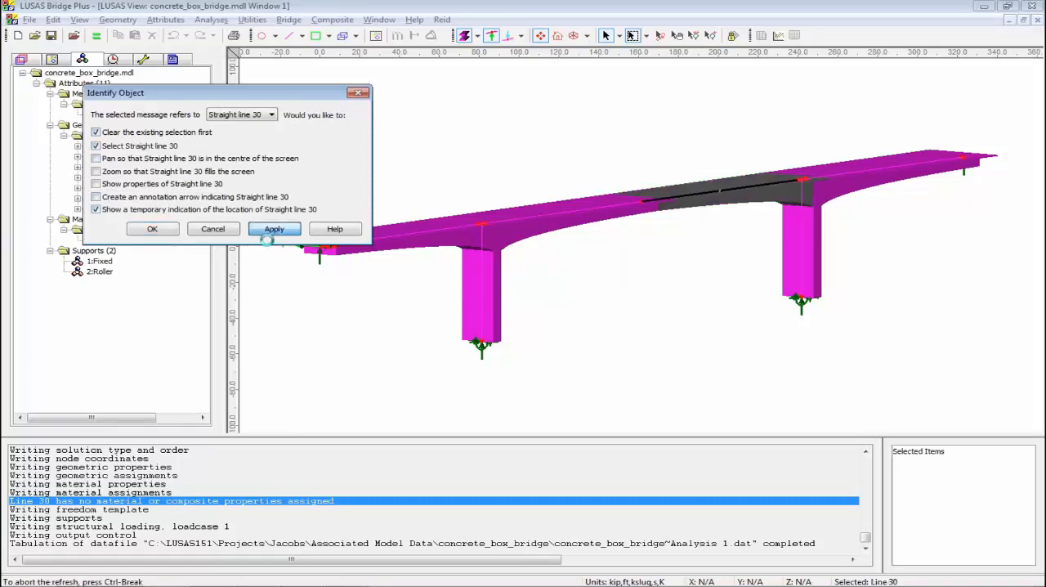
click(275, 229)
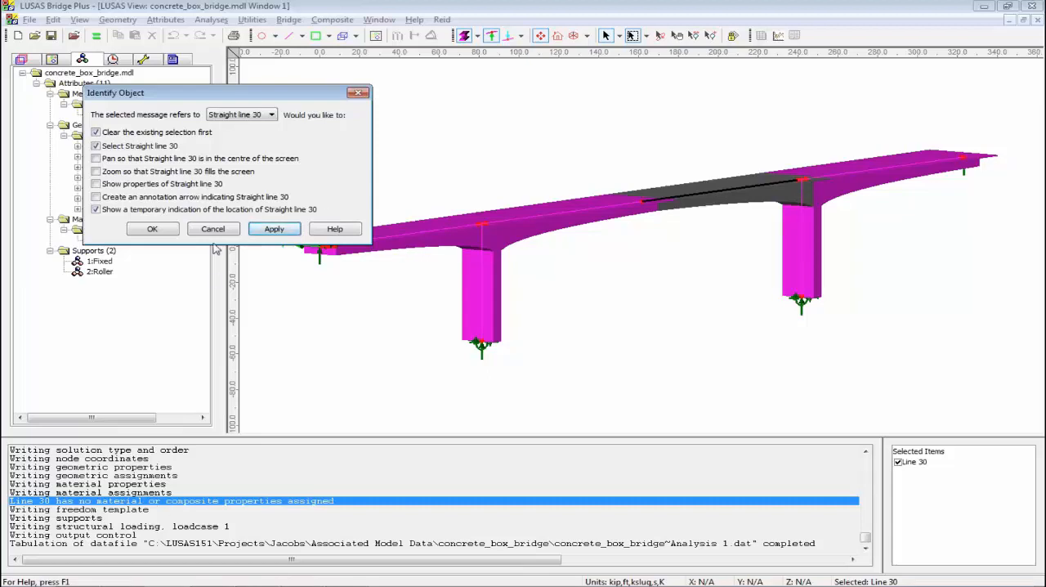
click(152, 229)
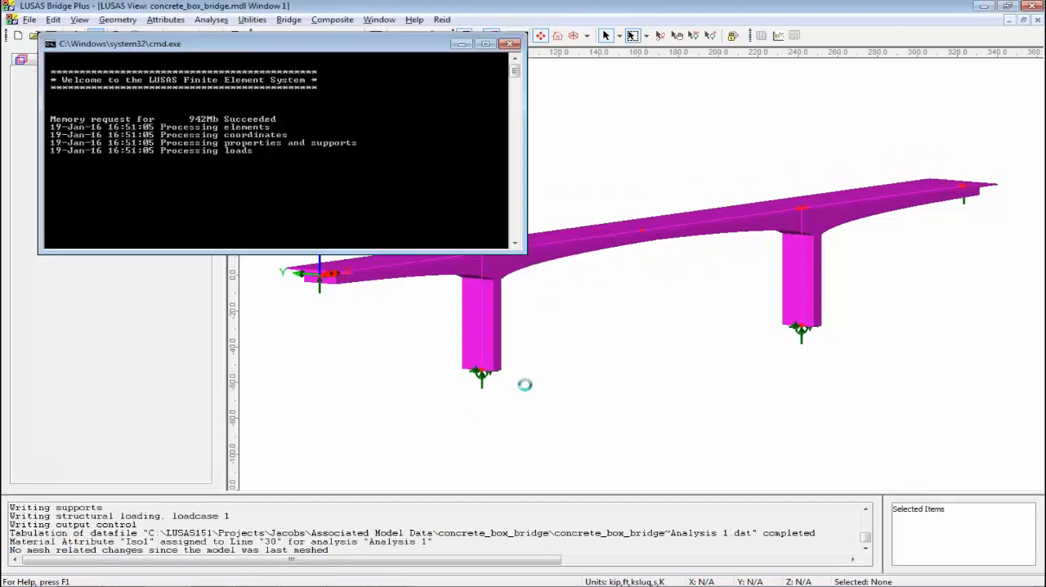
Assign Iso1 to Line 30 and run Solve Now so the results load.
click(510, 43)
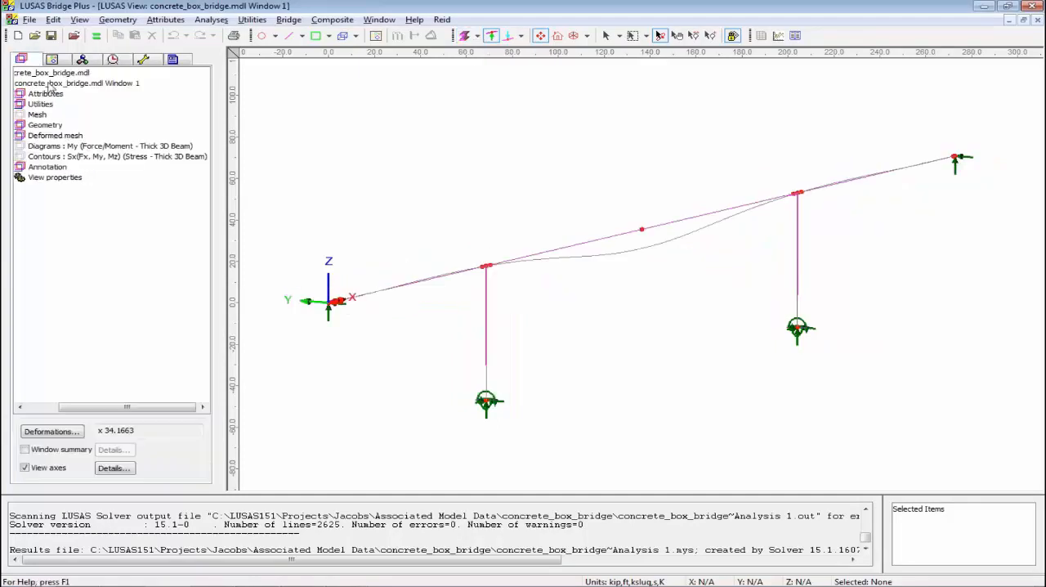
Toggle the My moment diagram on then off, and turn on the dead-load Sx stress contours.
right_click(56, 134)
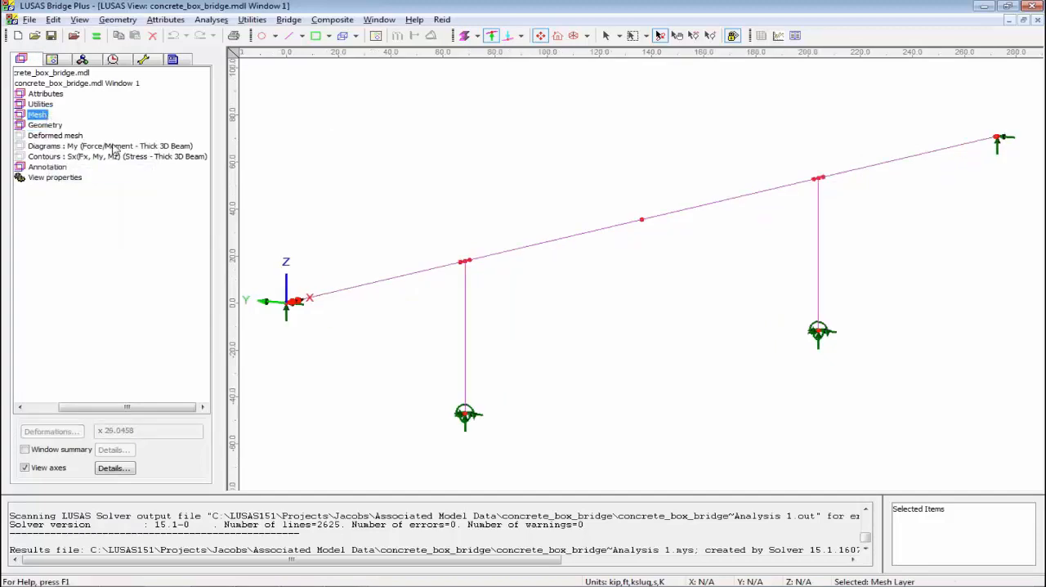
right_click(106, 146)
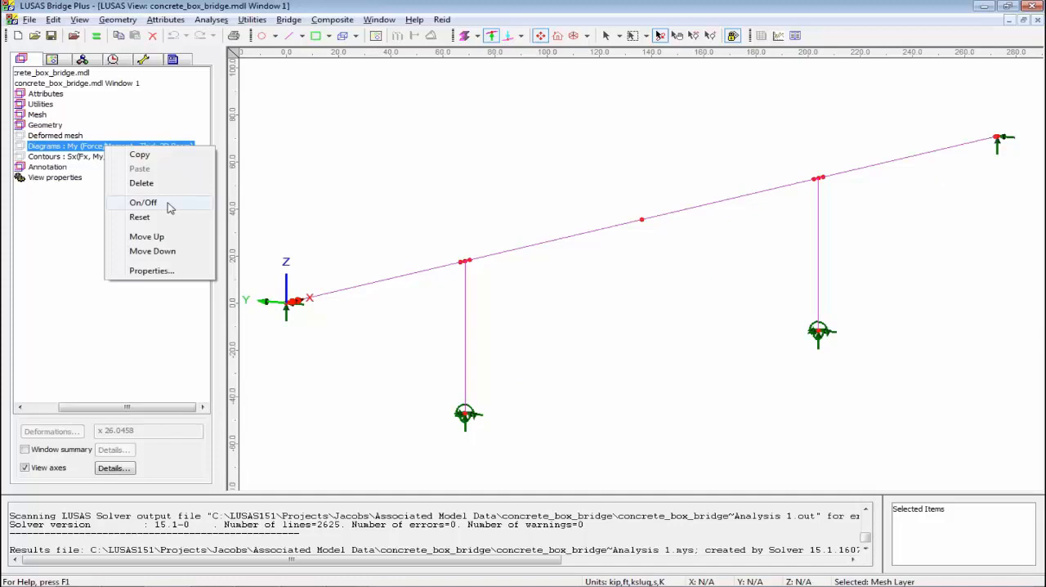
click(144, 202)
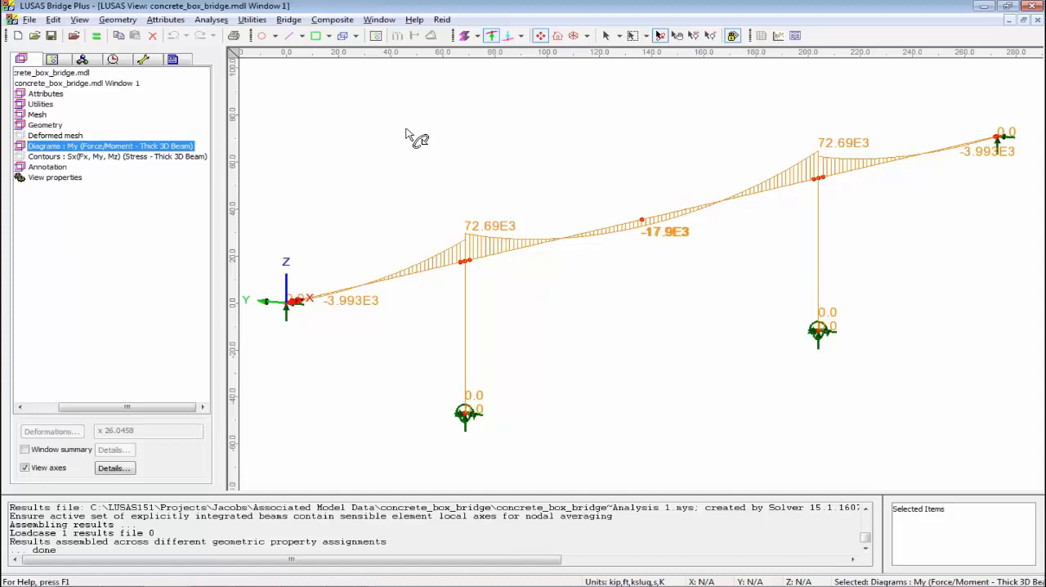
mouse_move(487, 90)
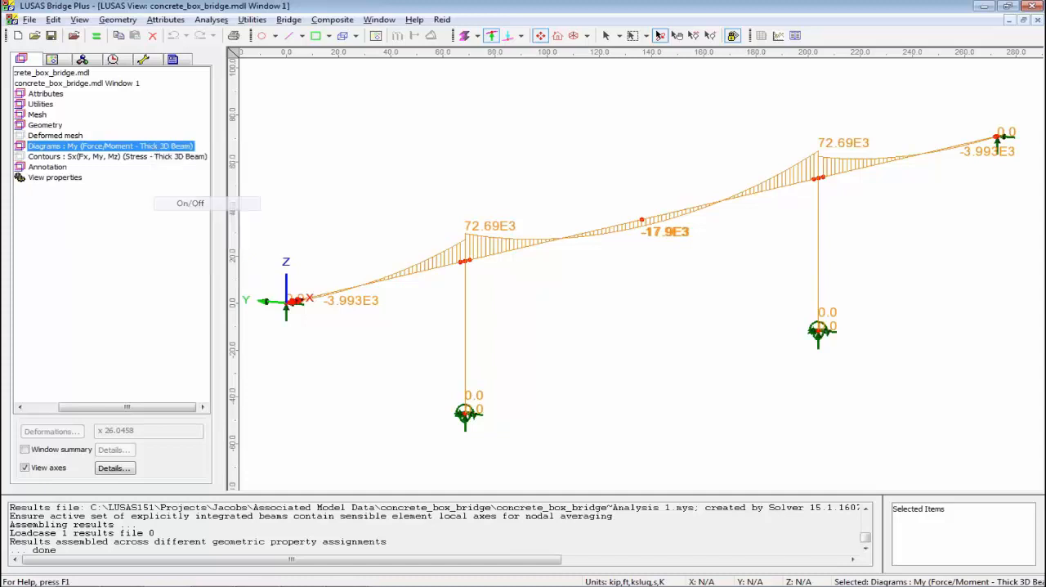
click(464, 36)
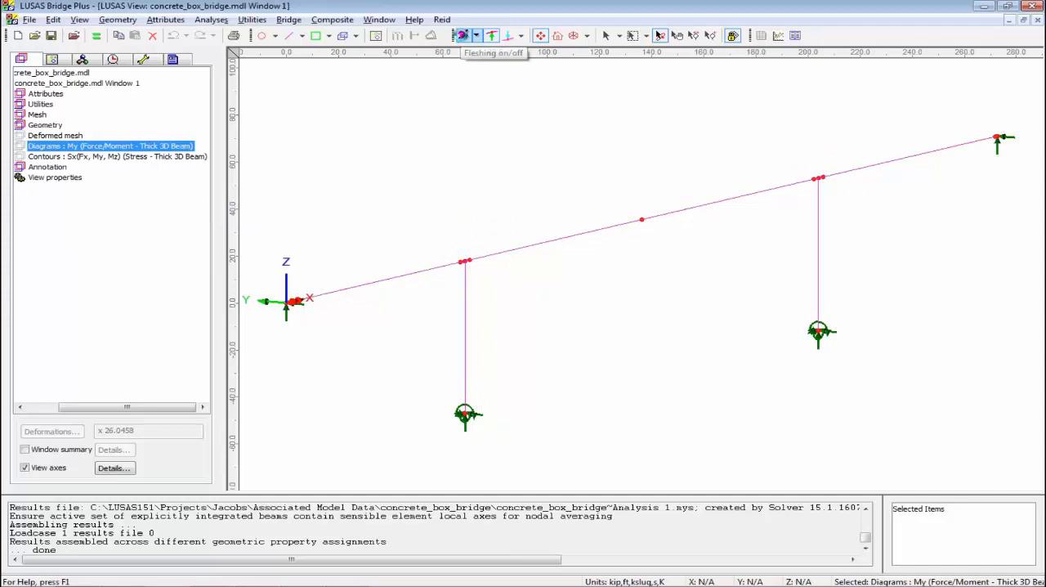
right_click(118, 157)
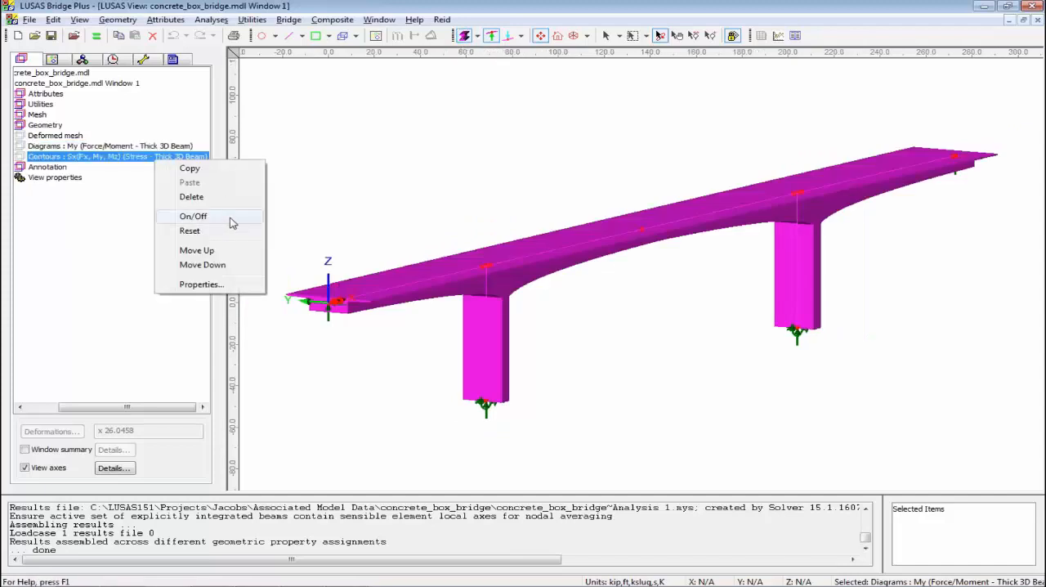
click(193, 216)
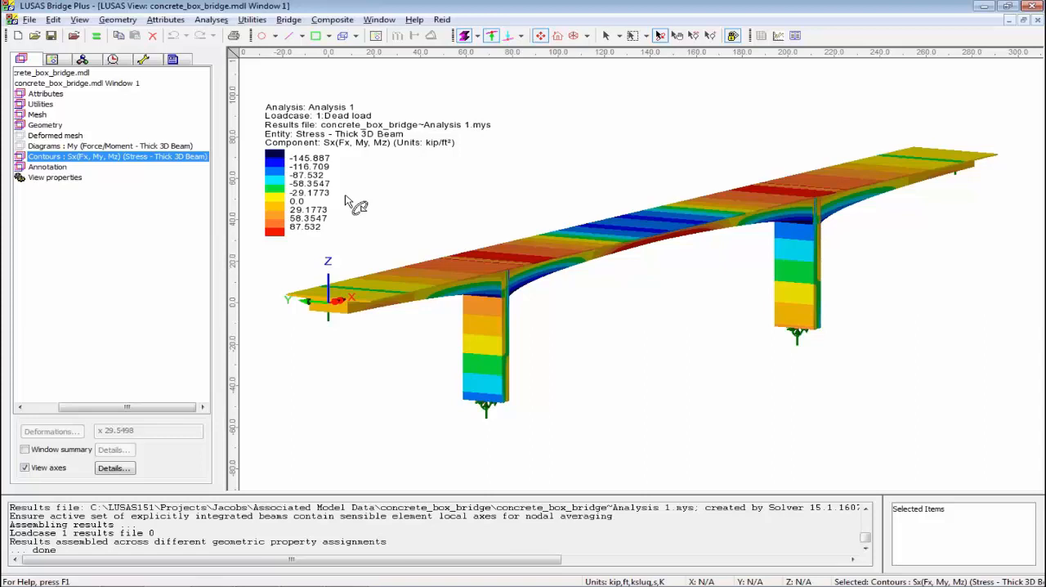
mouse_move(507, 265)
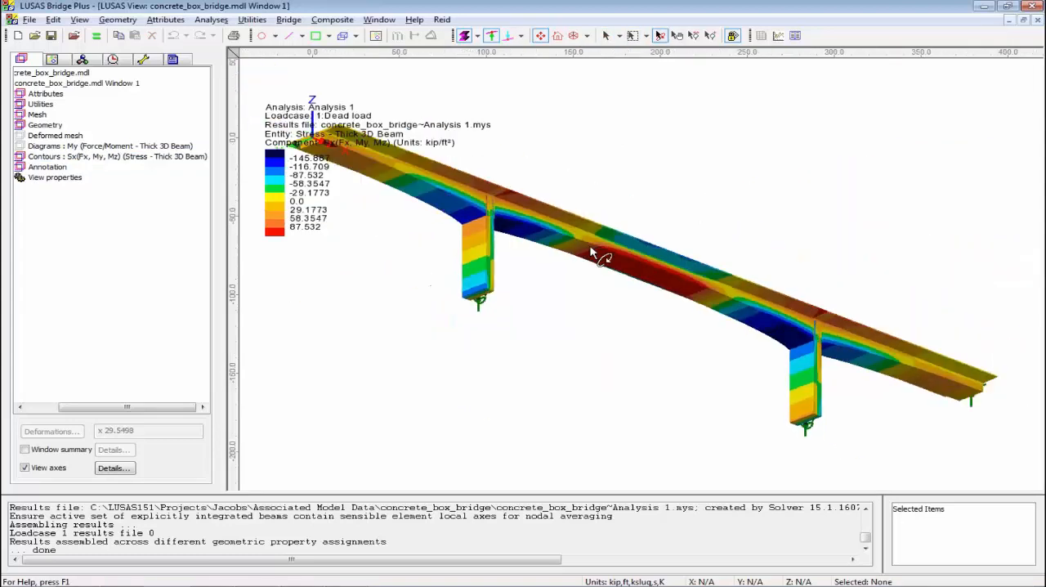
mouse_move(629, 278)
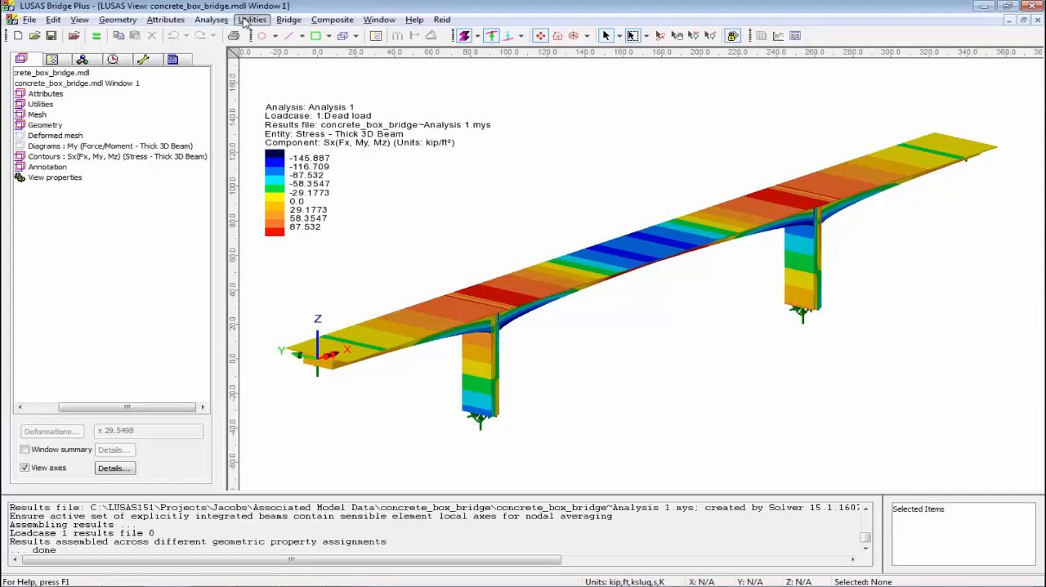
Run the Print Results Wizard for Force/Moment - Thick 3D Beam on the Dead load case.
click(252, 20)
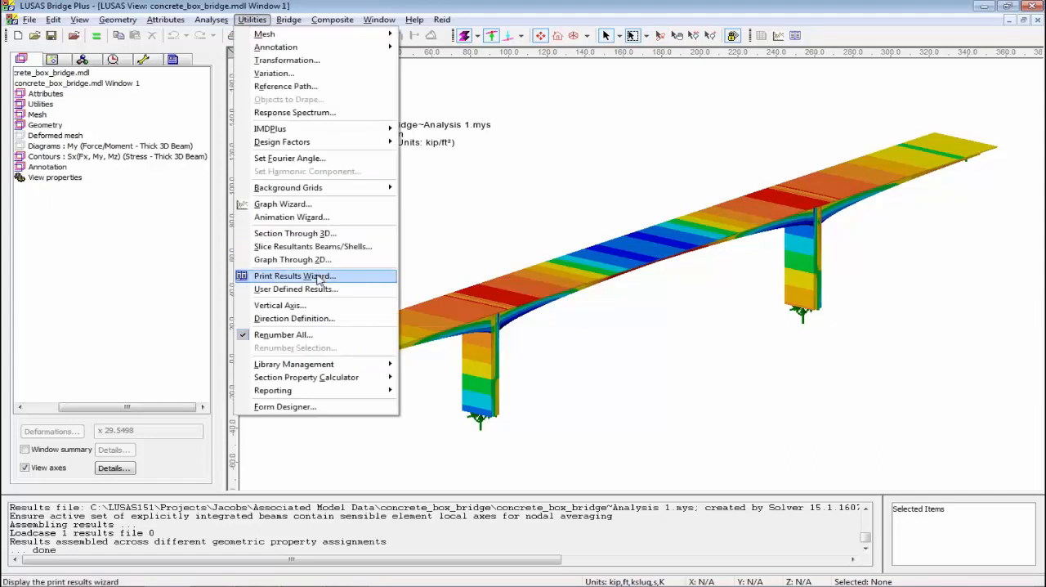
click(294, 274)
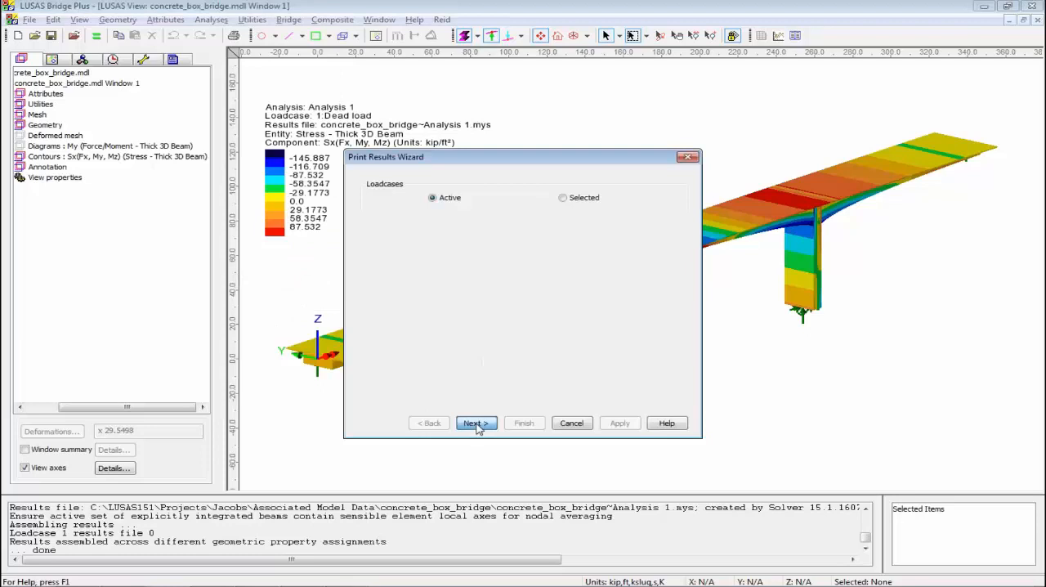
click(477, 422)
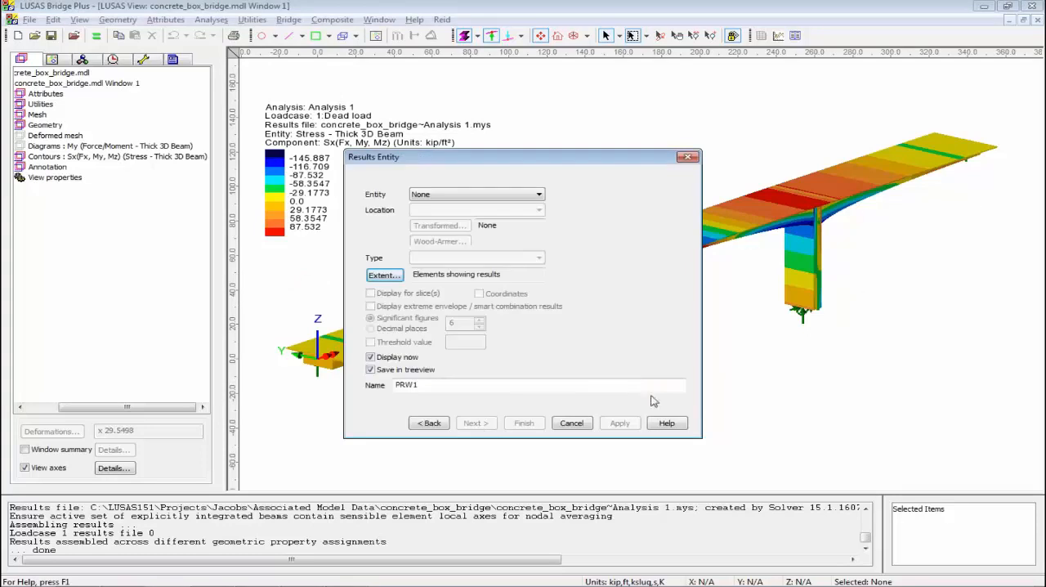
click(536, 193)
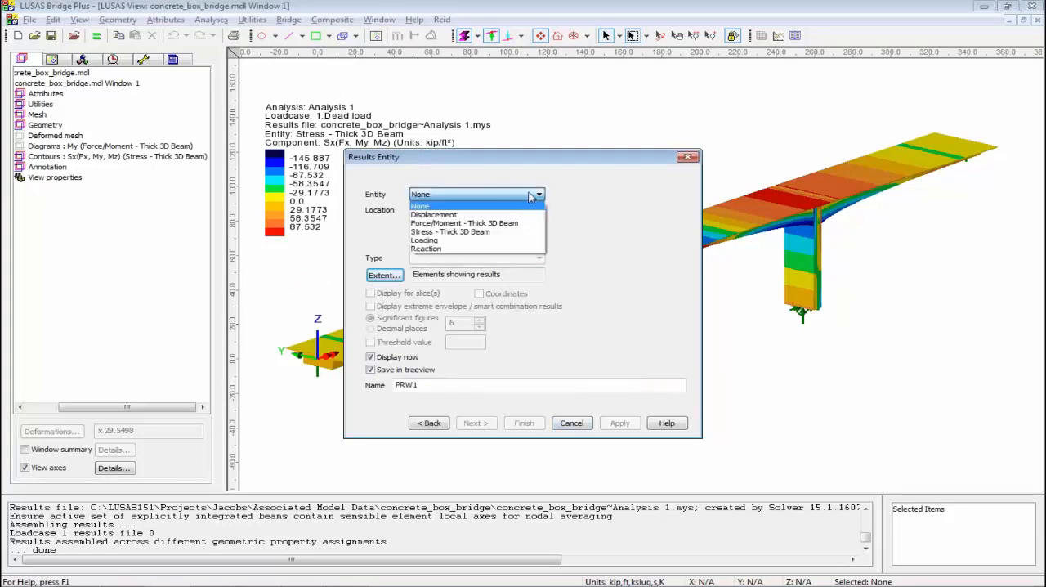
click(464, 222)
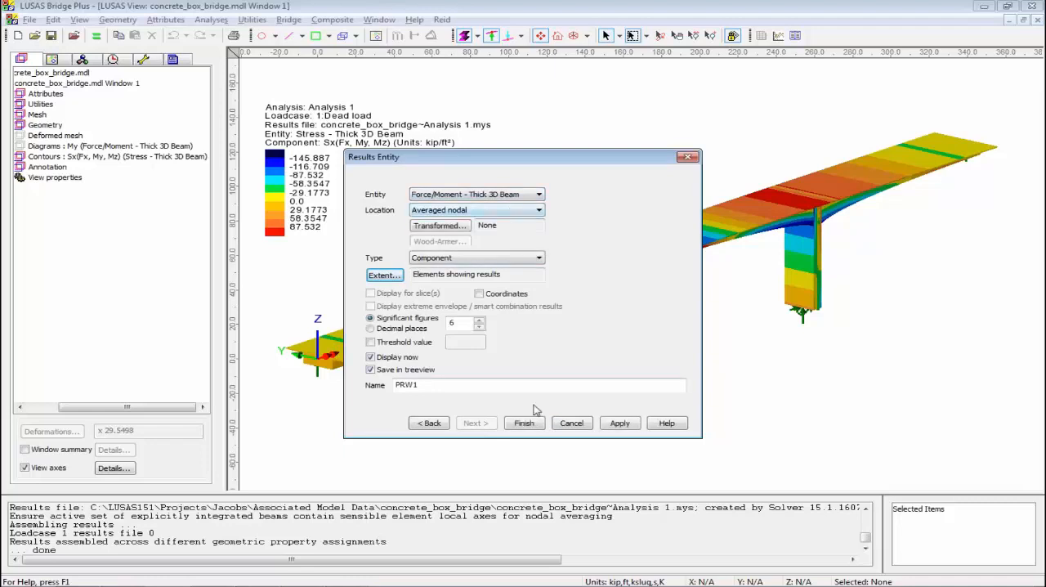
click(523, 422)
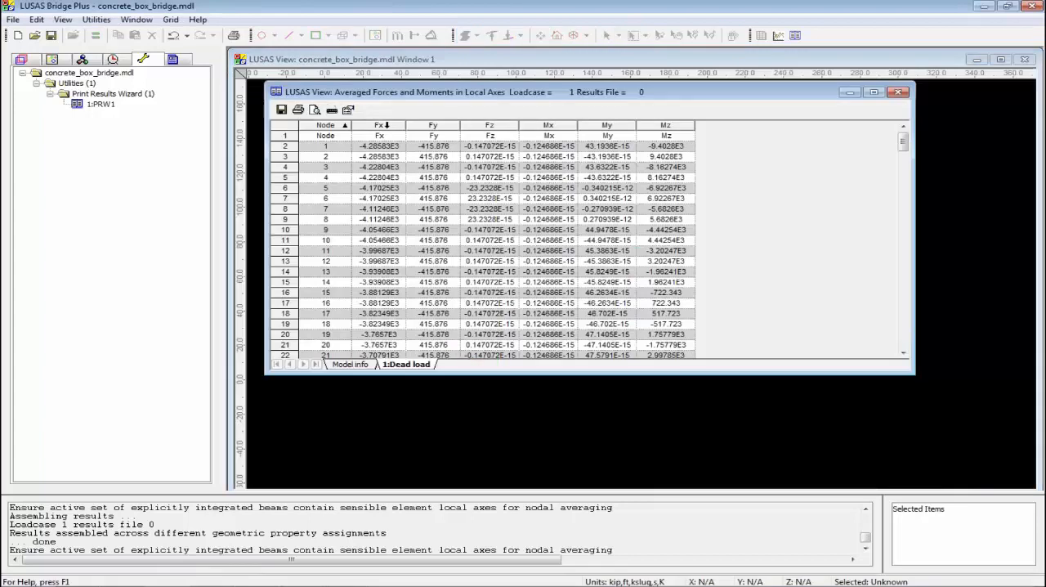
Sort the Dead load forces table ascending by the My column.
click(490, 124)
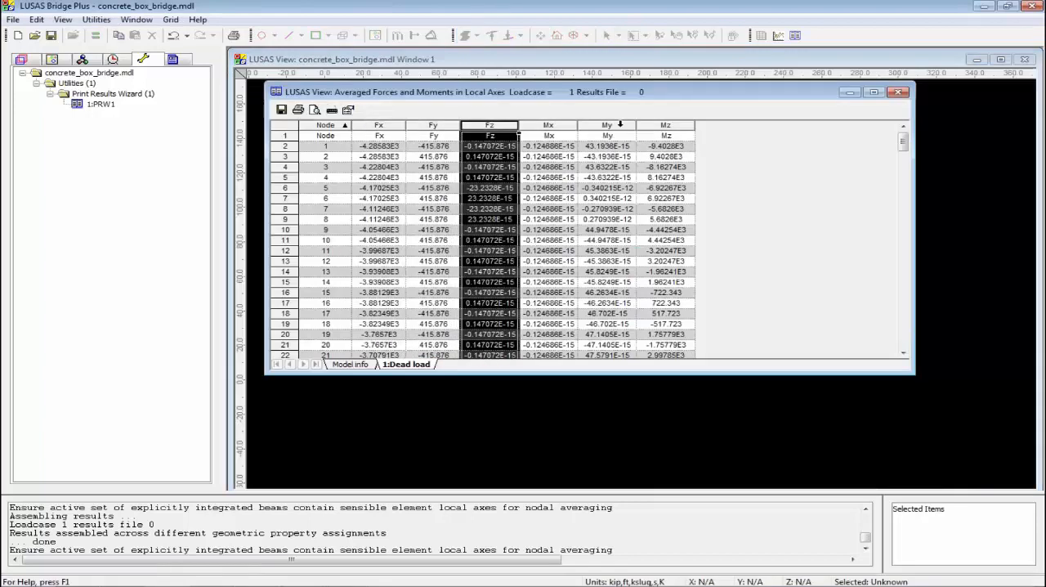
click(665, 124)
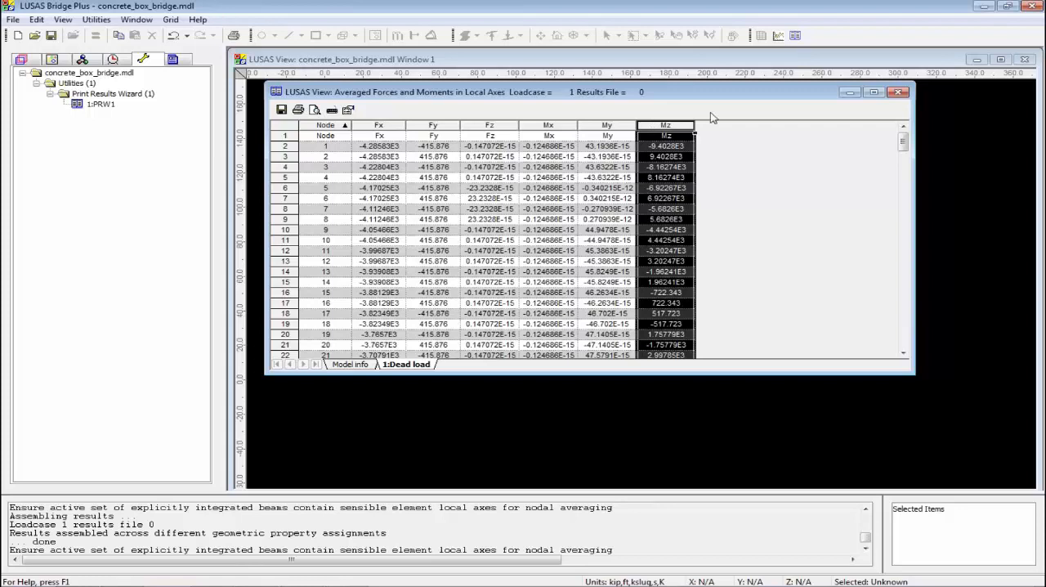
mouse_move(448, 372)
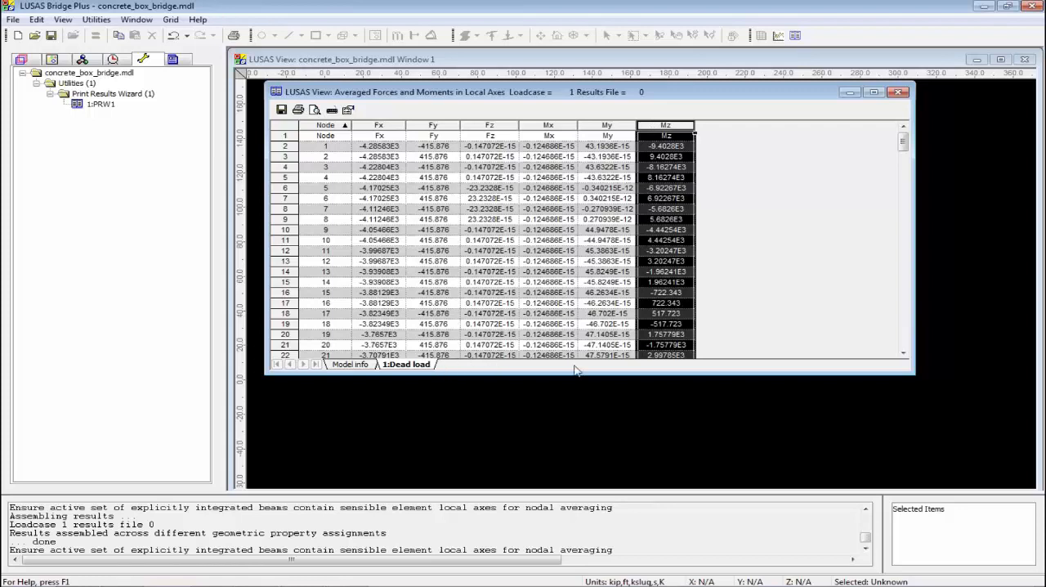
mouse_move(819, 405)
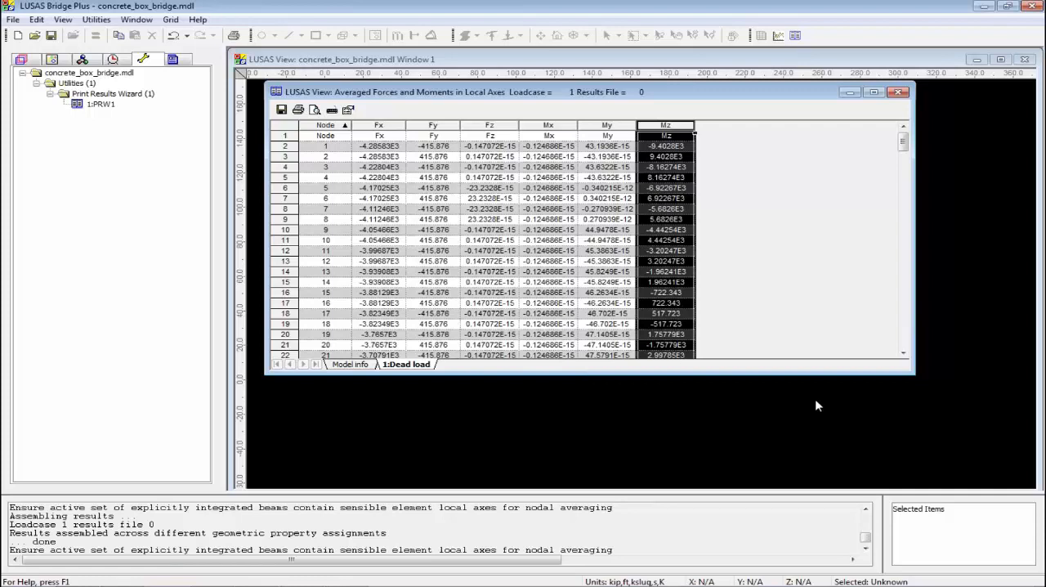
mouse_move(608, 127)
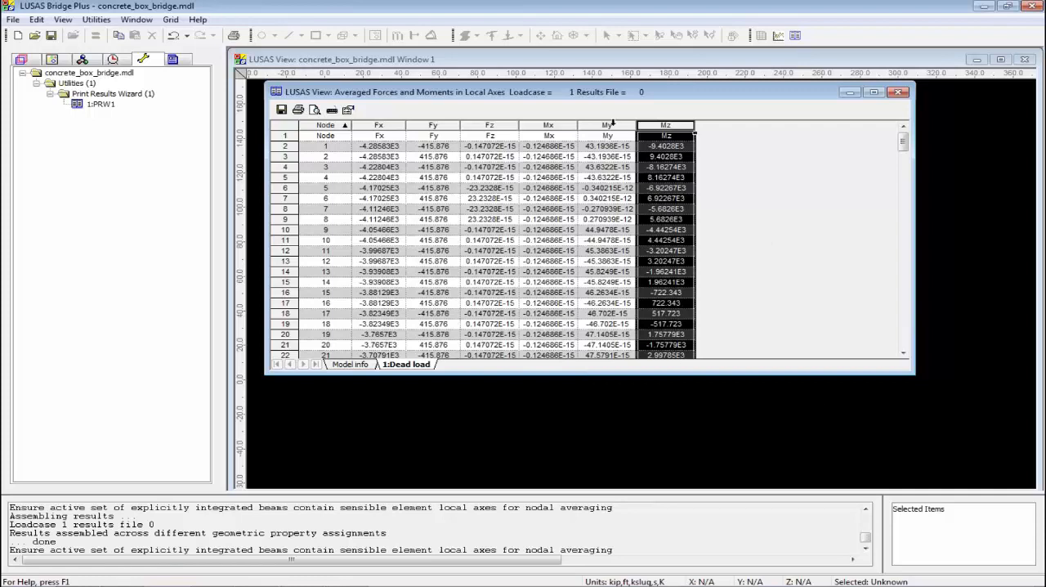
right_click(606, 124)
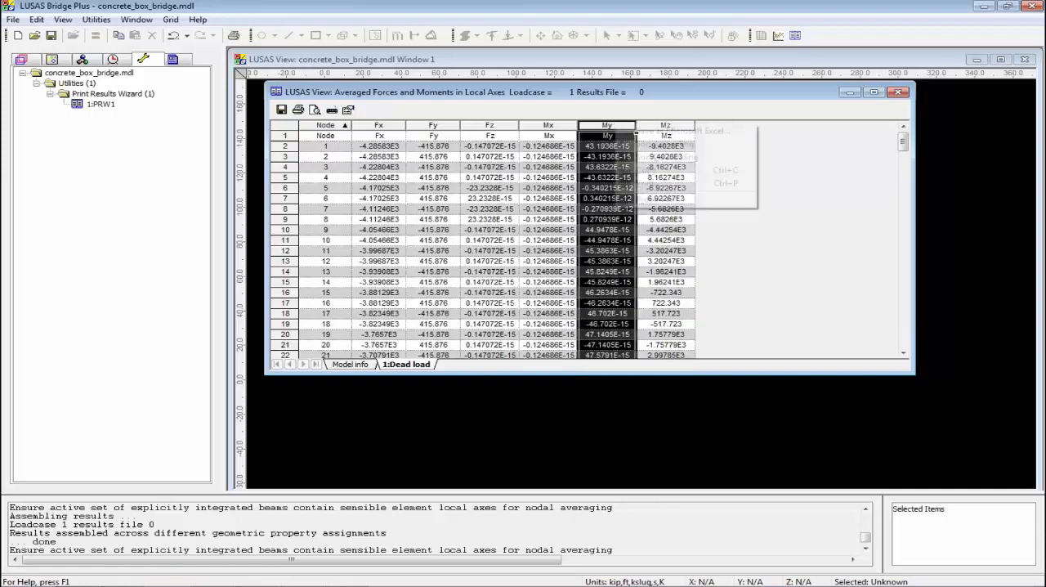
mouse_move(663, 144)
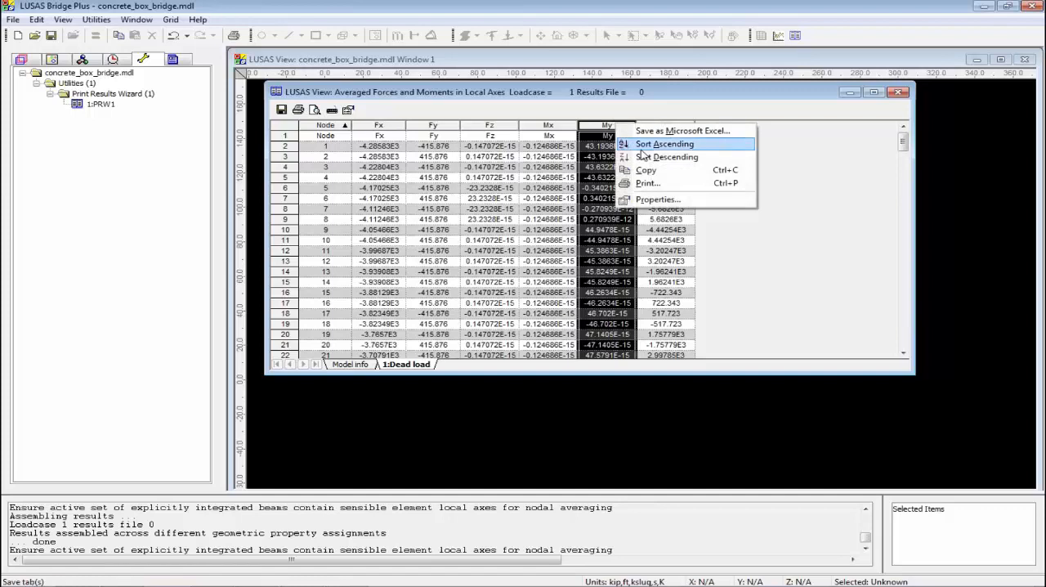
click(664, 144)
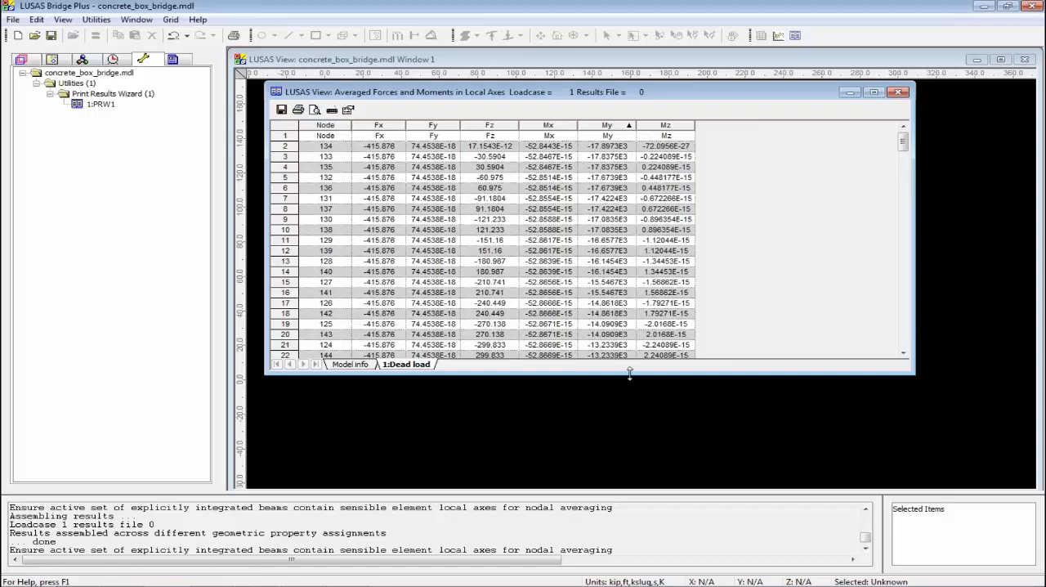
mouse_move(541, 162)
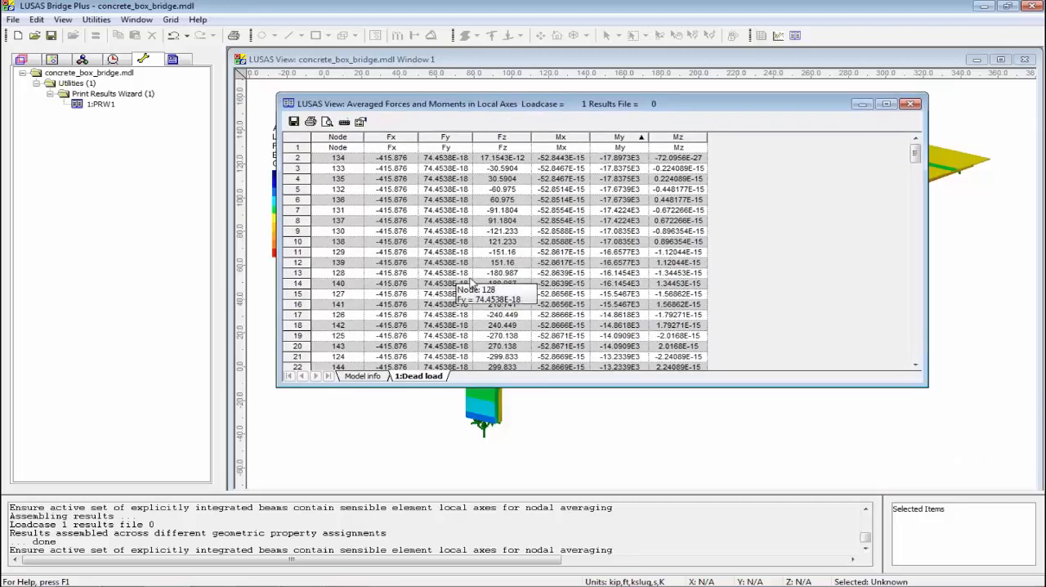
click(13, 20)
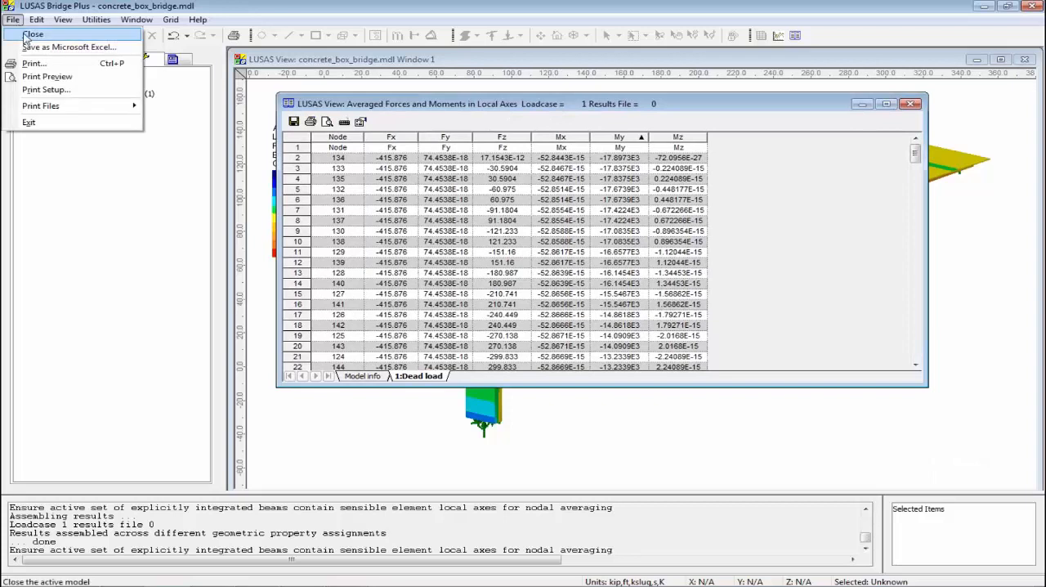
mouse_move(69, 45)
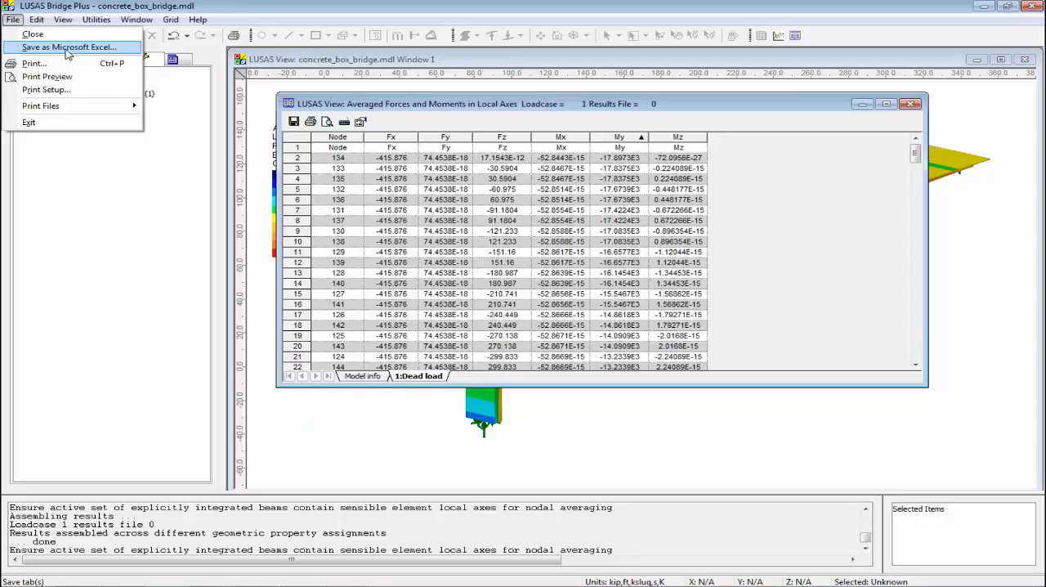
mouse_move(98, 47)
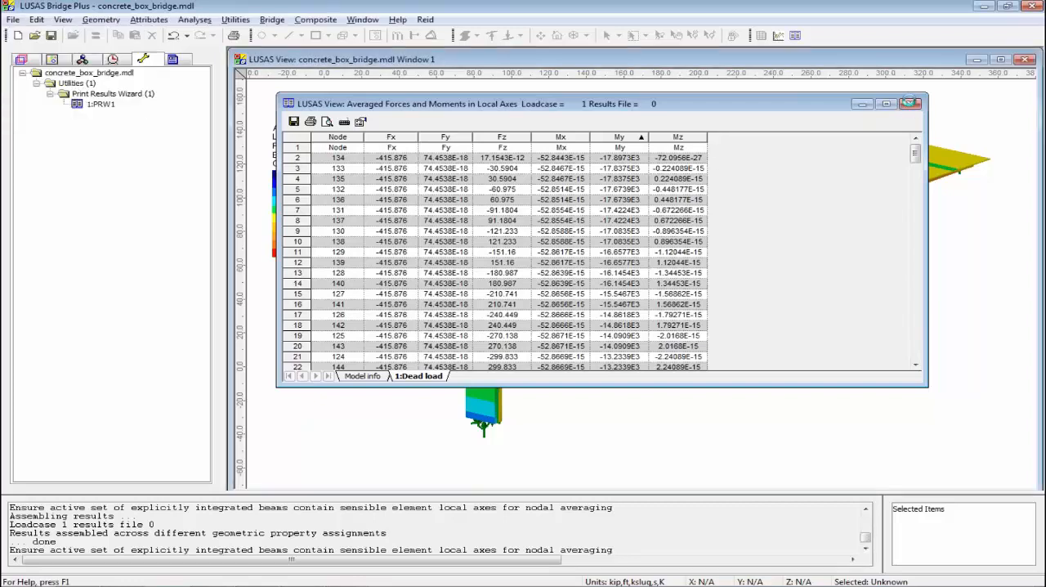
Close the averaged forces results table, returning to the stress contour view.
click(909, 104)
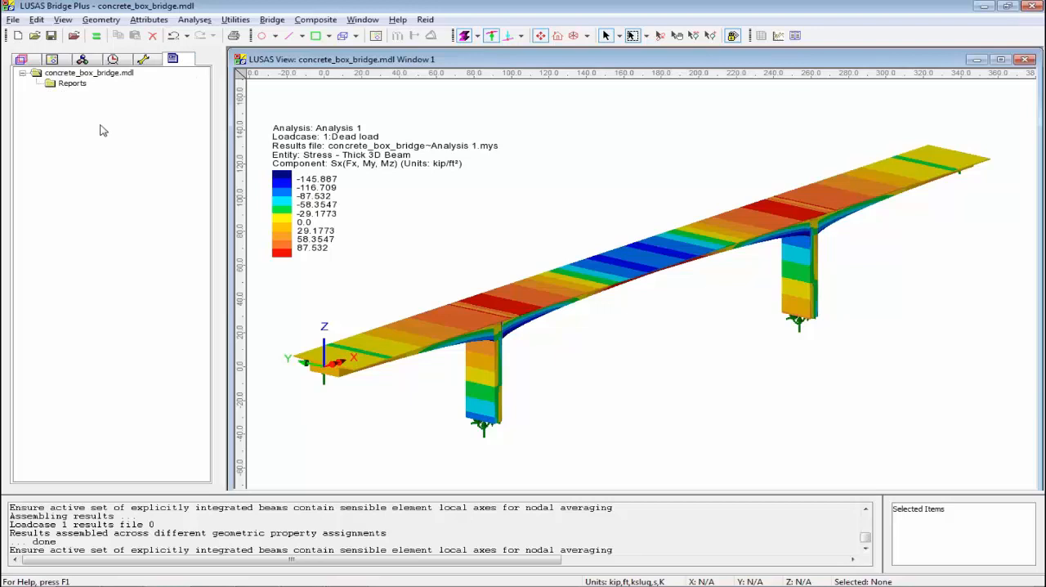
Create a new report titled 'Bridge' under the Reports folder (Rpt1).
right_click(72, 83)
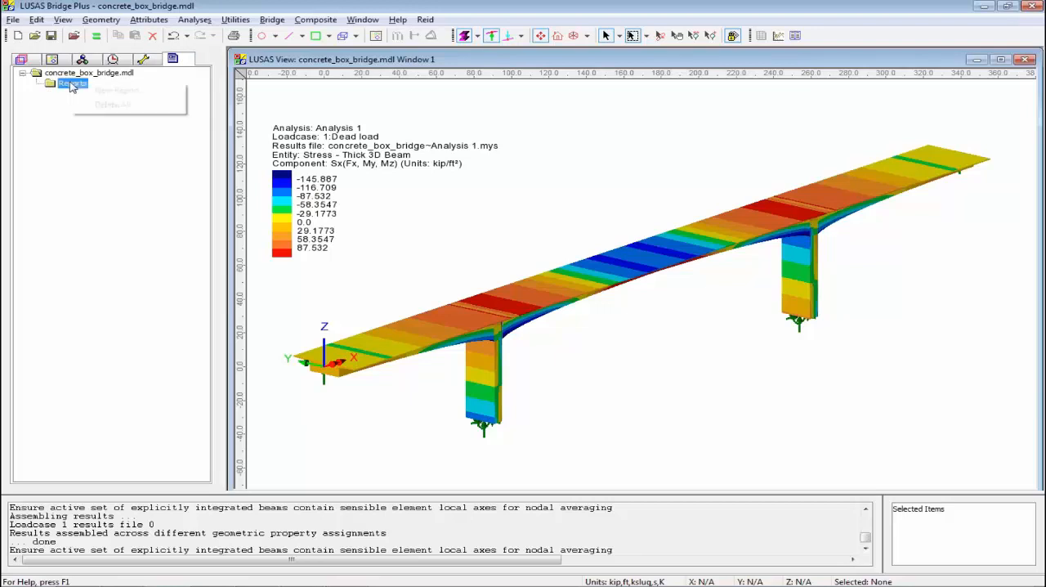
mouse_move(119, 89)
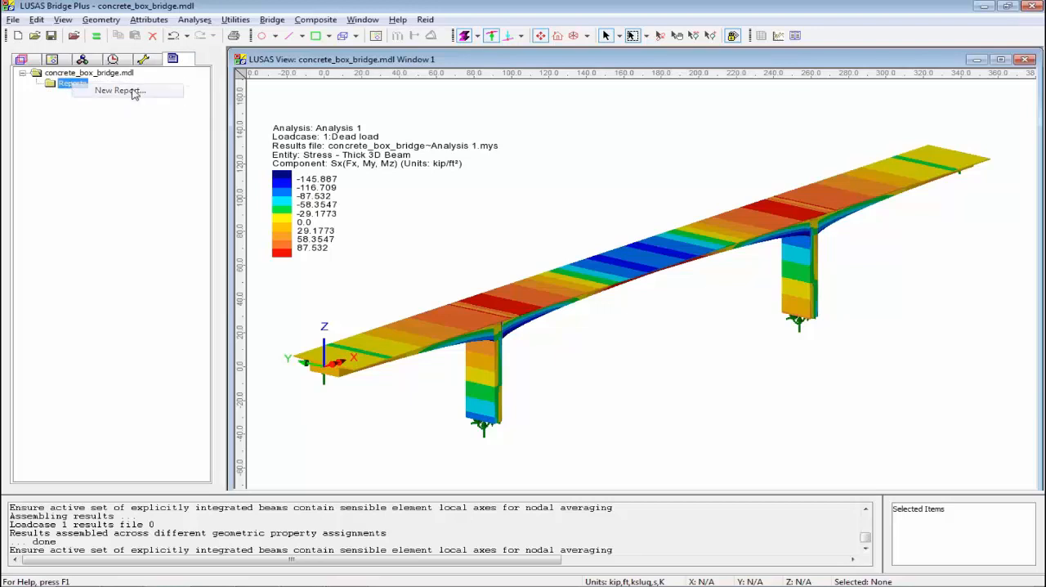
click(117, 90)
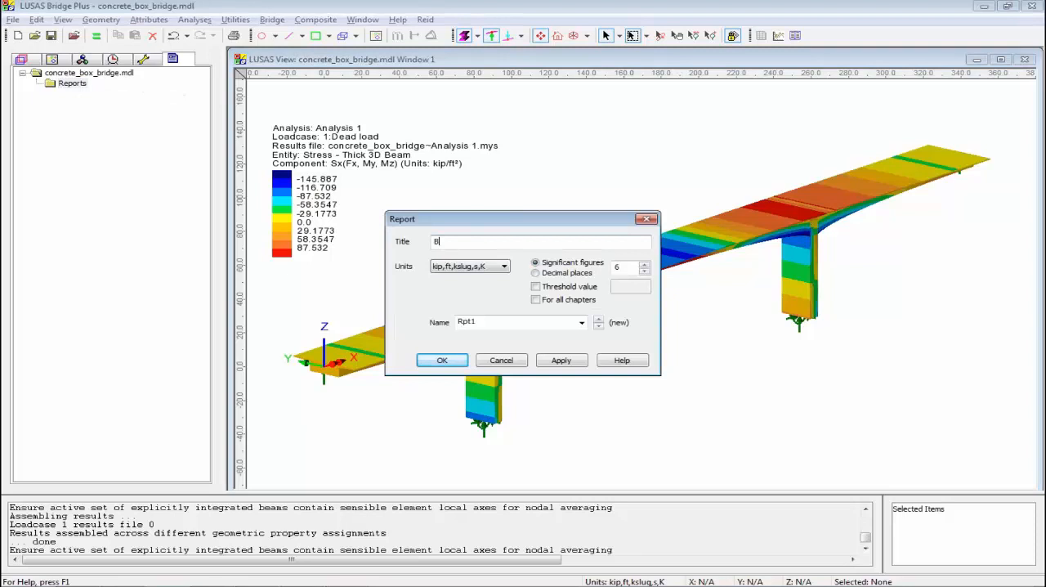
text(ridge)
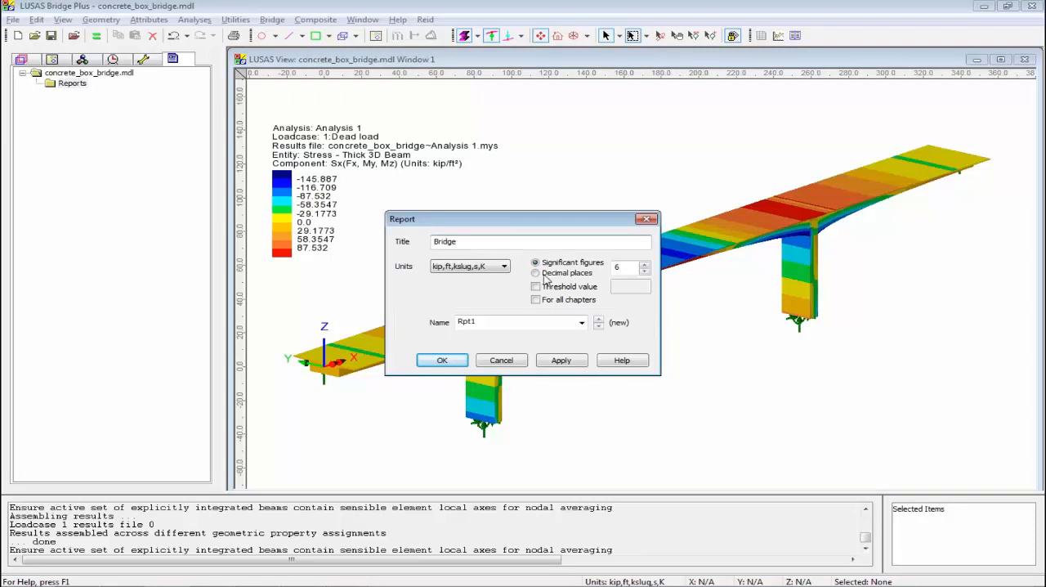
mouse_move(517, 284)
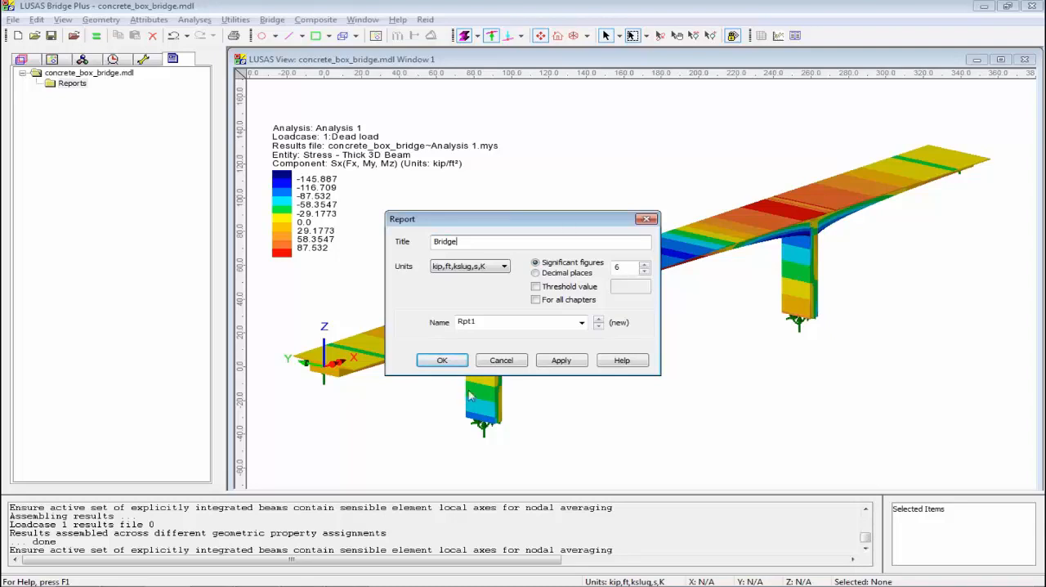
click(441, 360)
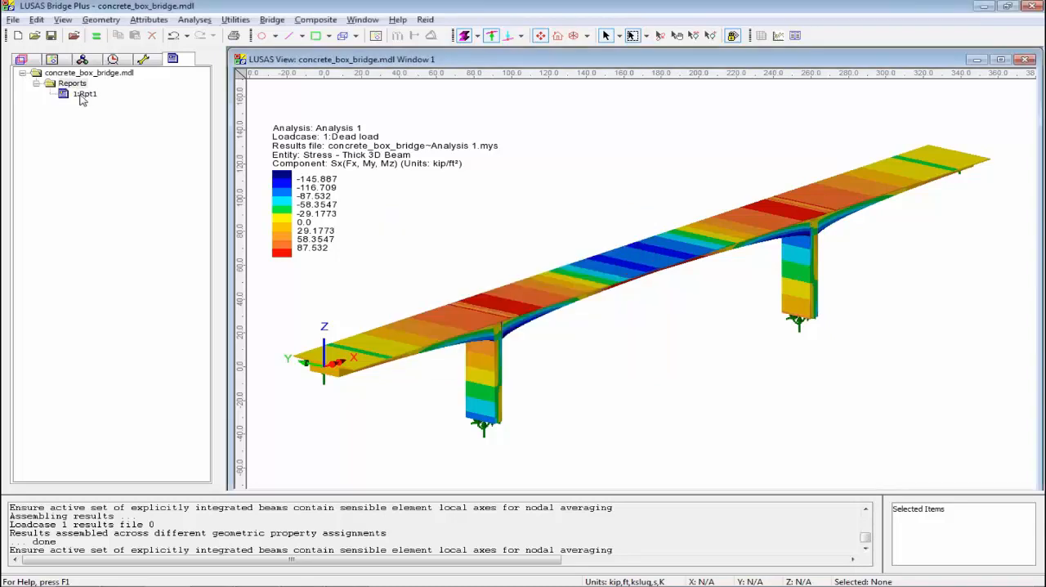
Add a chapter to Rpt1 covering All model properties.
right_click(85, 93)
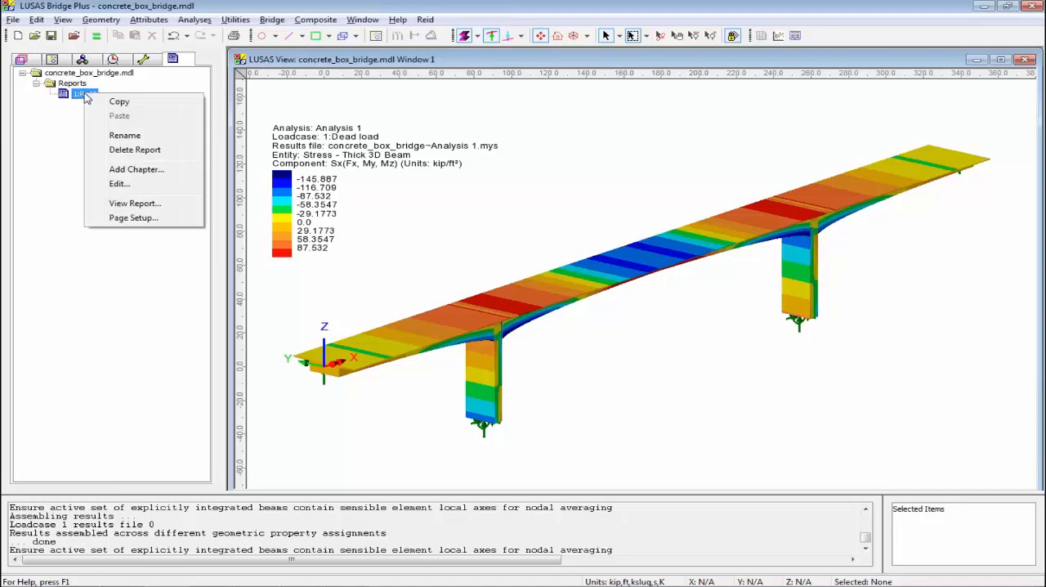
mouse_move(137, 168)
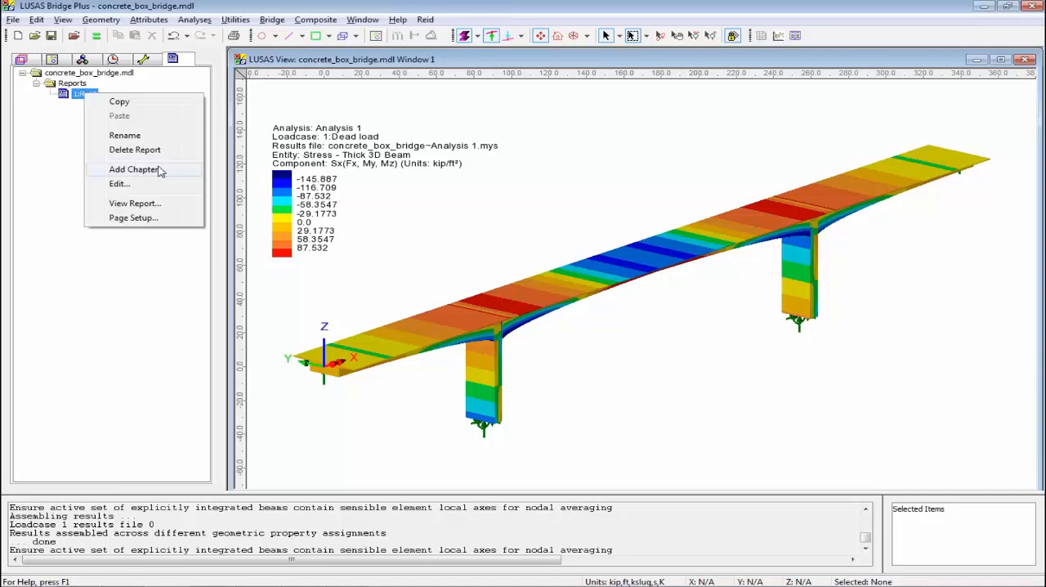
click(134, 168)
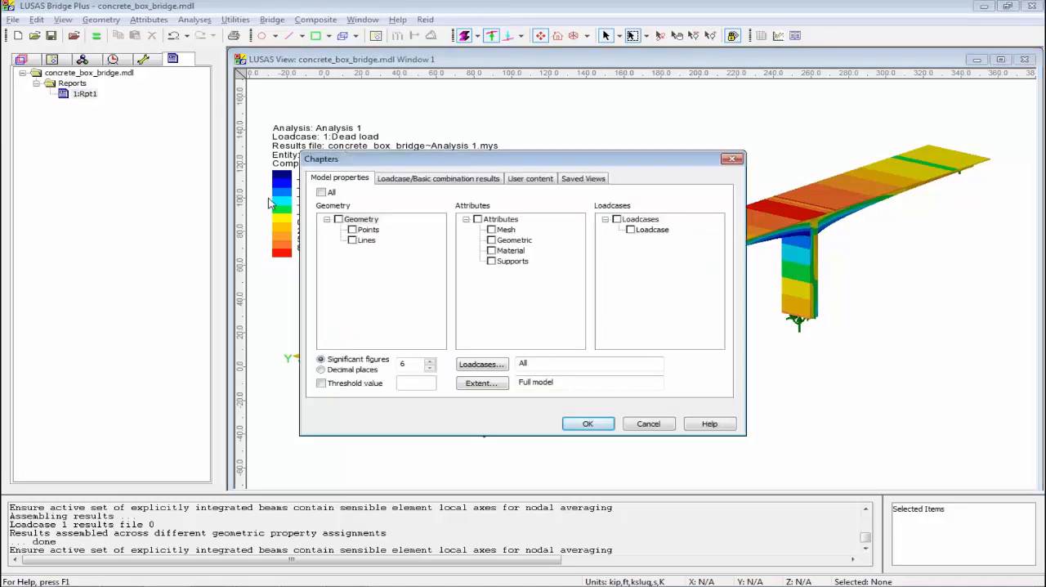
click(321, 192)
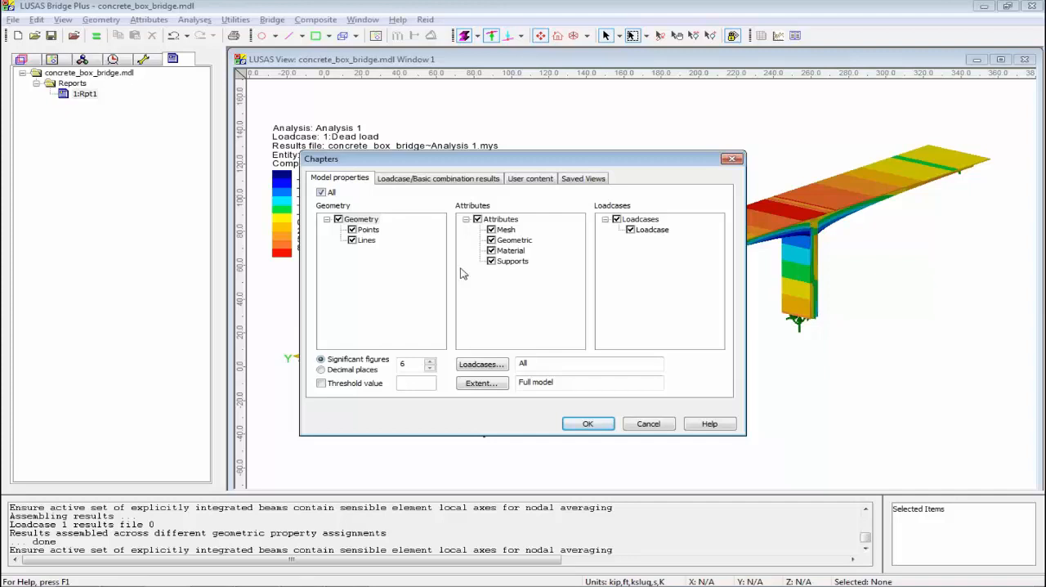
click(589, 424)
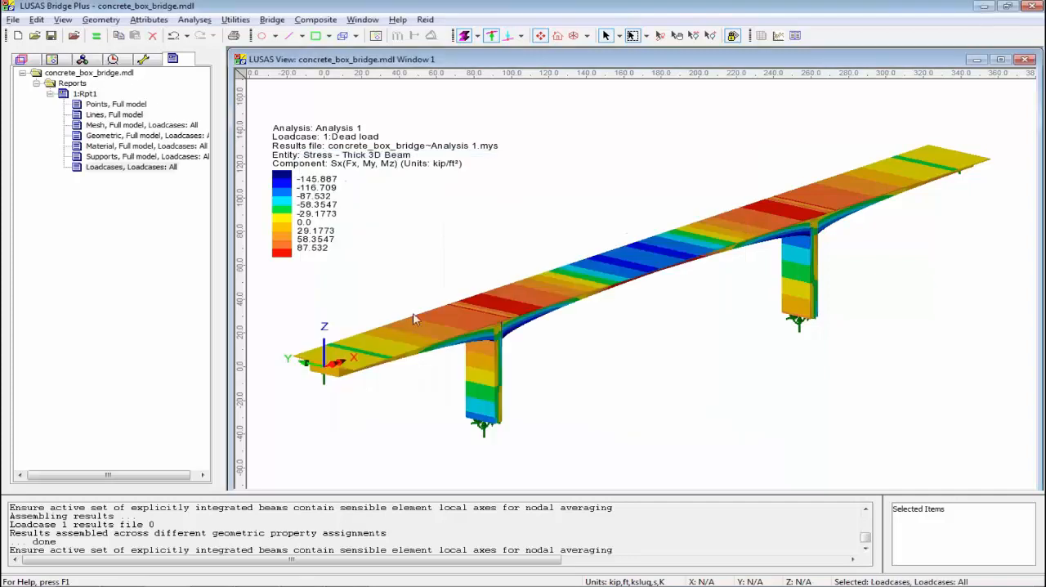
View Rpt1 in the report preview window, starting at its title page.
right_click(85, 93)
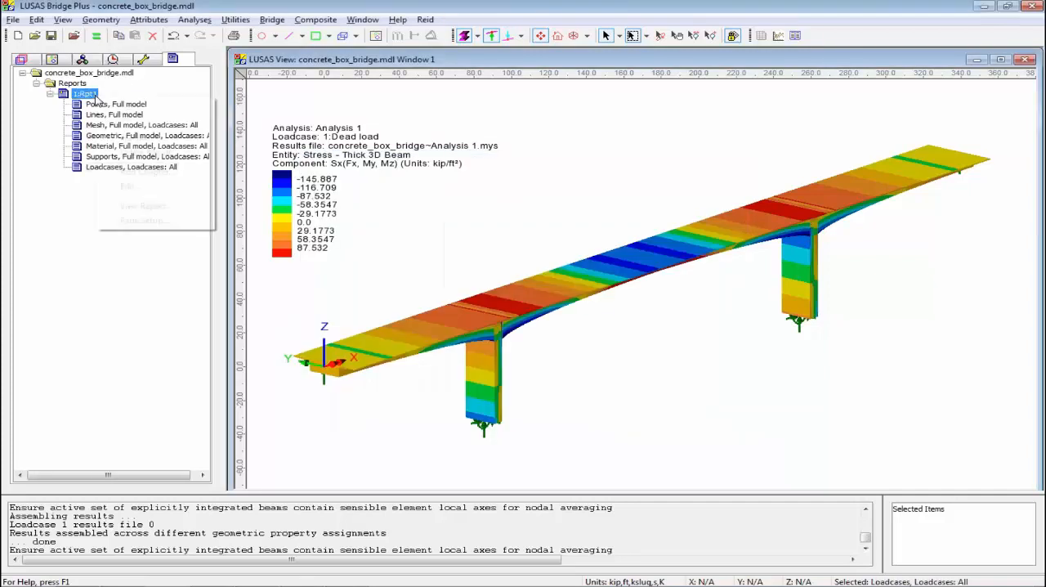
right_click(85, 93)
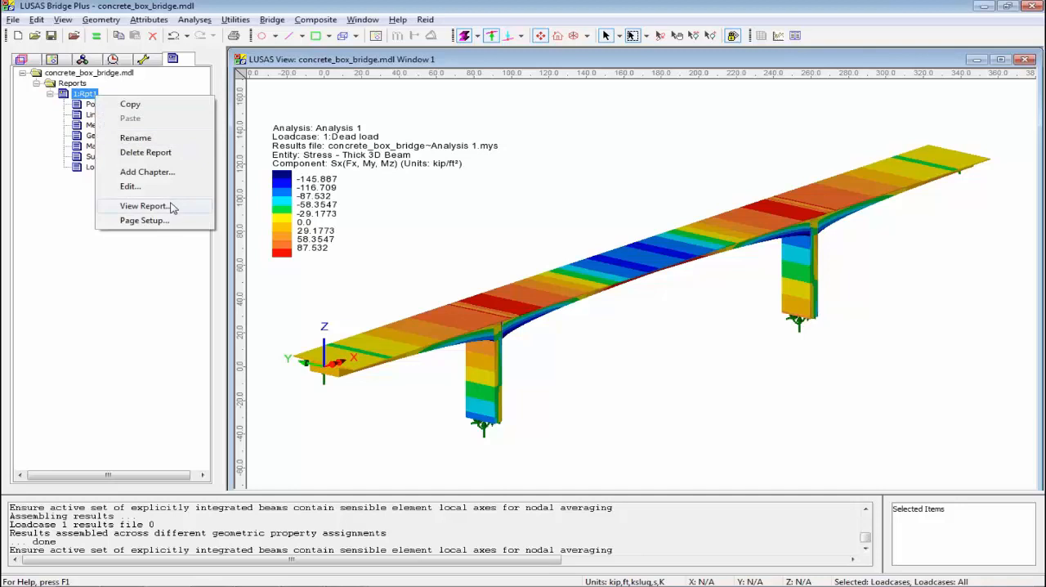
click(145, 206)
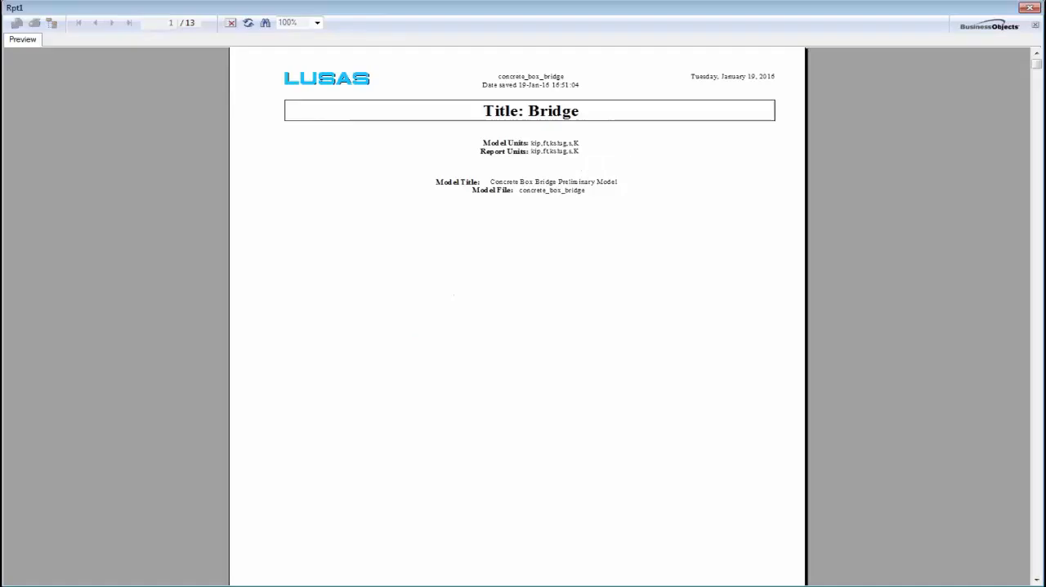
Page through Points, Lines, Mesh, Geometric, Material to the final Loadcases page, then close the preview.
click(111, 23)
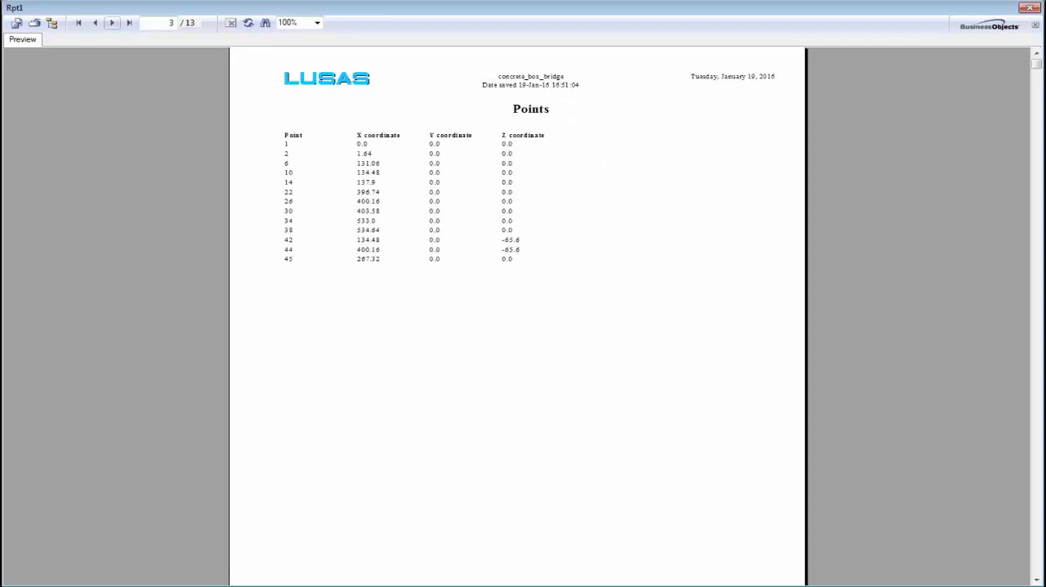
click(111, 23)
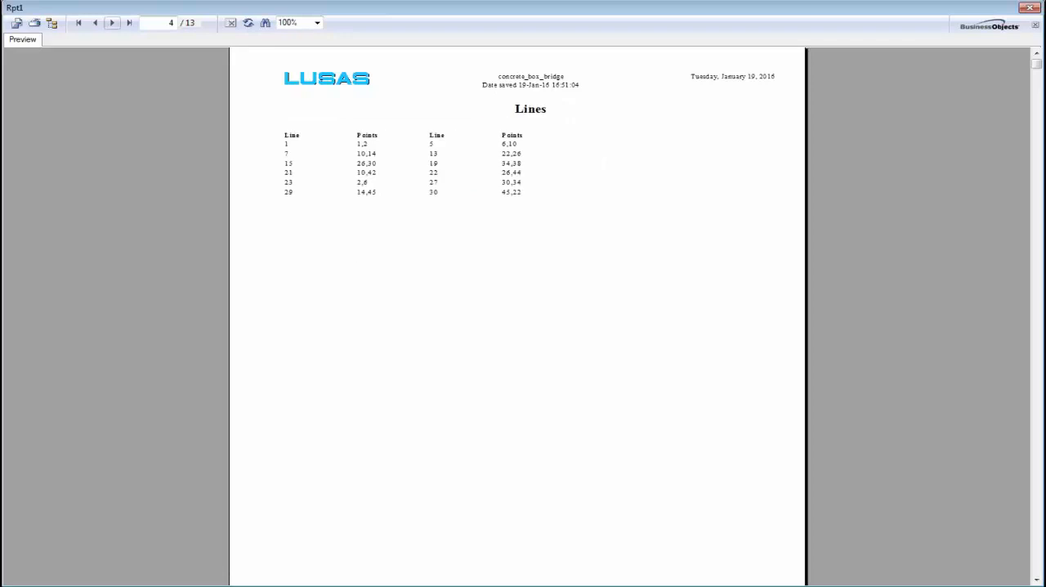
click(111, 22)
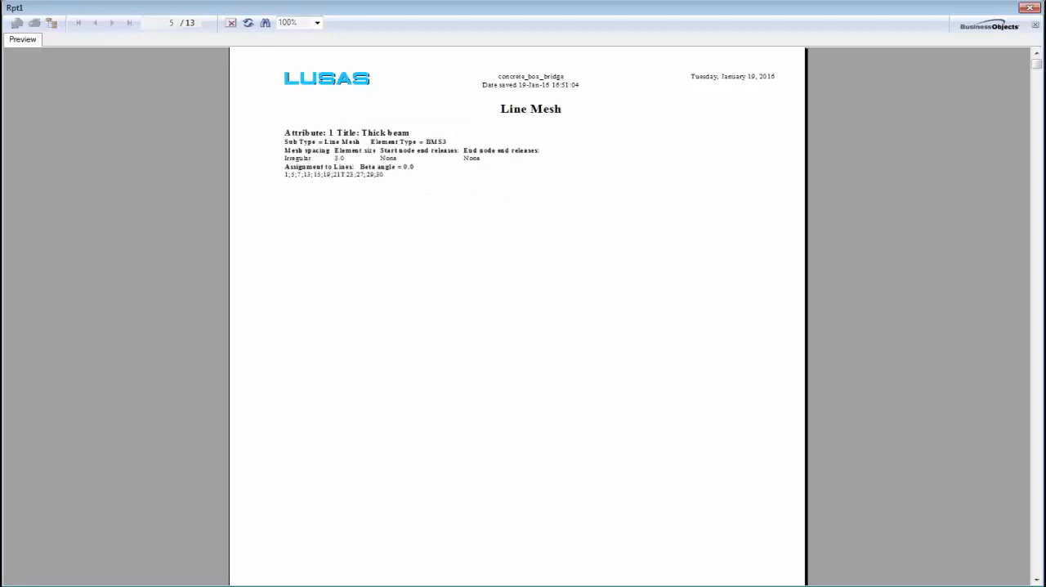
click(111, 23)
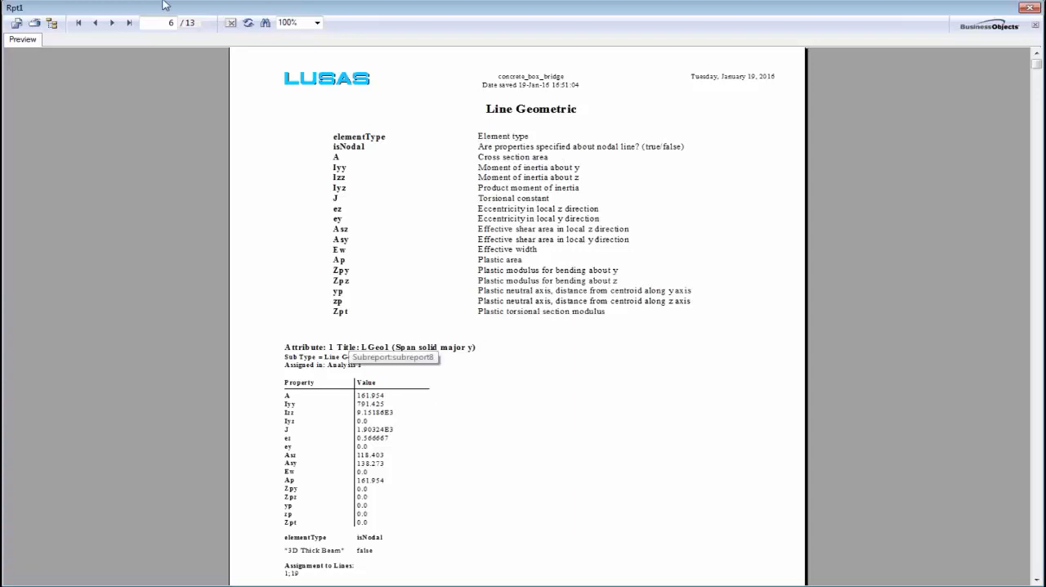
click(111, 23)
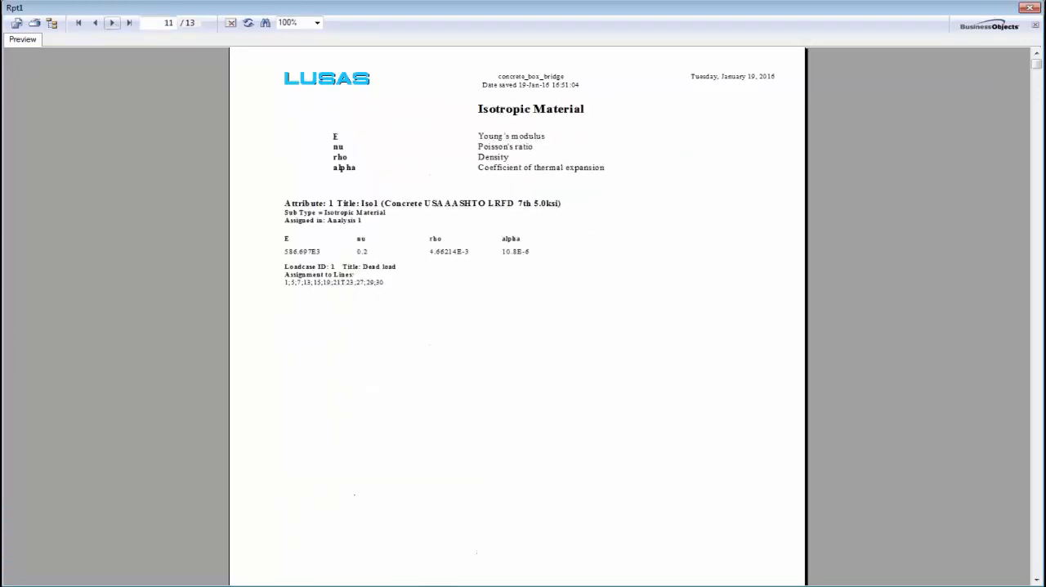
click(129, 23)
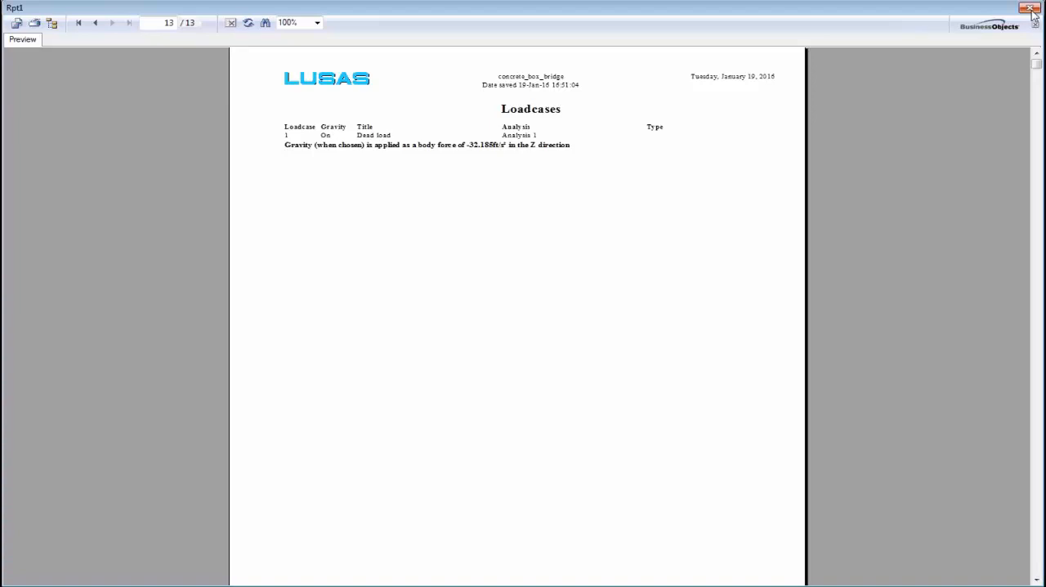
mouse_move(1033, 9)
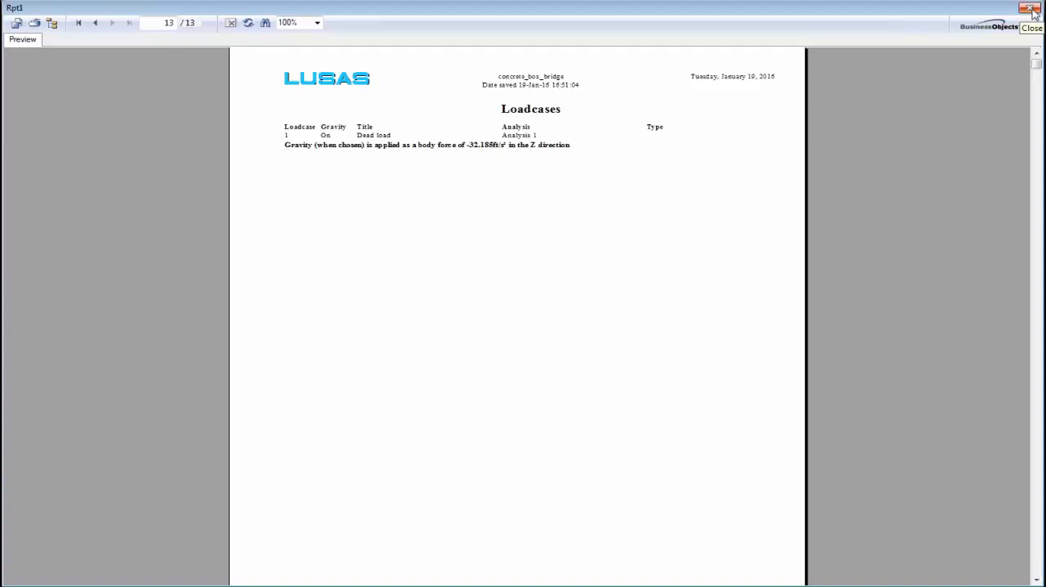
click(1033, 27)
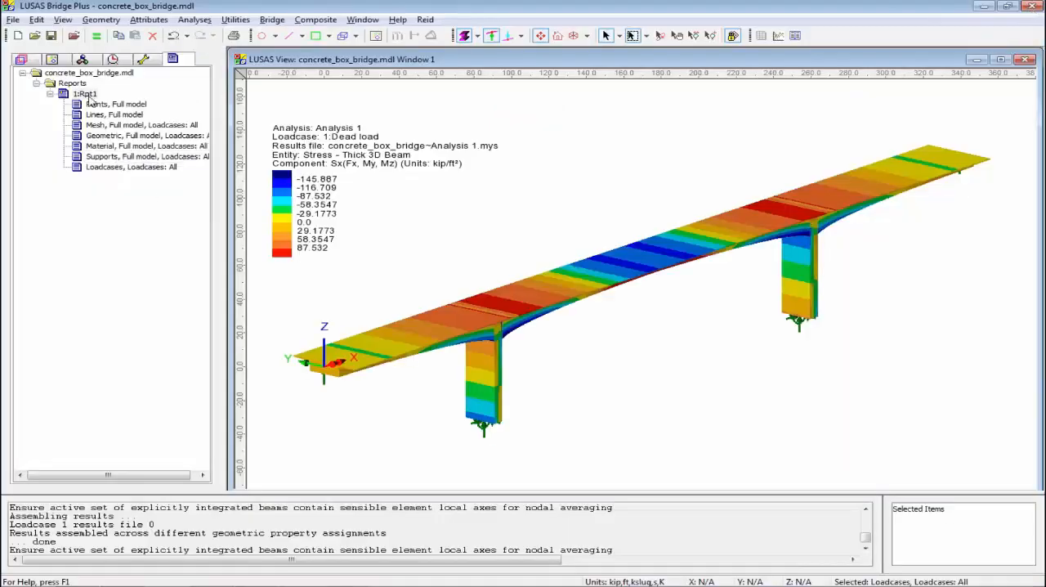
Add a 'Results' chapter with Force/Moment - Thick 3D Beam loadcase results limited to Fy and My.
right_click(85, 94)
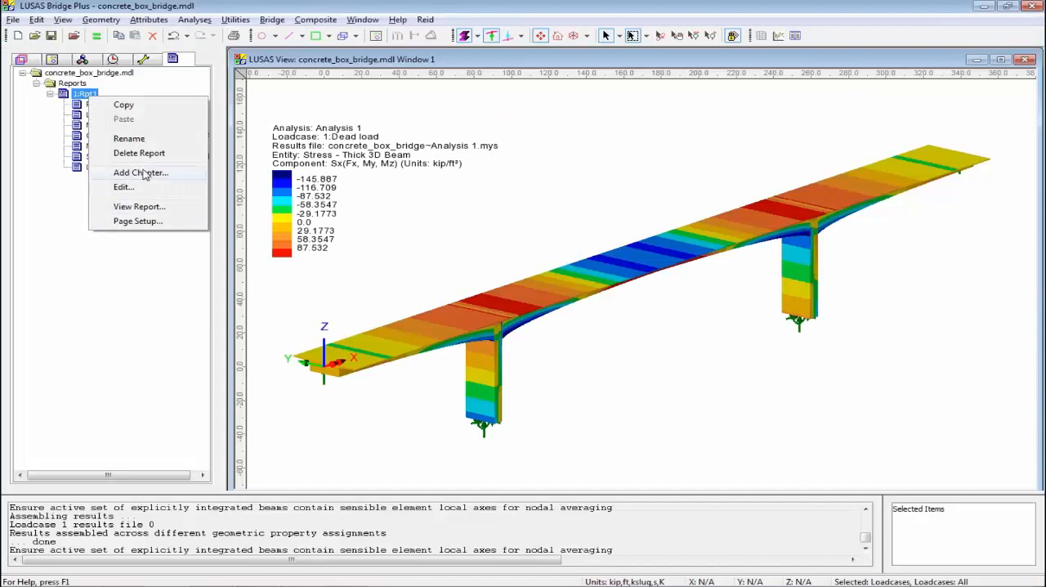
click(140, 173)
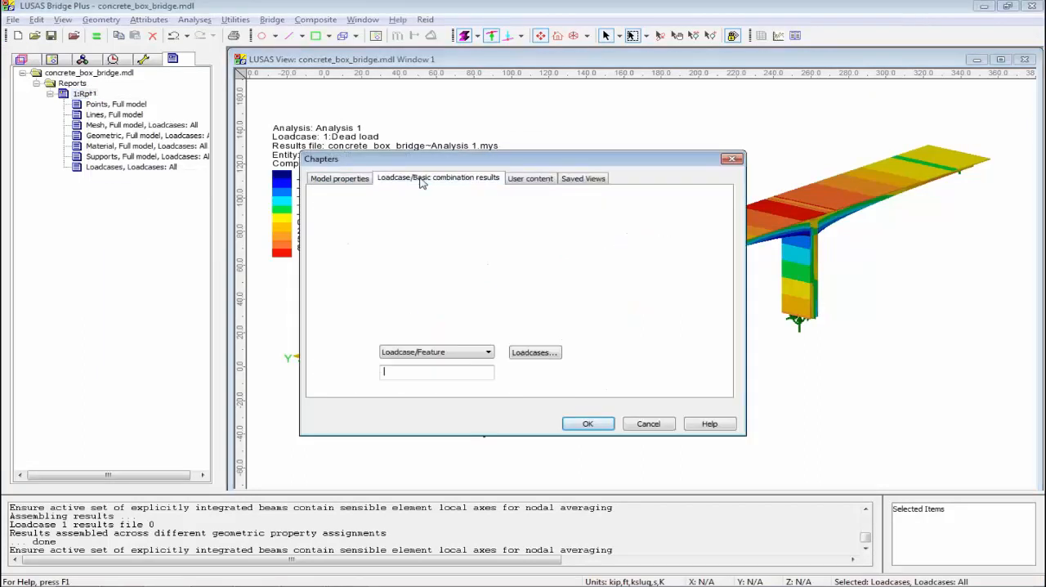
click(344, 322)
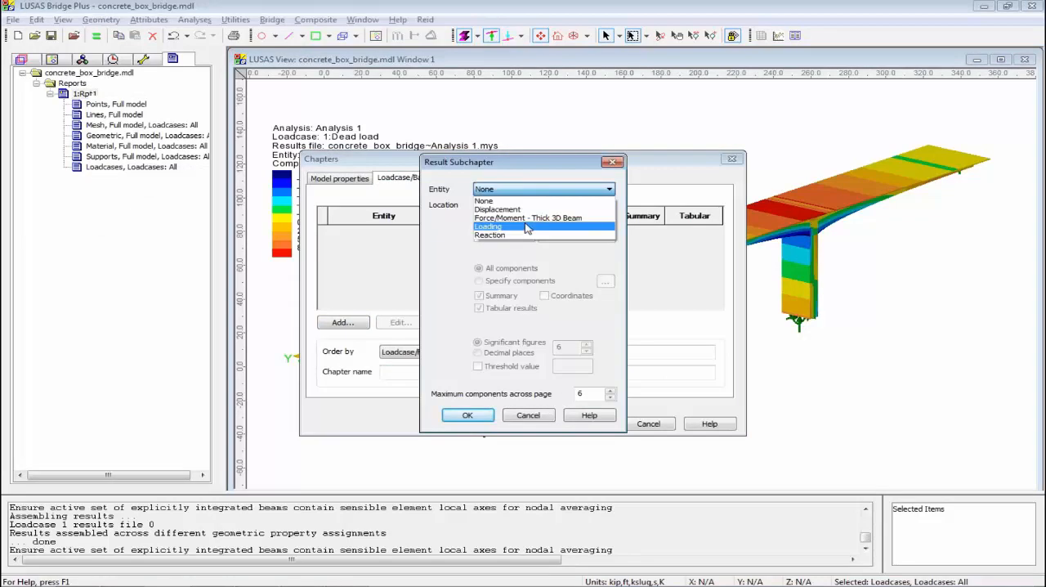
click(527, 218)
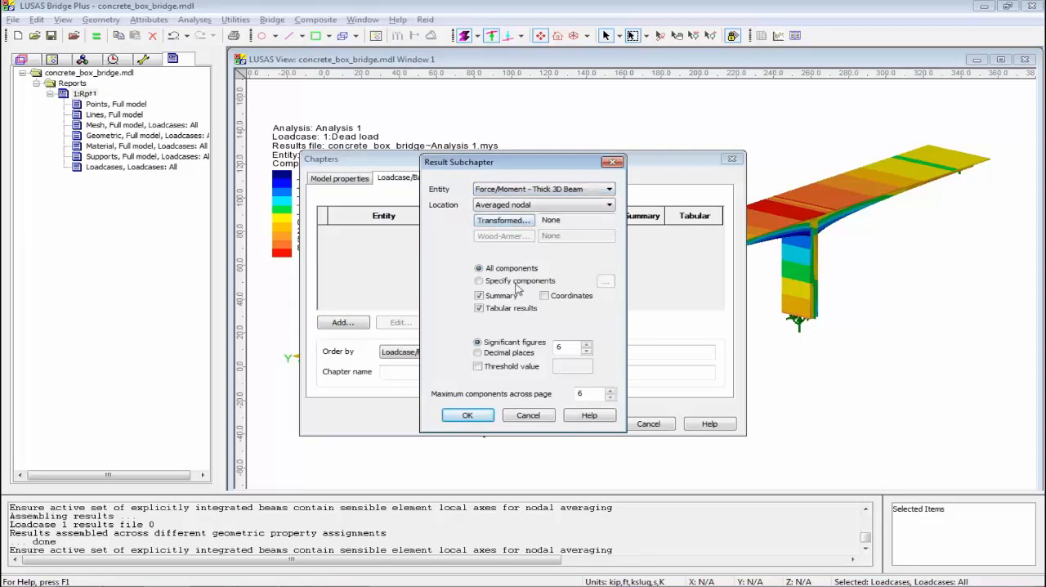
click(604, 281)
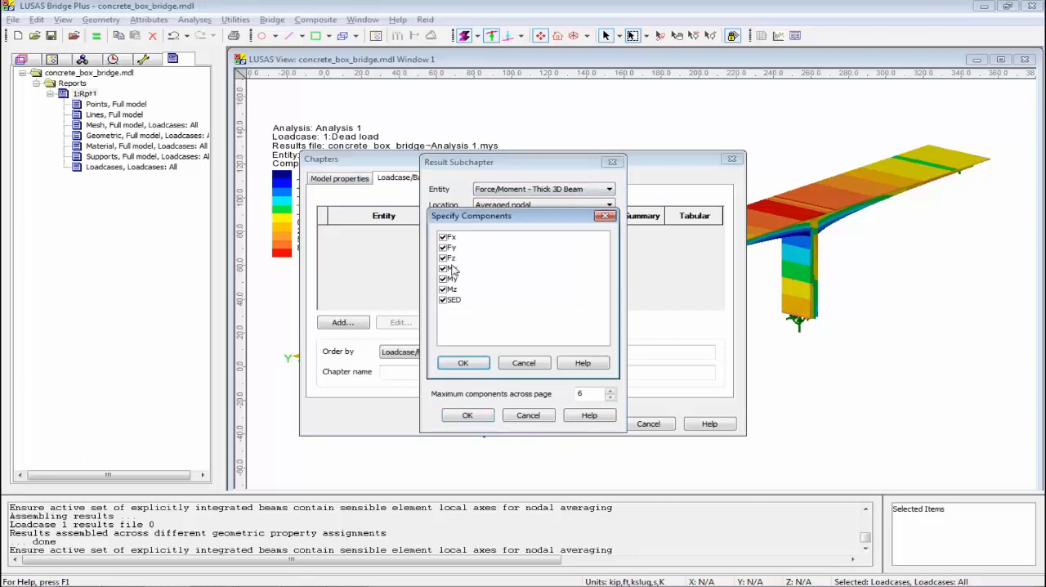
click(451, 237)
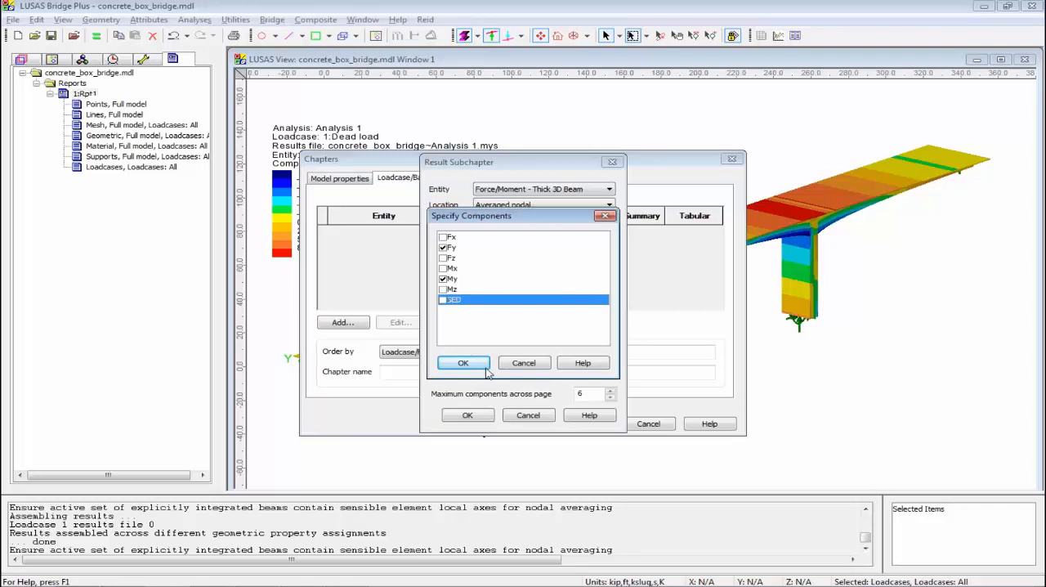
click(463, 363)
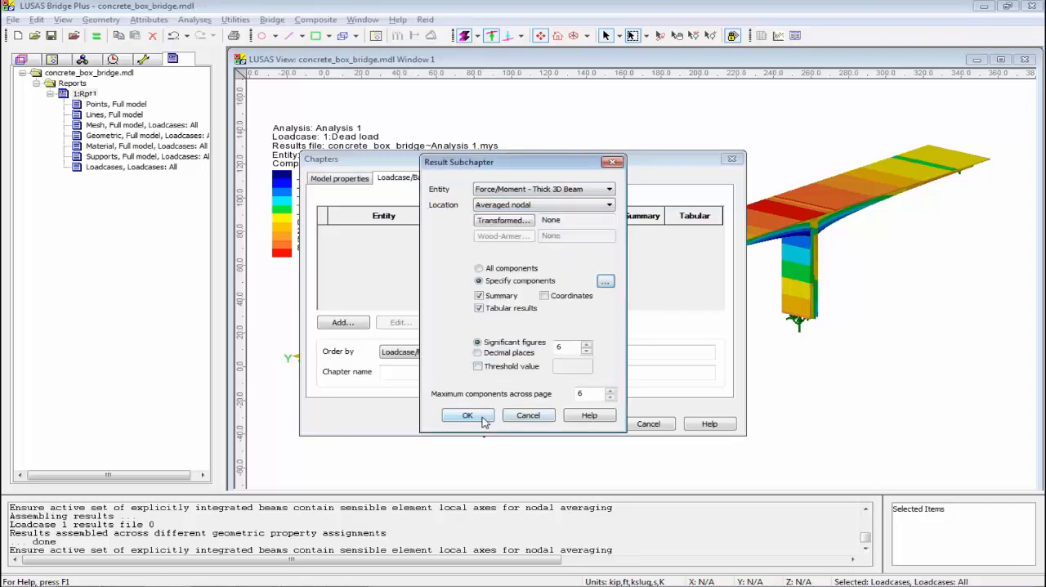
click(467, 415)
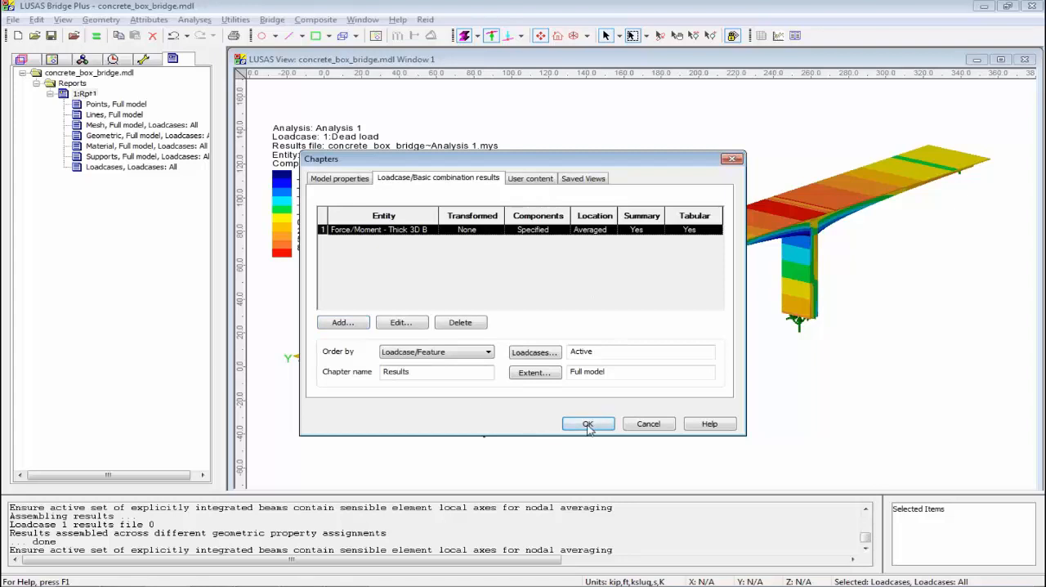
click(588, 423)
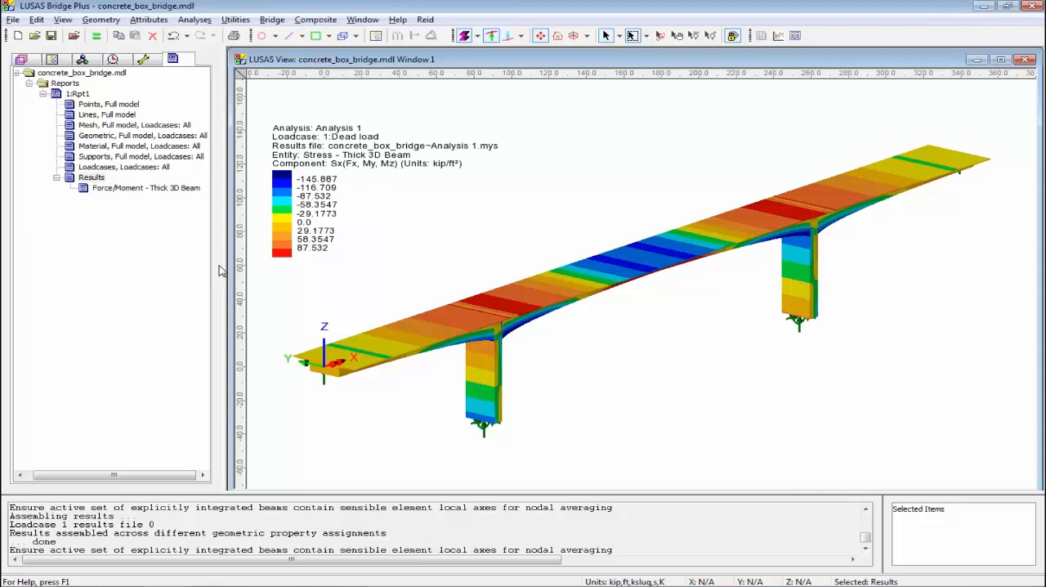
mouse_move(309, 108)
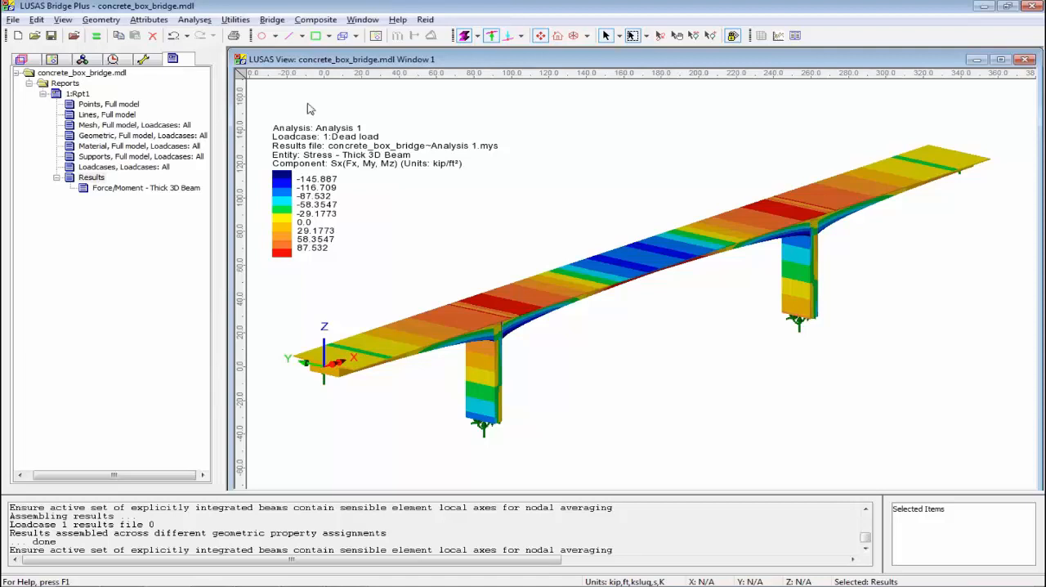
Save the stress-contour window as view 'View1' via Window > Save View.
click(363, 20)
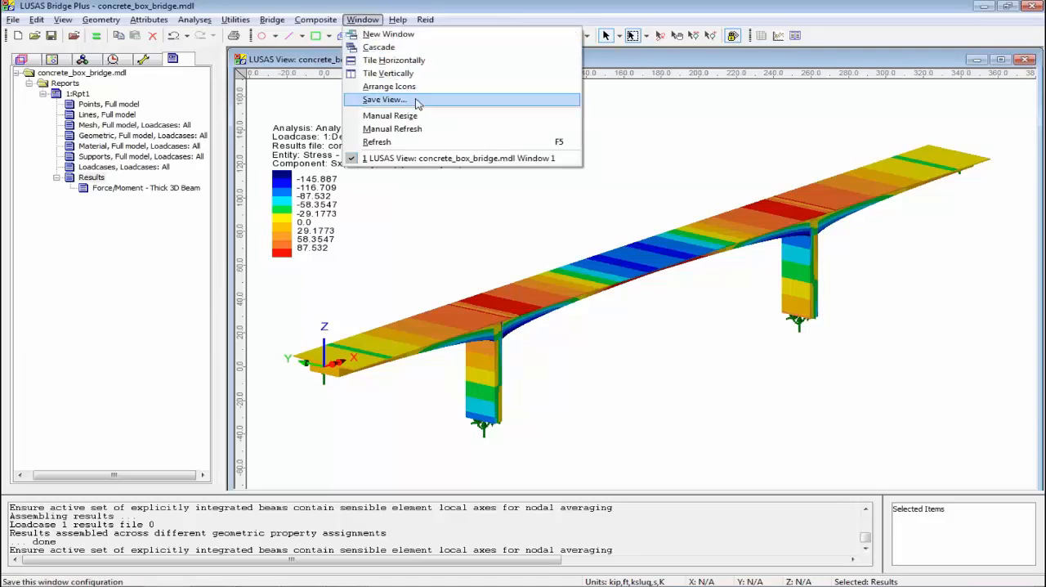
click(383, 98)
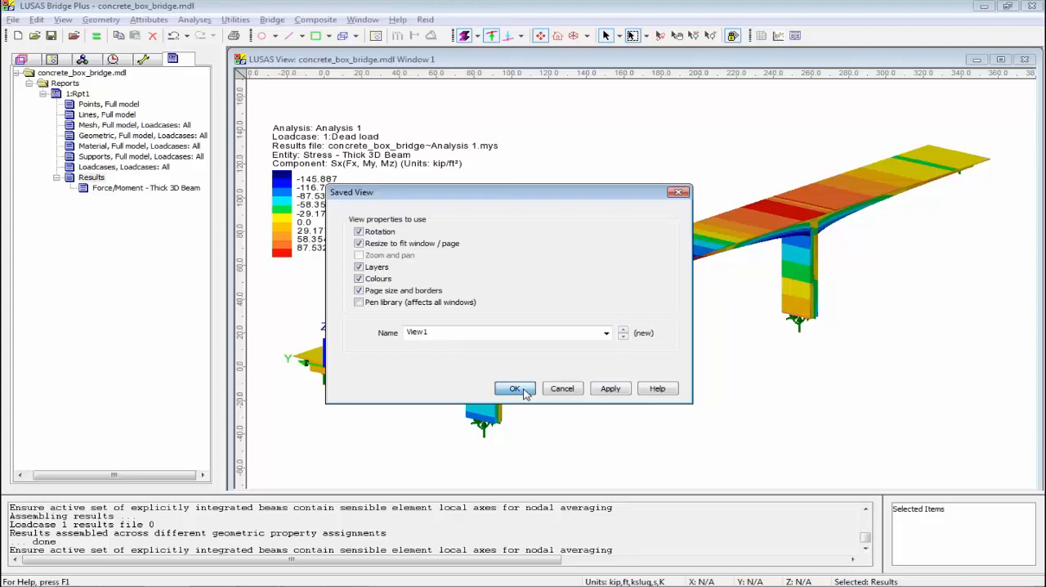
click(513, 389)
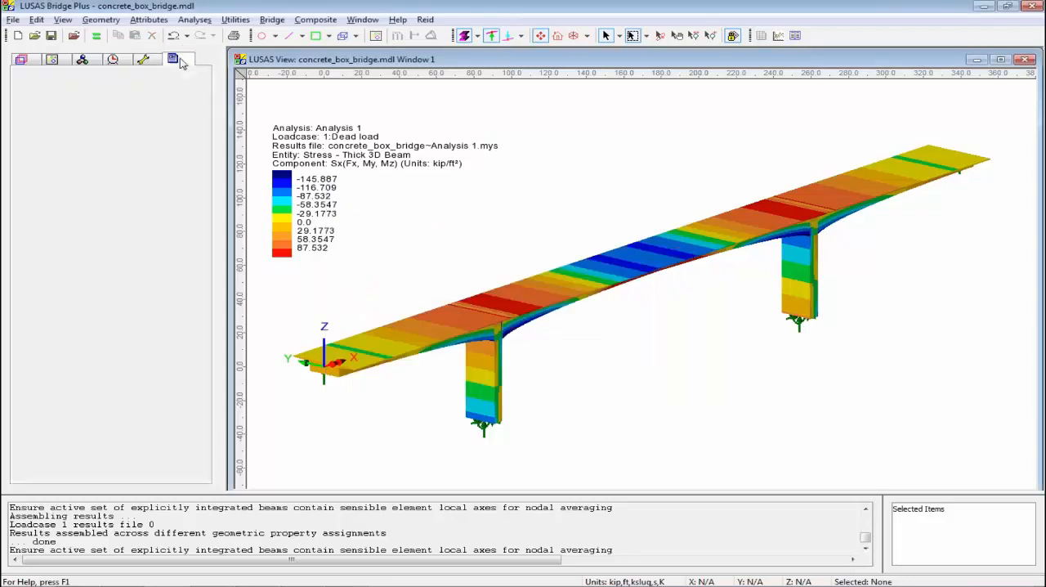
Include saved view View1 as a report chapter and reopen the 19-page preview.
right_click(74, 93)
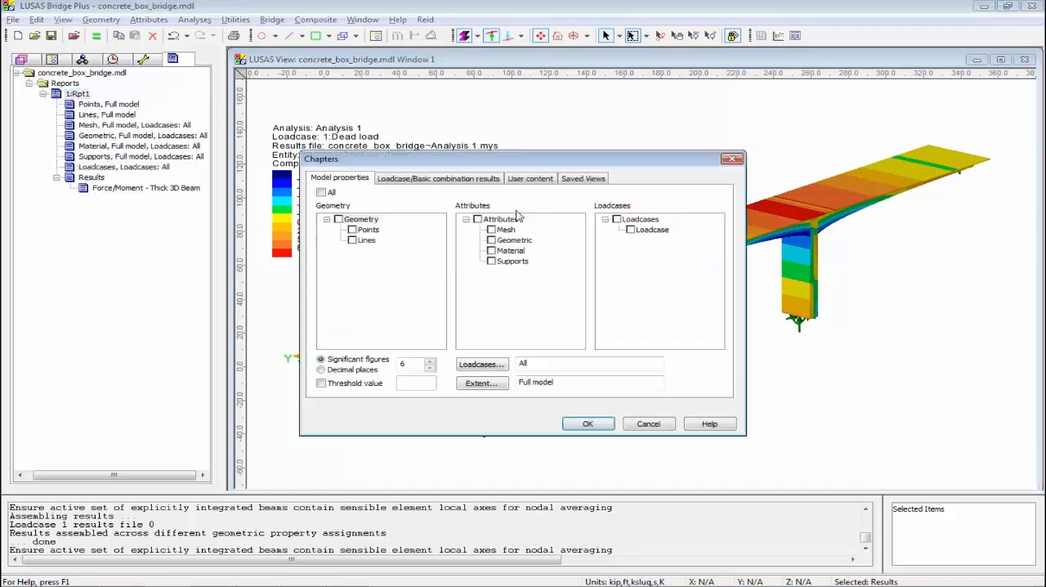
click(582, 179)
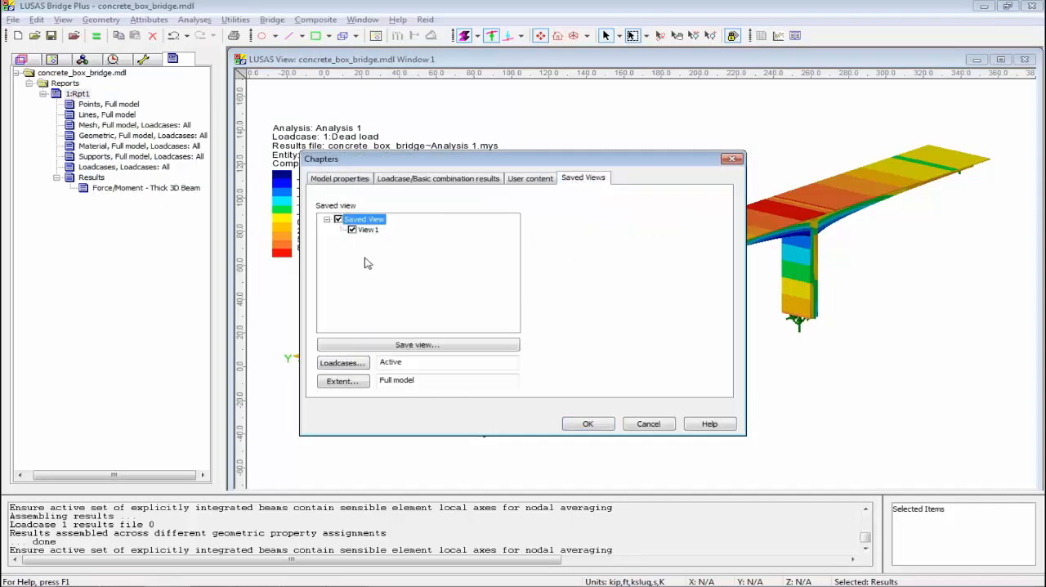
click(588, 423)
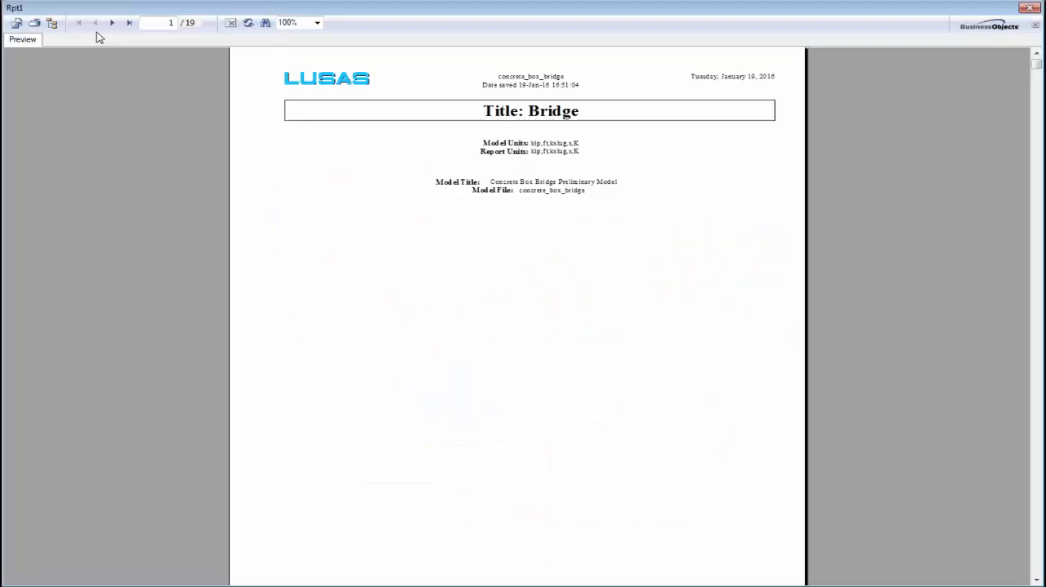
Page to the Force/Moment tables on page 18, then close the report preview.
click(111, 23)
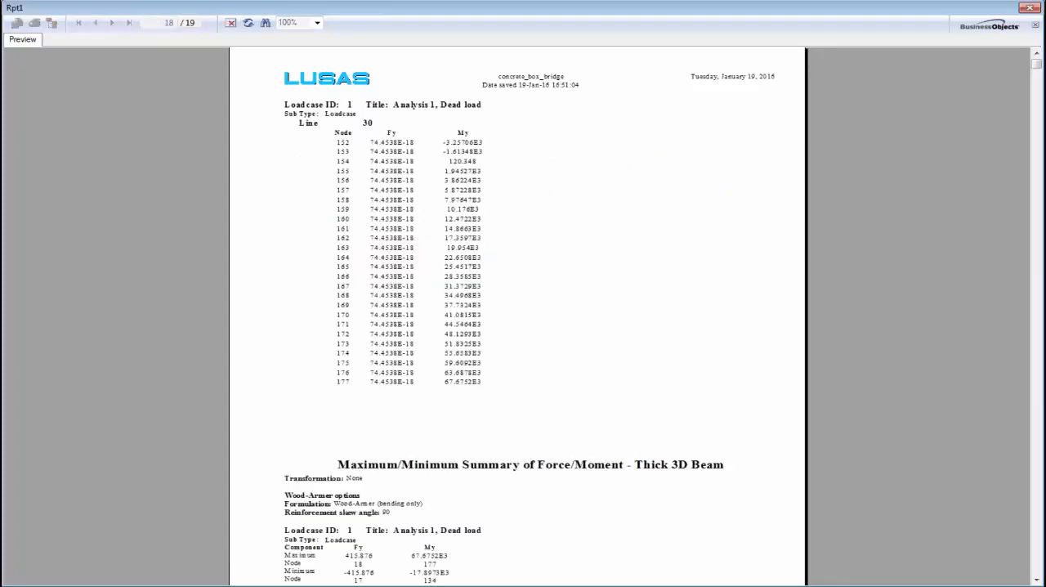
click(95, 23)
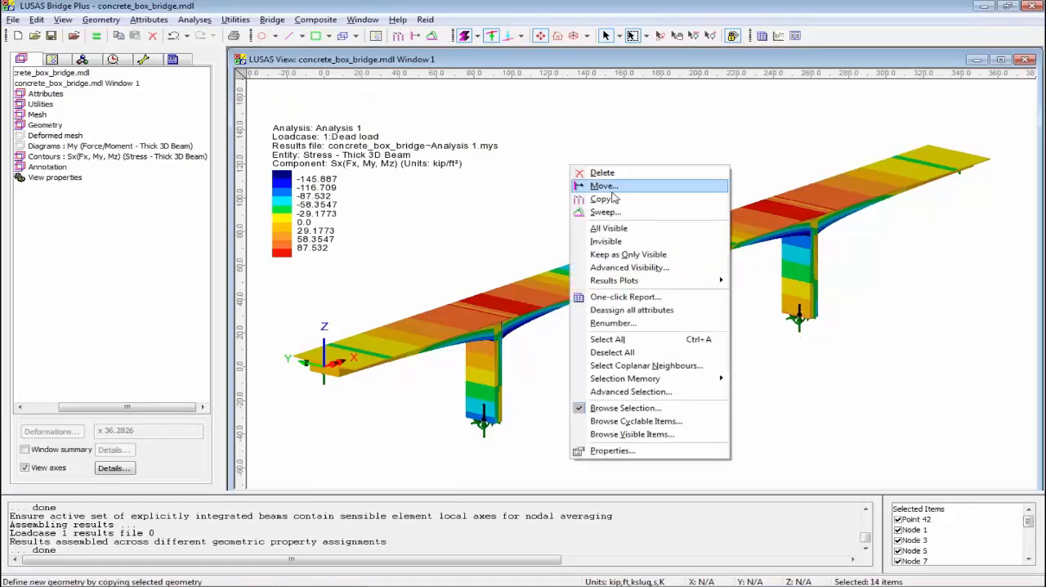
Move the selected points and nodes by Z = 20 and re-solve, giving contours of ±103.1.
click(603, 186)
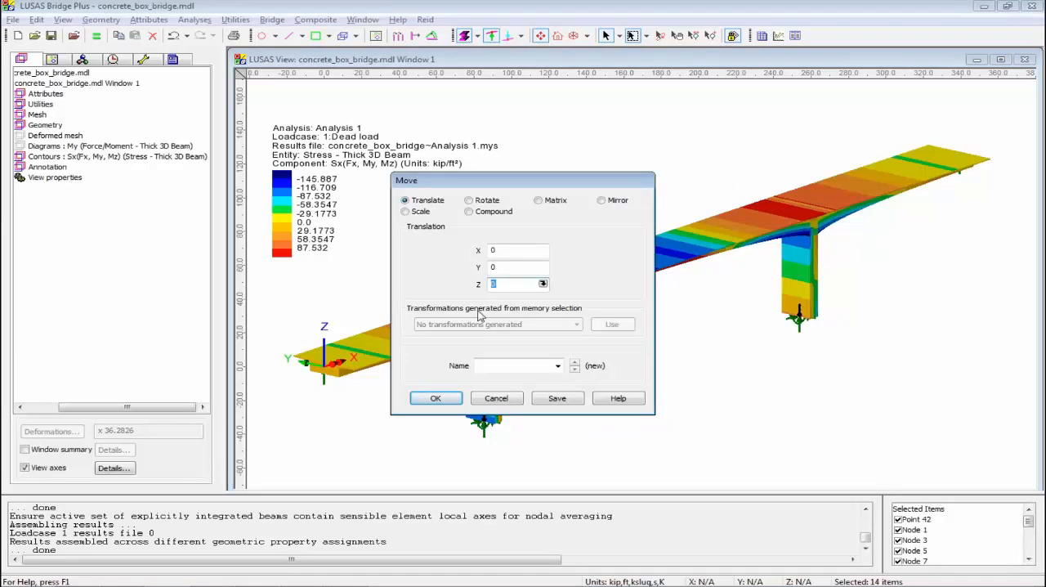
text(20)
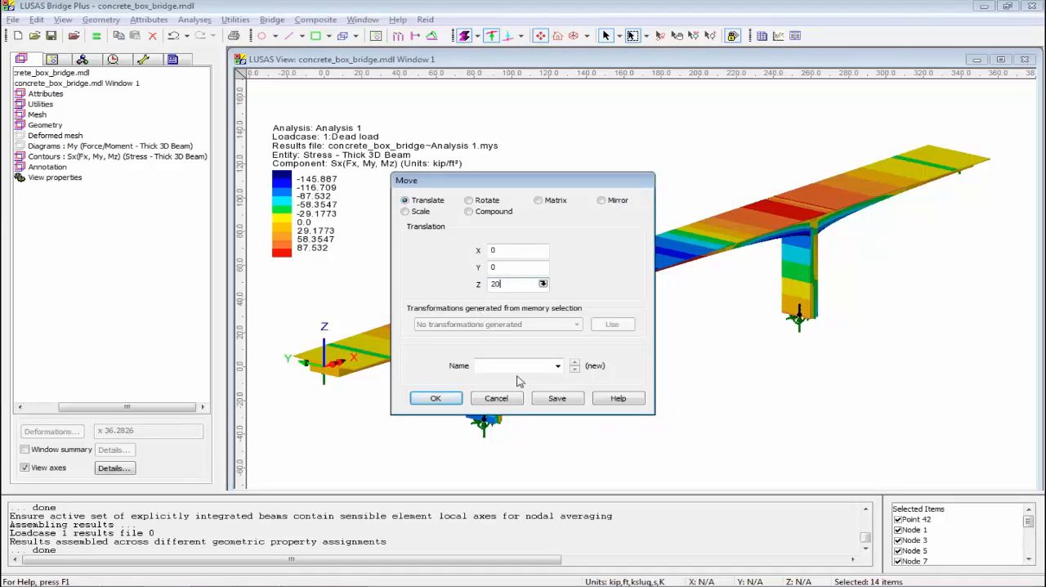
click(435, 399)
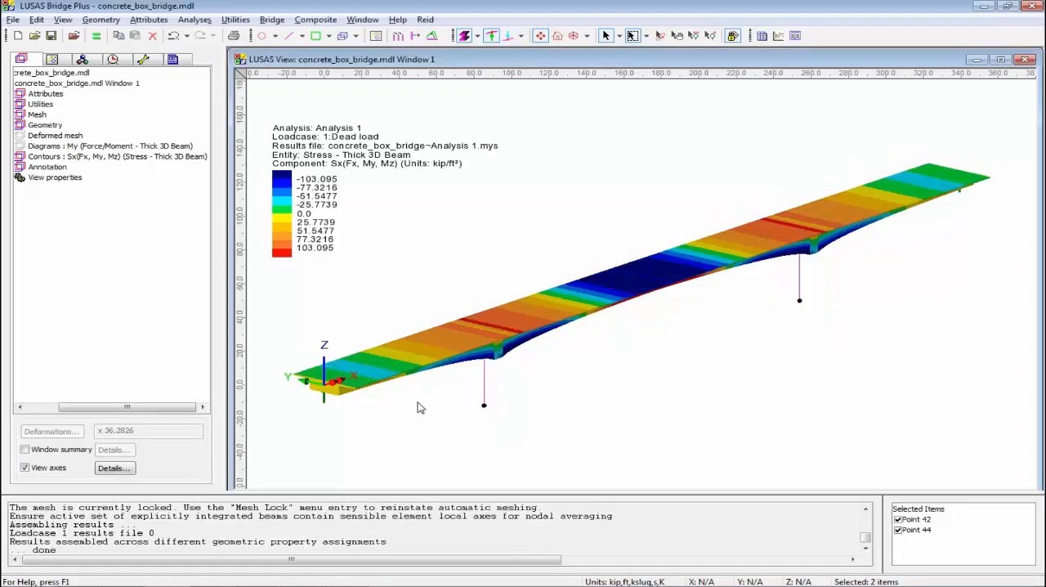
mouse_move(500, 381)
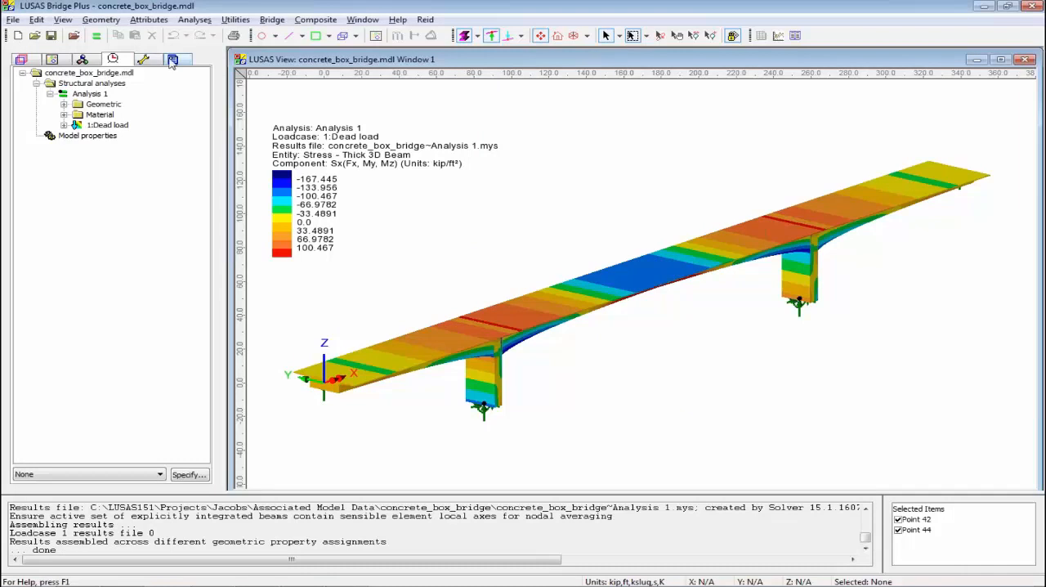
View the refreshed report and go to the View1 page with the updated contours.
right_click(75, 94)
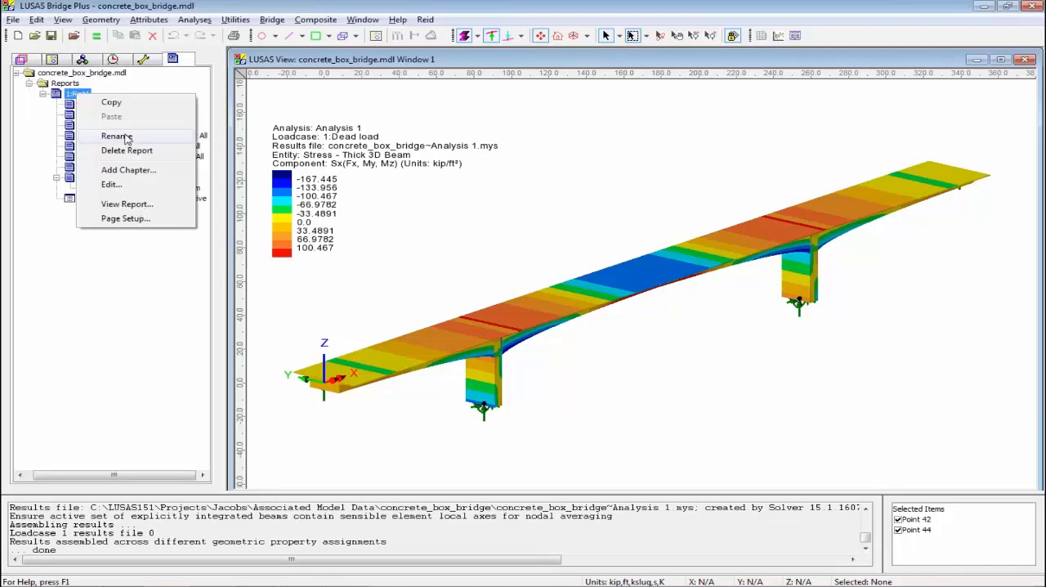
click(128, 203)
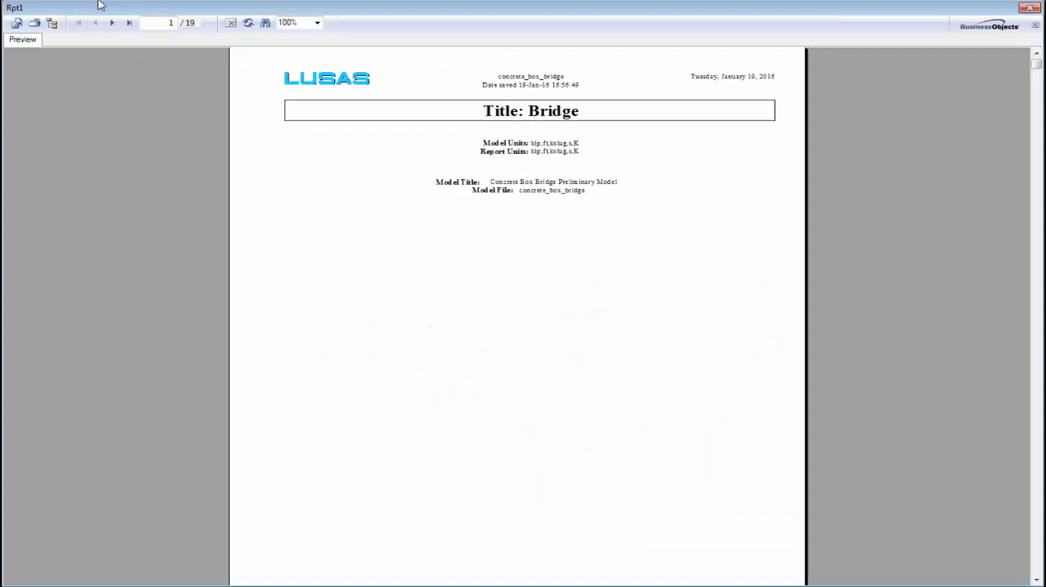
click(111, 22)
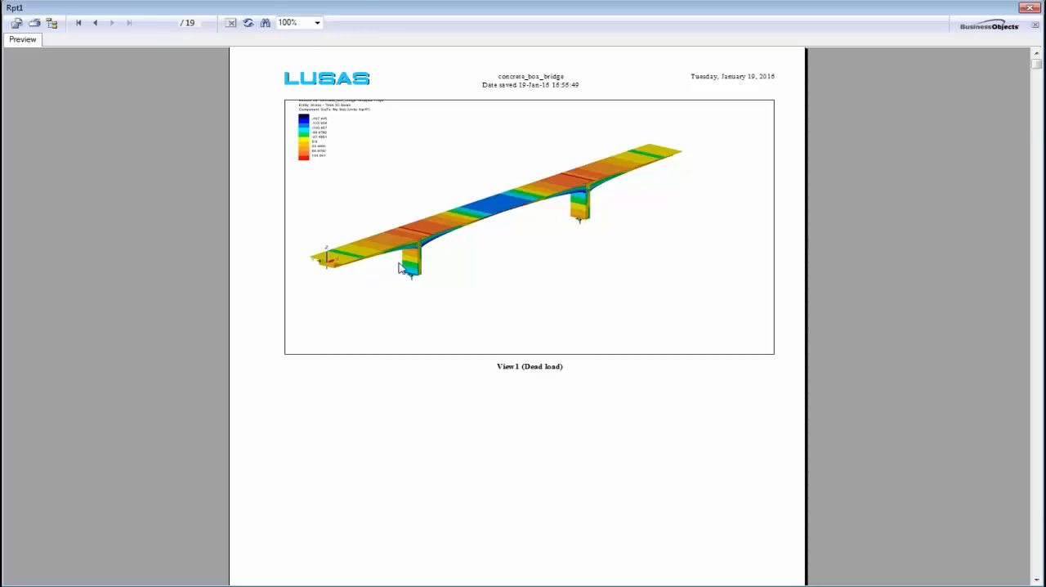
mouse_move(592, 186)
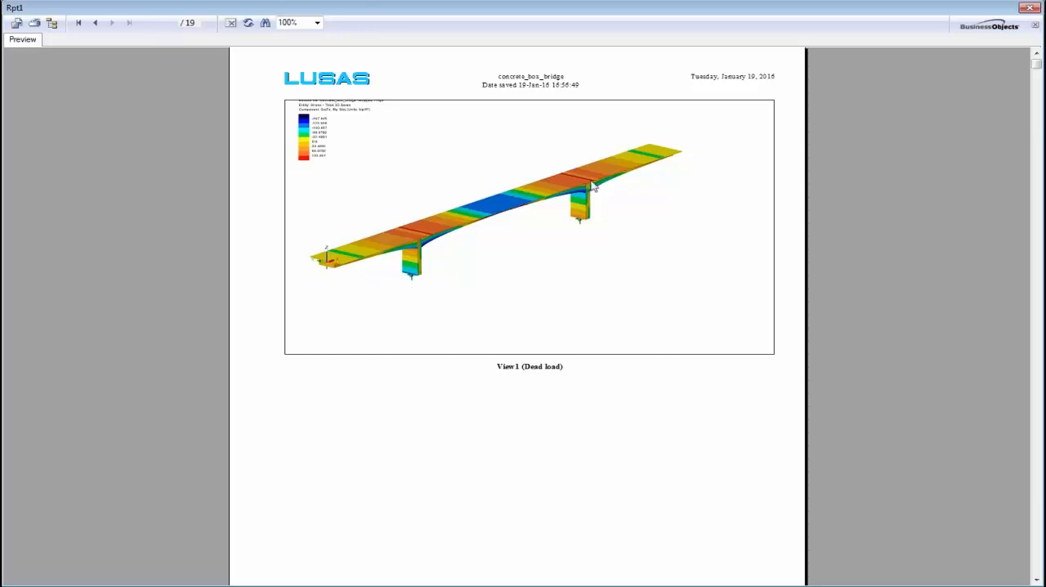
mouse_move(585, 239)
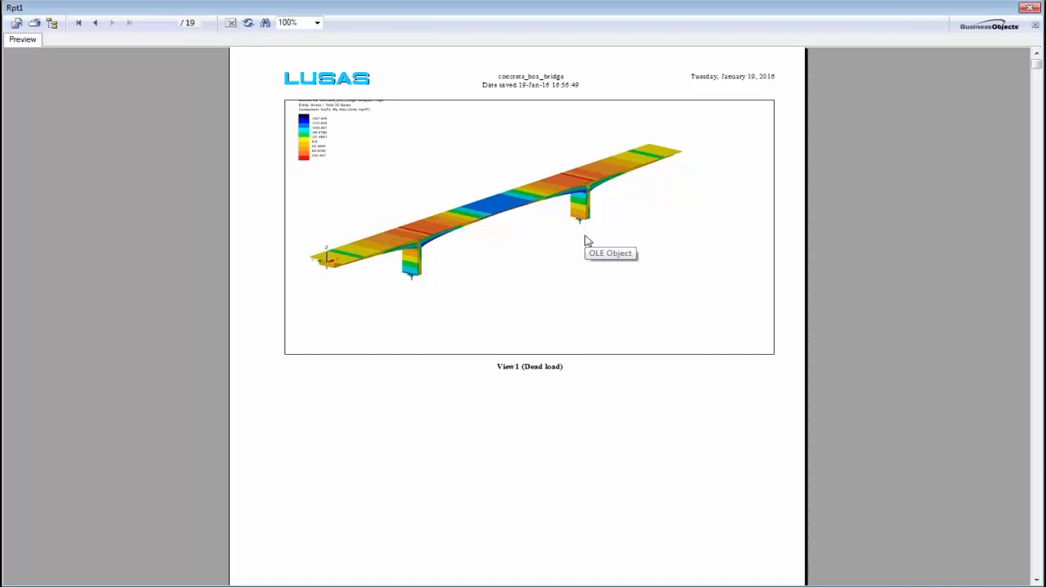
mouse_move(588, 240)
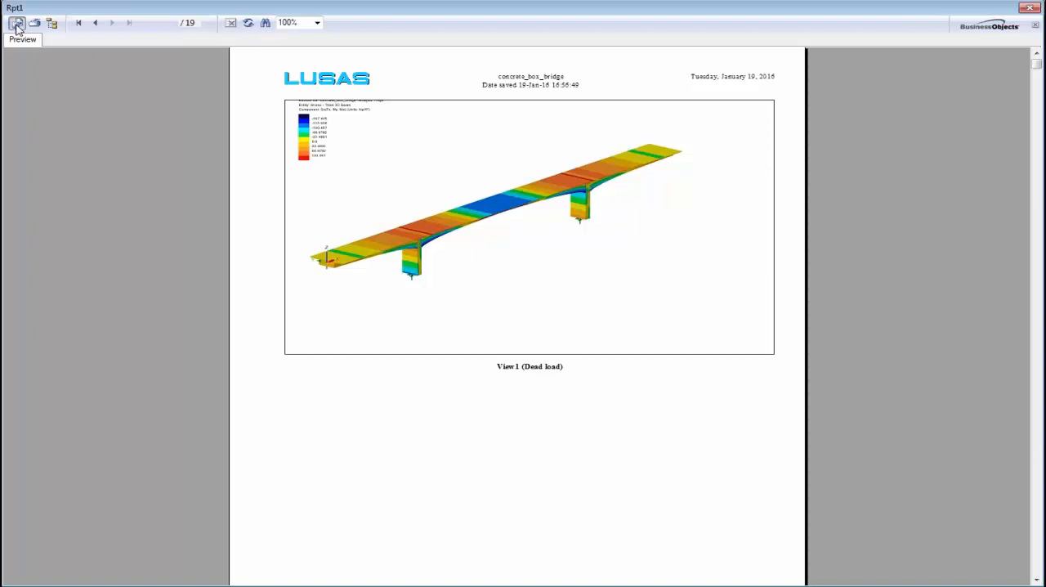
Export the report in Adobe Acrobat (PDF) format to a disk file.
click(16, 23)
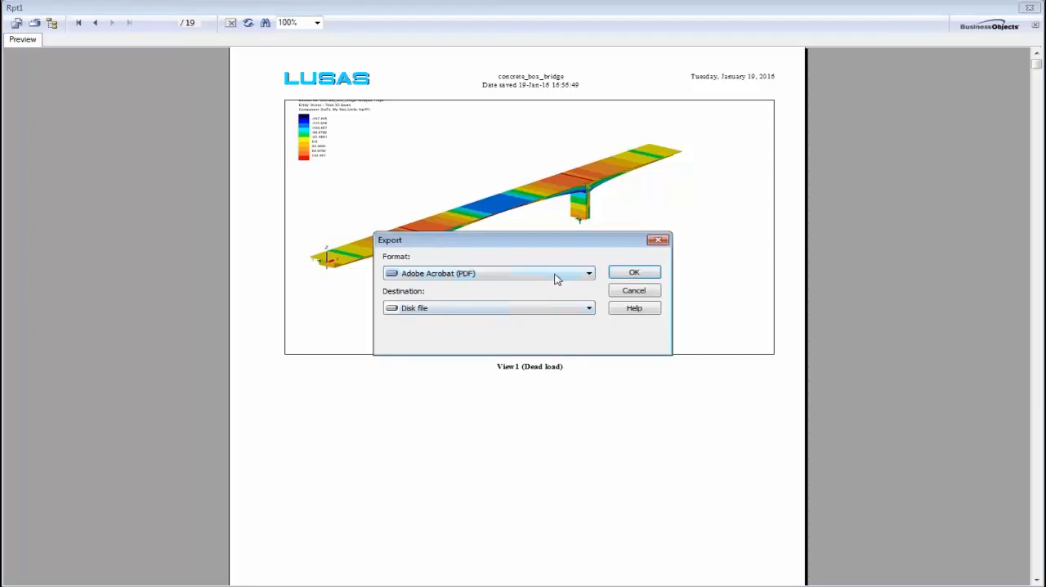
click(589, 273)
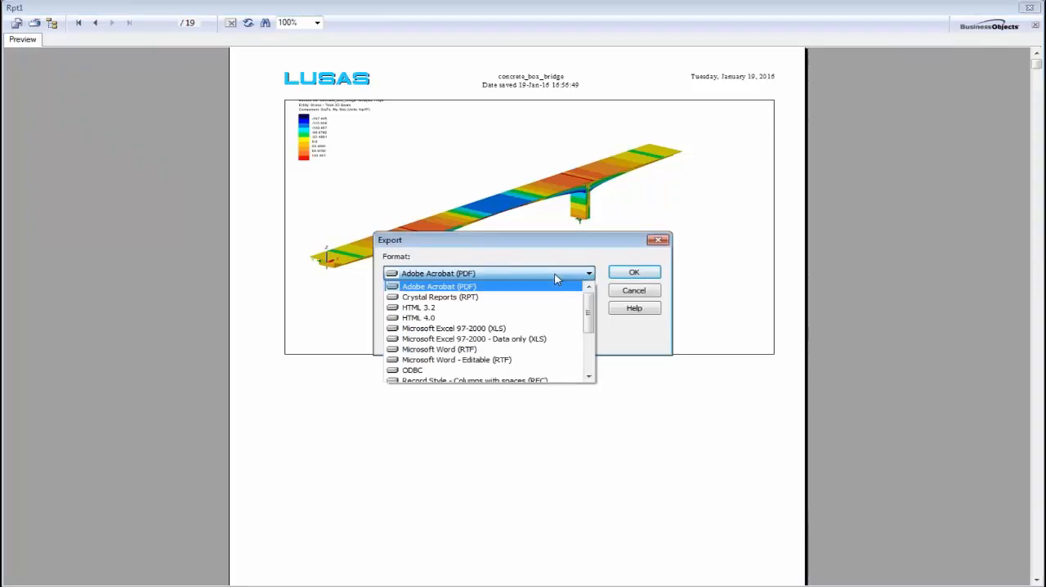
mouse_move(549, 286)
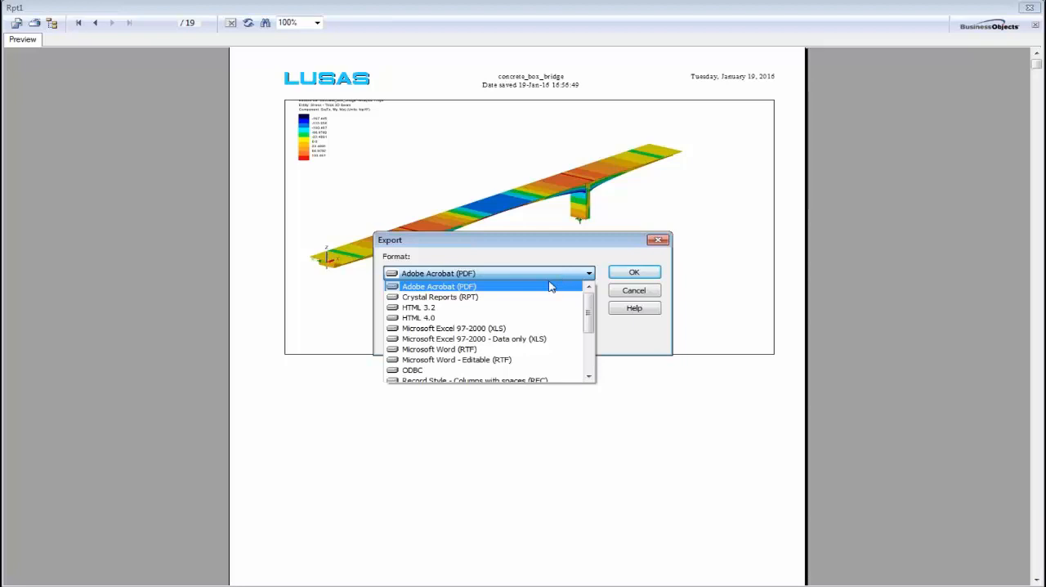
click(438, 284)
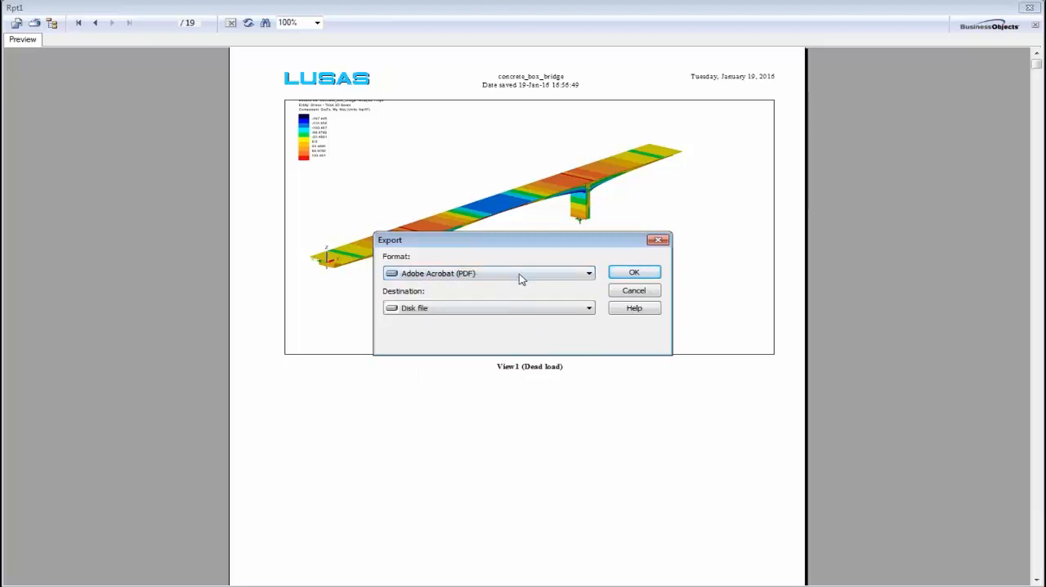
click(634, 291)
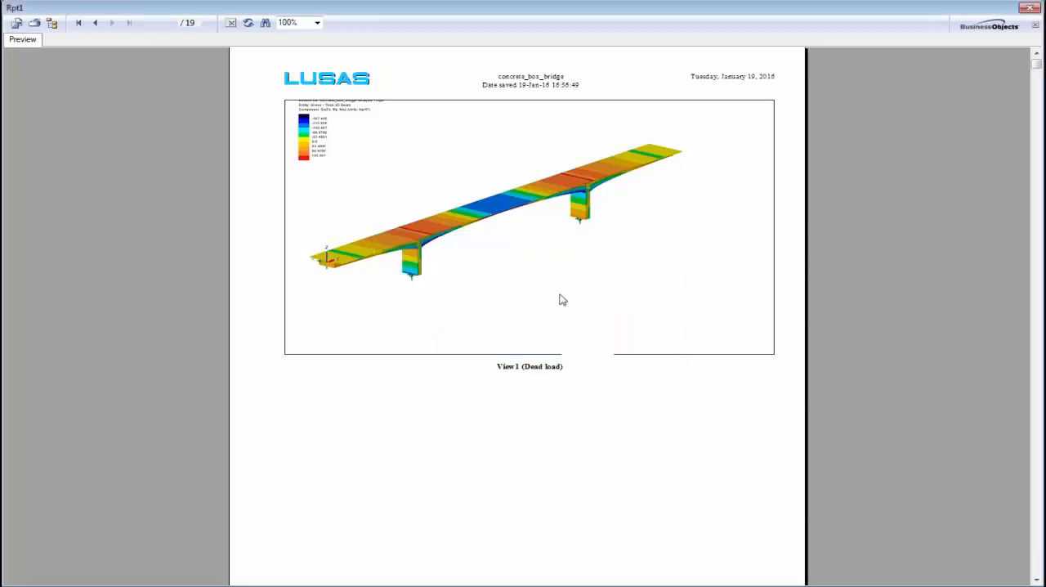
mouse_move(572, 314)
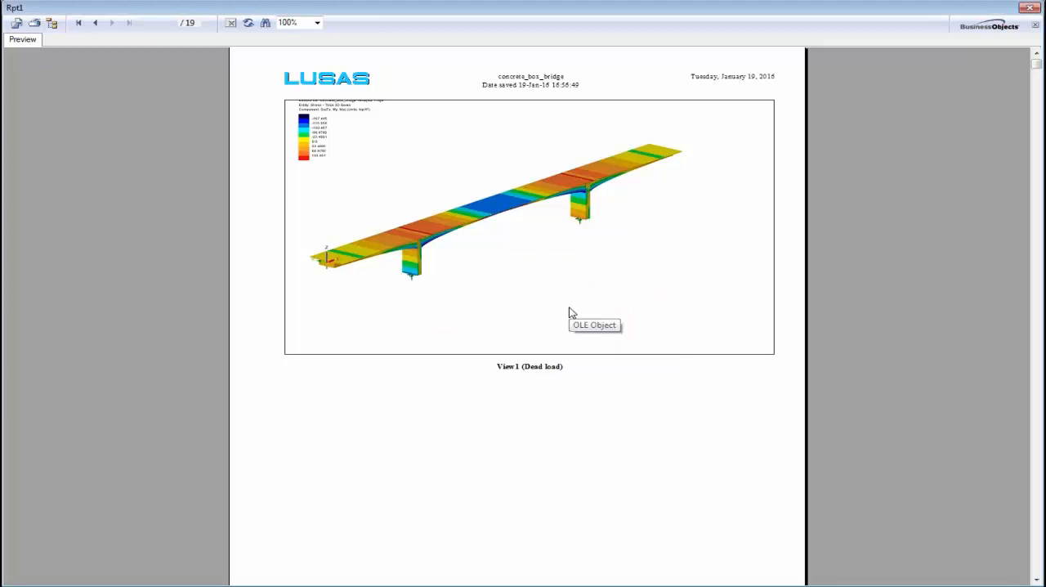